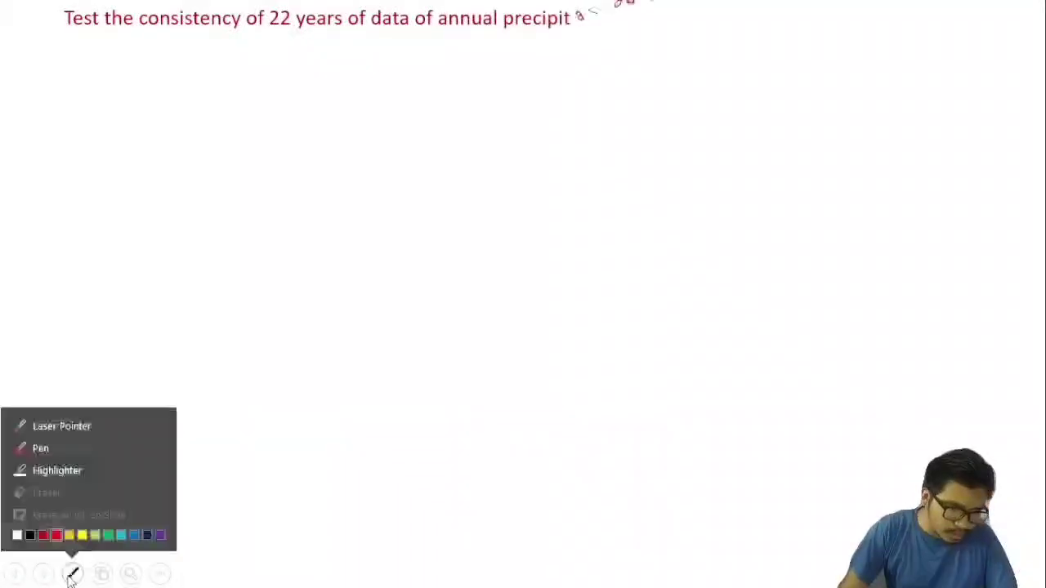
Switch from the slideshow to the 'Test of consistency of precipitation' workbook
key(alt+tab)
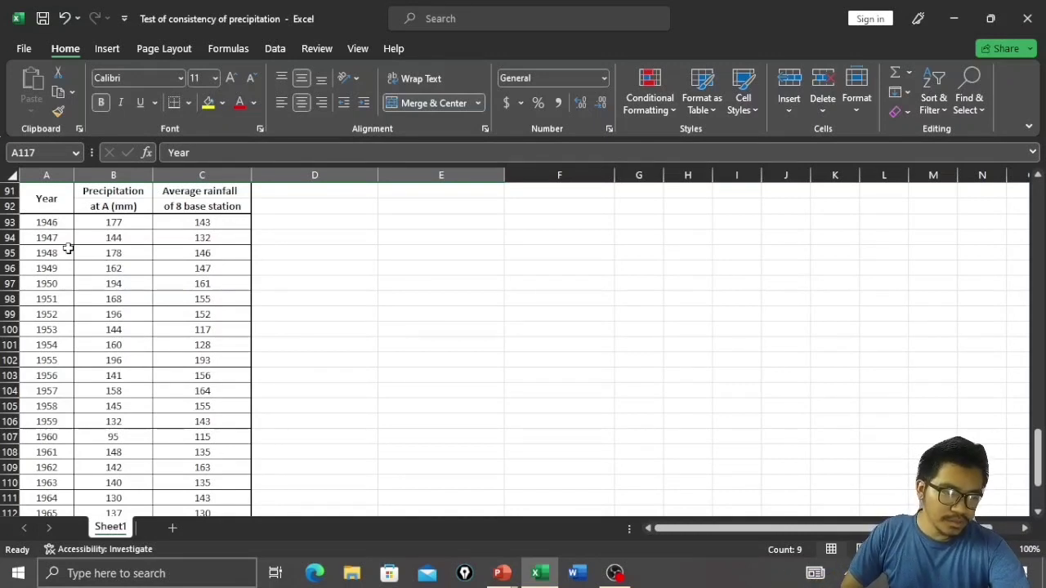
Paste the 1946–1967 year and rainfall columns under the new accumulated-rainfall header row
scroll(down, 3)
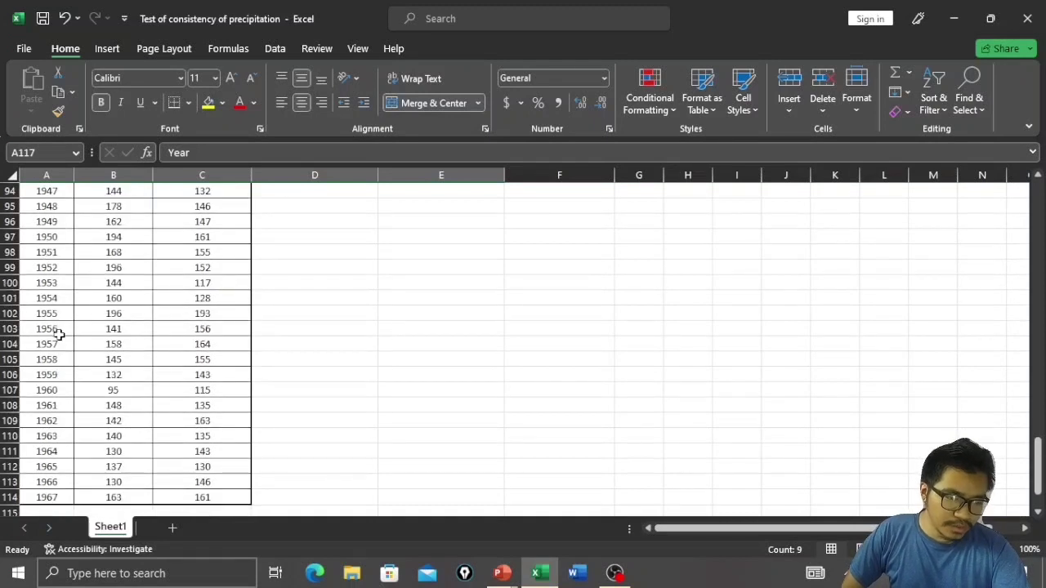
mouse_move(72, 361)
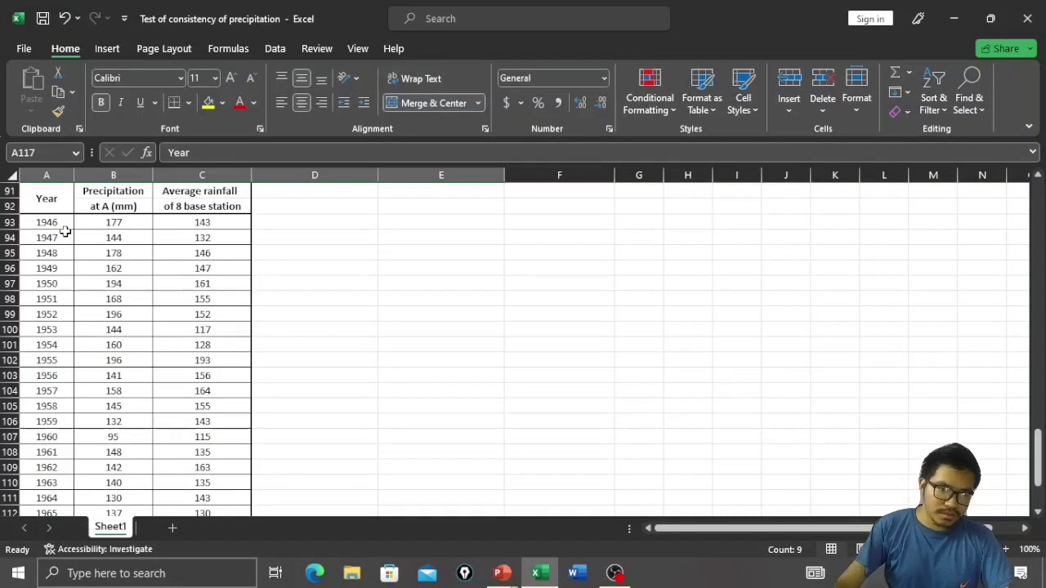
scroll(down, 3)
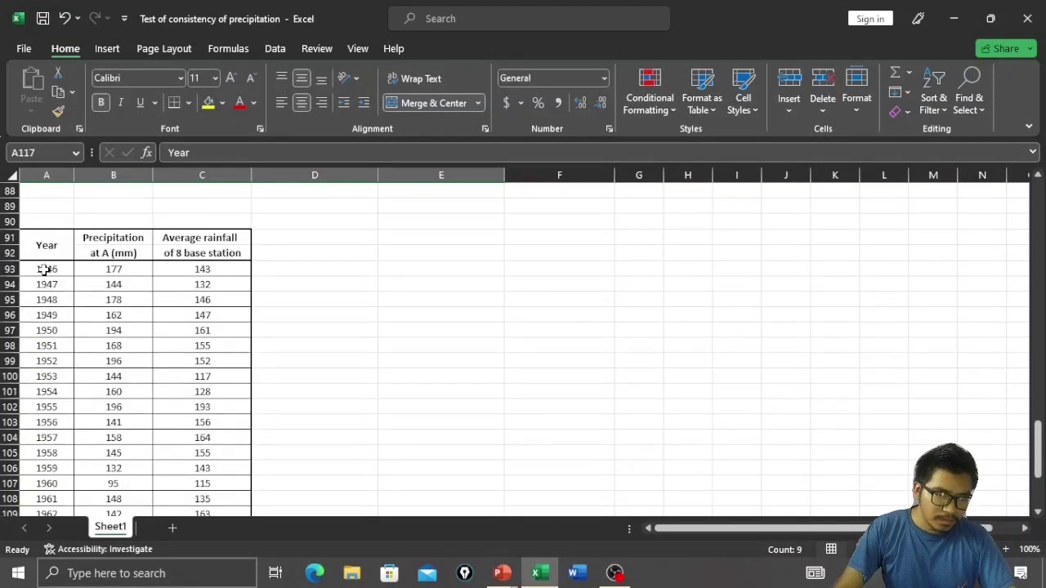
drag(45, 268, 203, 268)
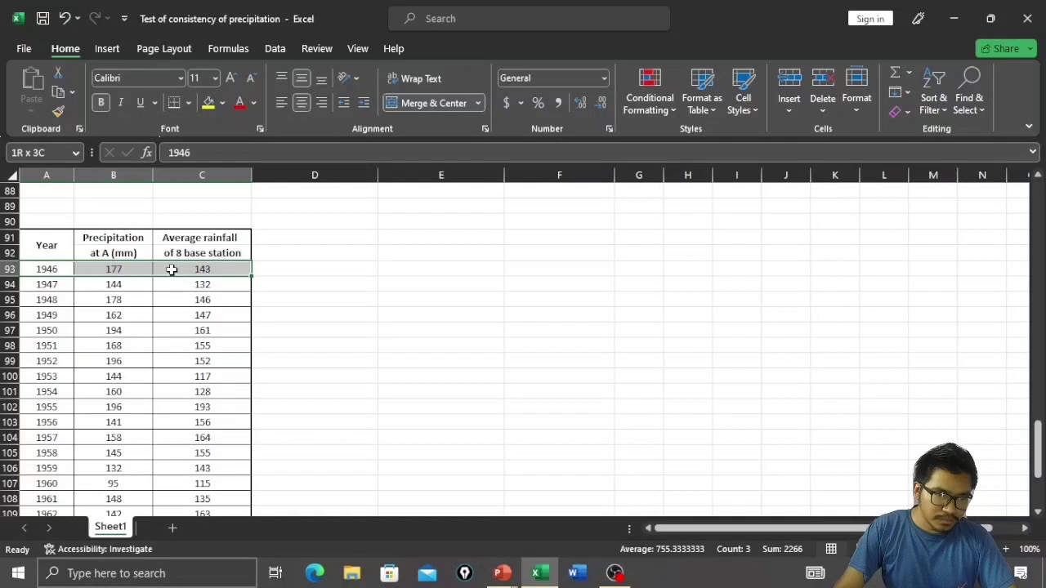
drag(171, 268, 196, 375)
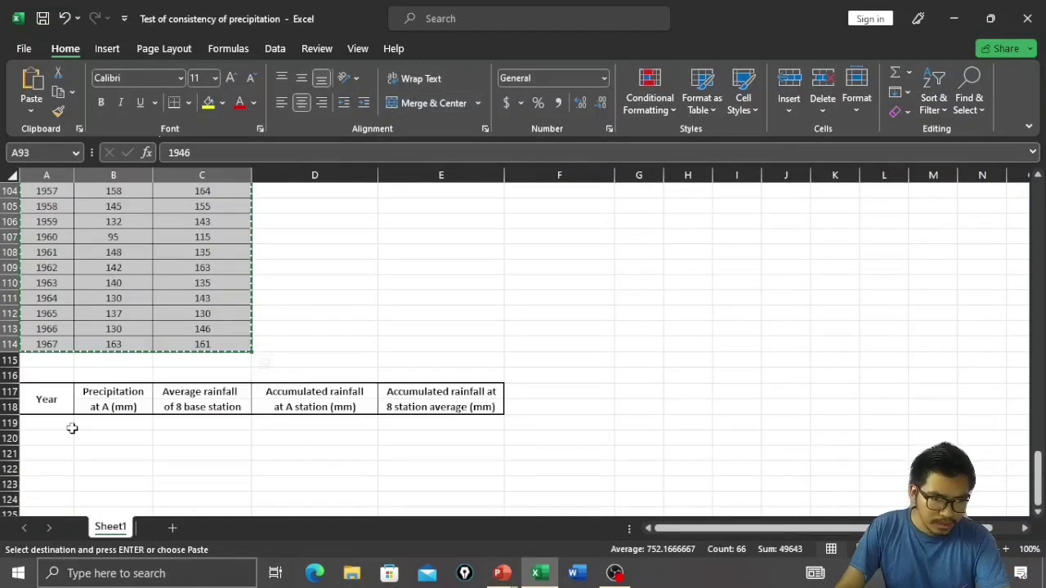
click(45, 422)
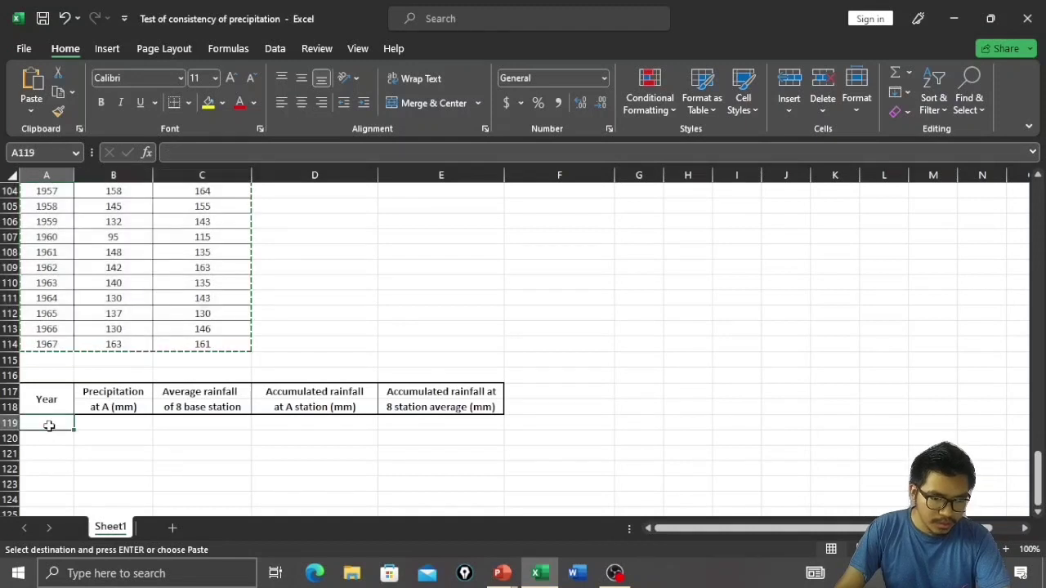
key(ctrl+v)
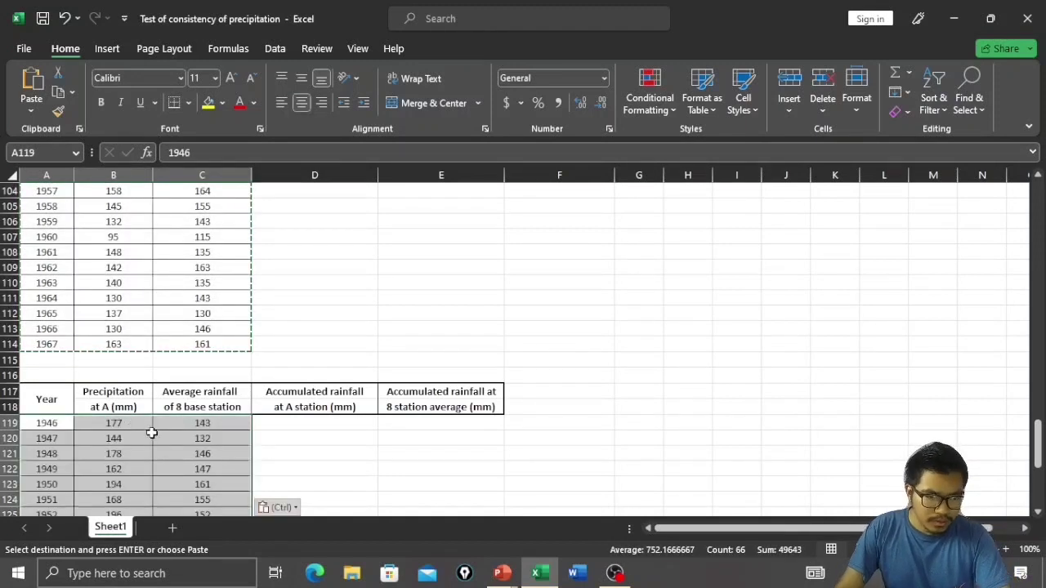
mouse_move(281, 438)
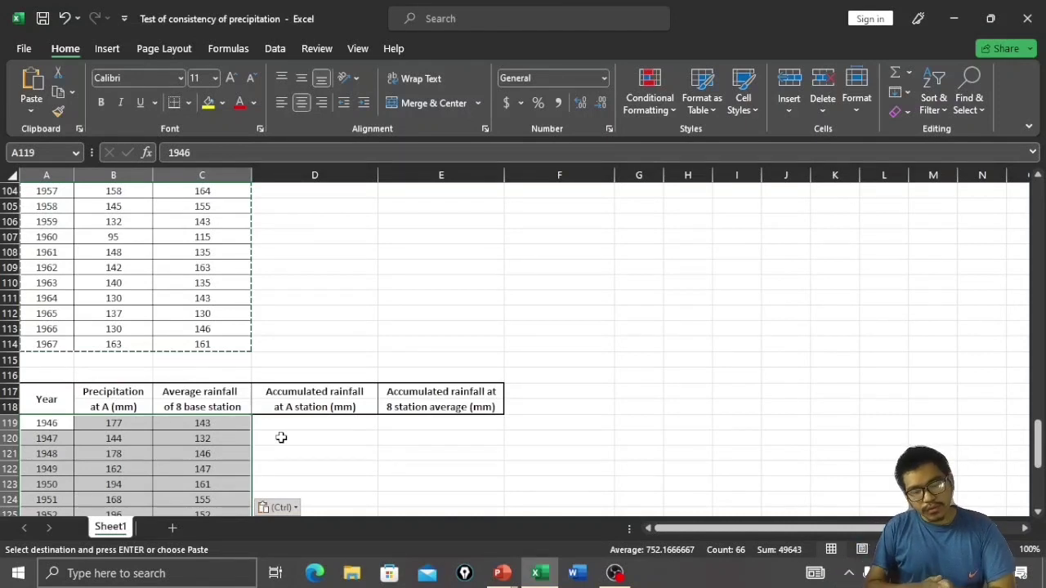
Start a custom sort on the pasted rows without headers, sorting by Column A (years)
right_click(281, 438)
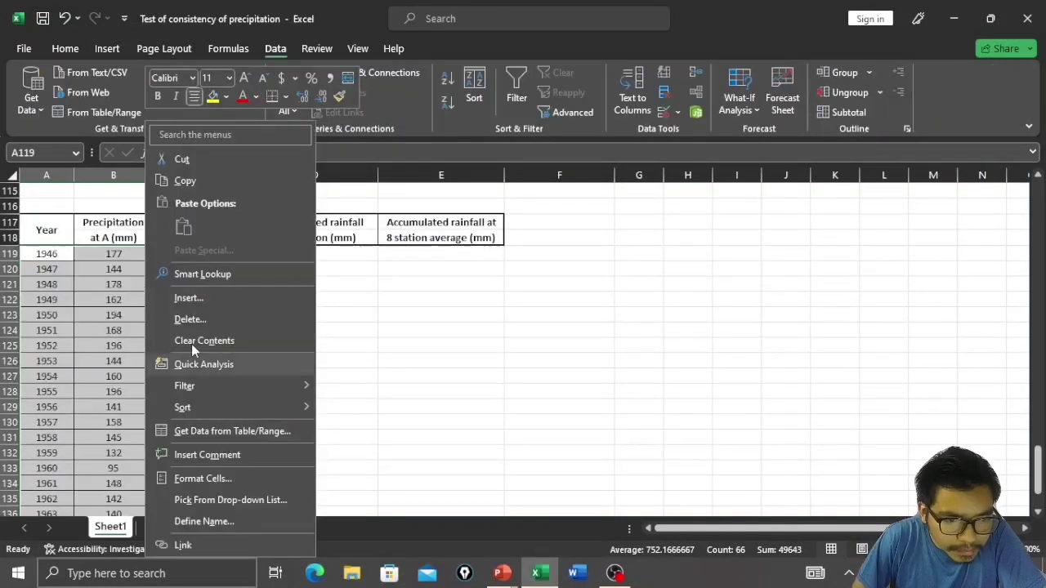
mouse_move(183, 407)
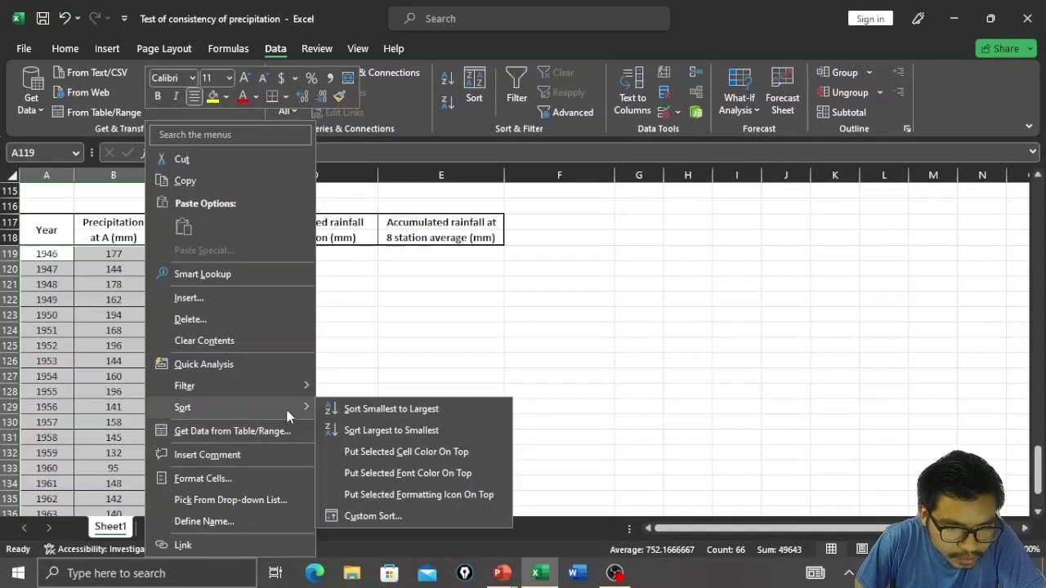
mouse_move(393, 408)
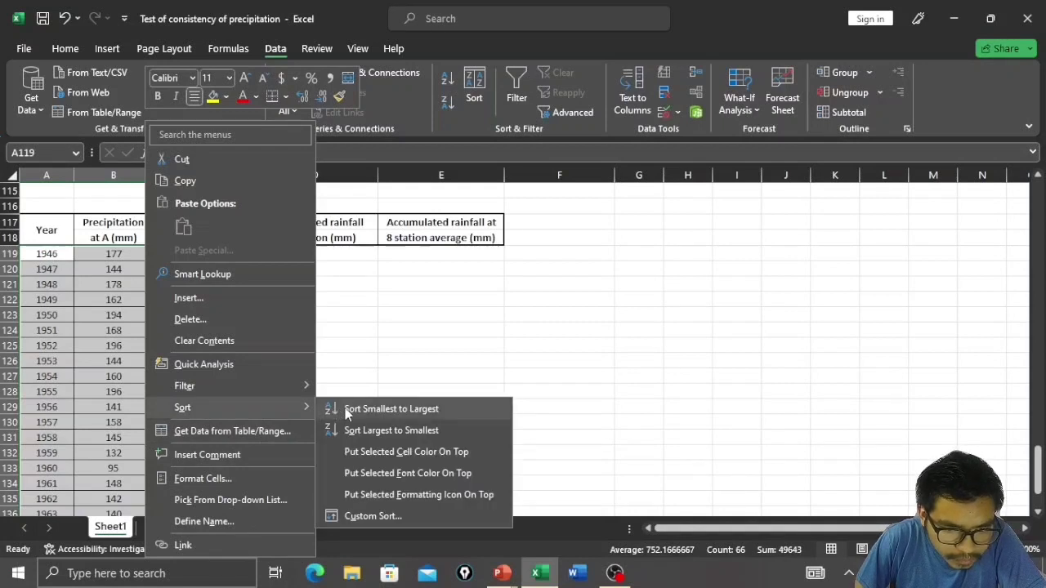
mouse_move(352, 415)
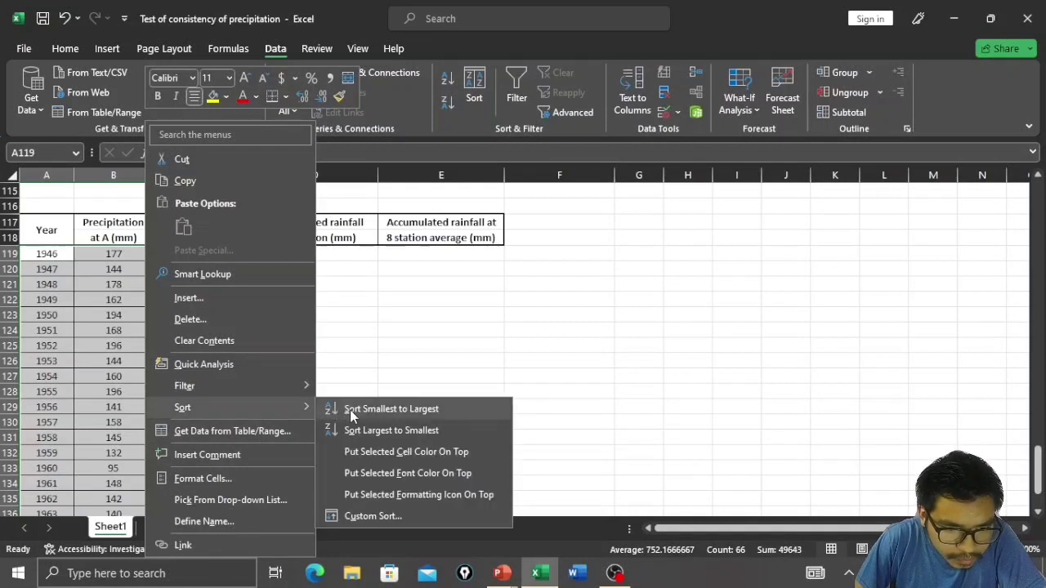
mouse_move(372, 517)
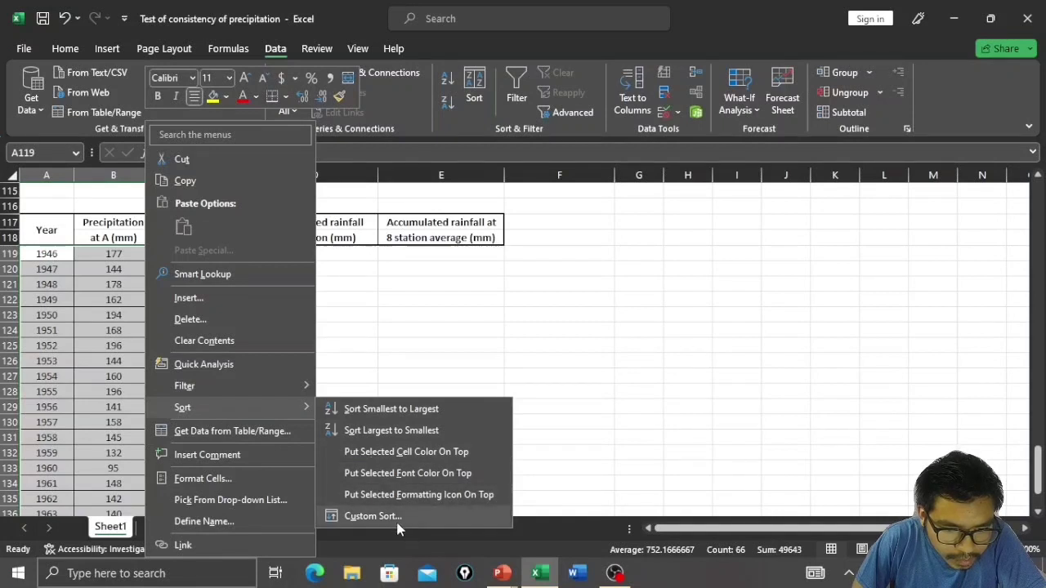
click(373, 516)
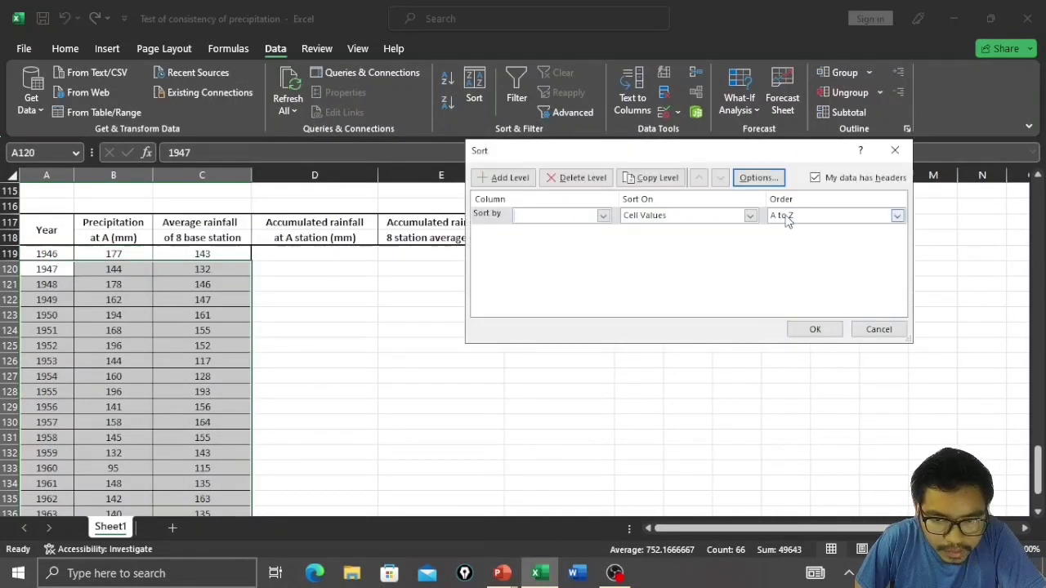
click(814, 176)
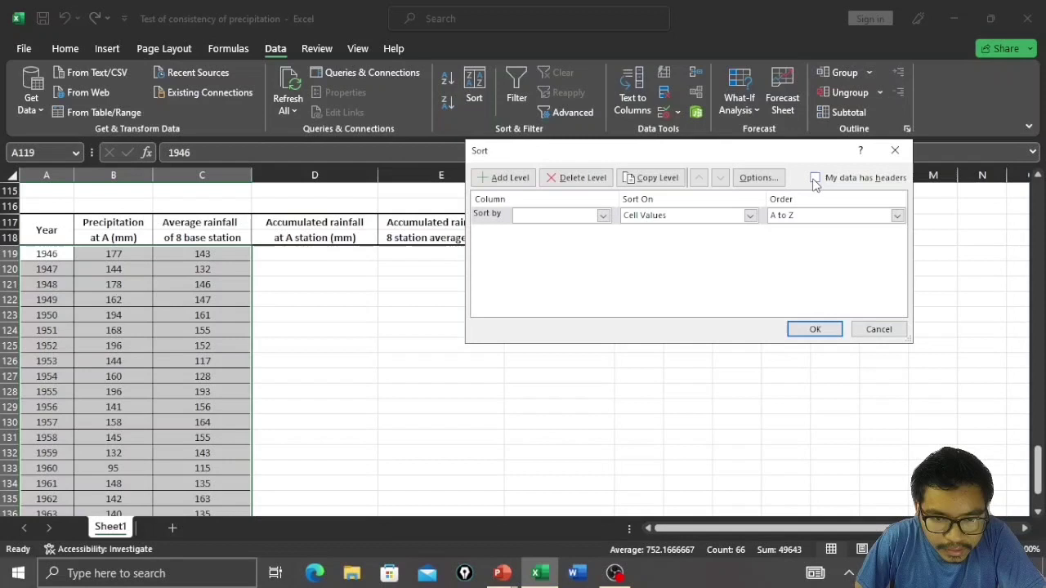
click(814, 176)
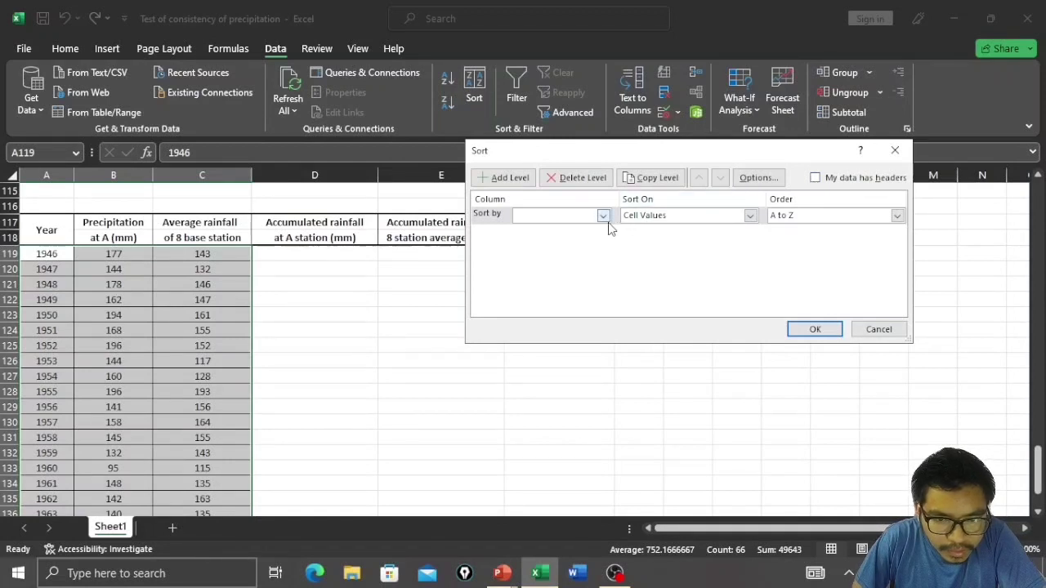
click(603, 216)
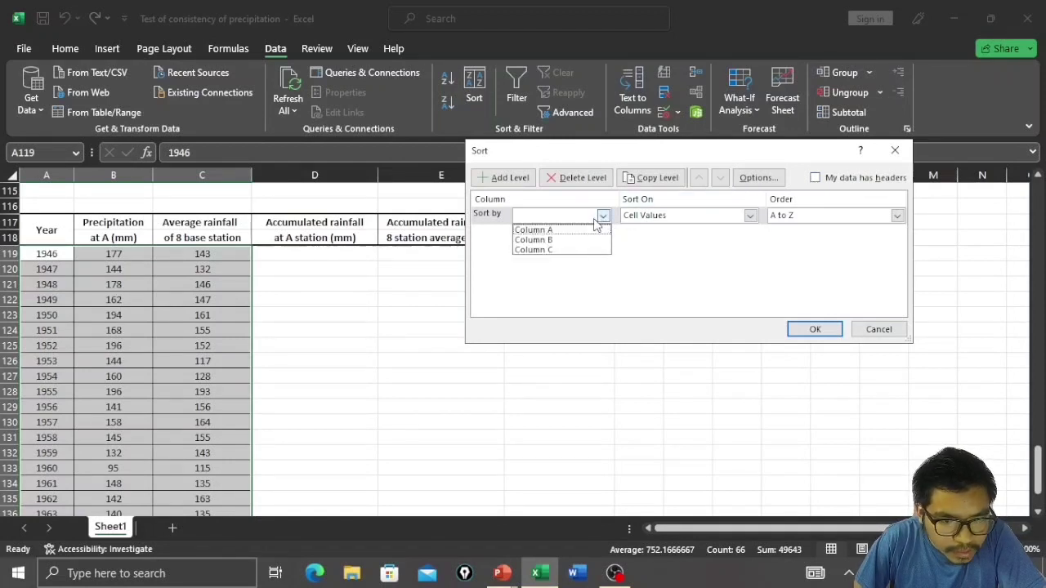
click(533, 229)
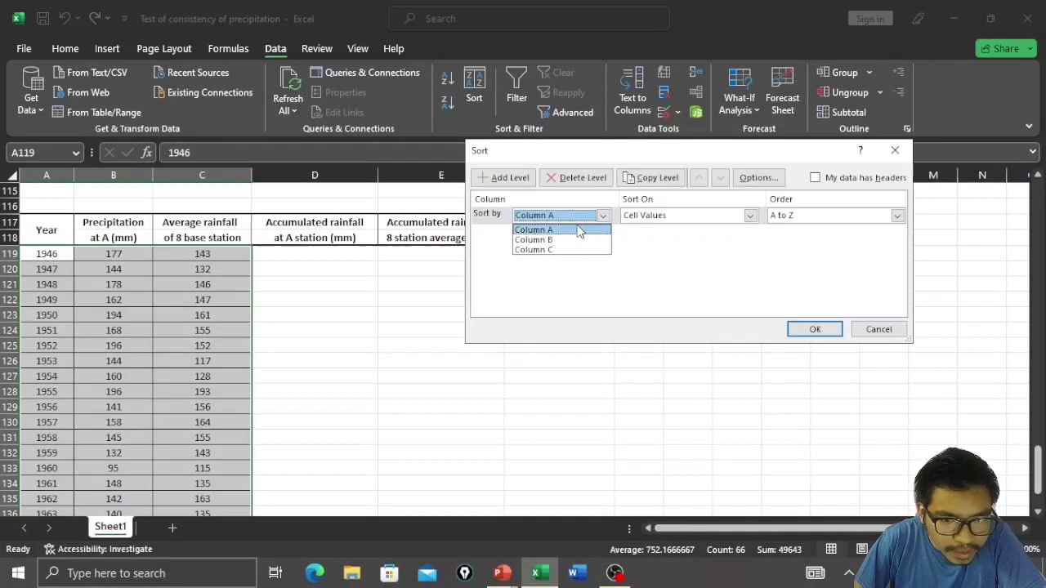
click(534, 229)
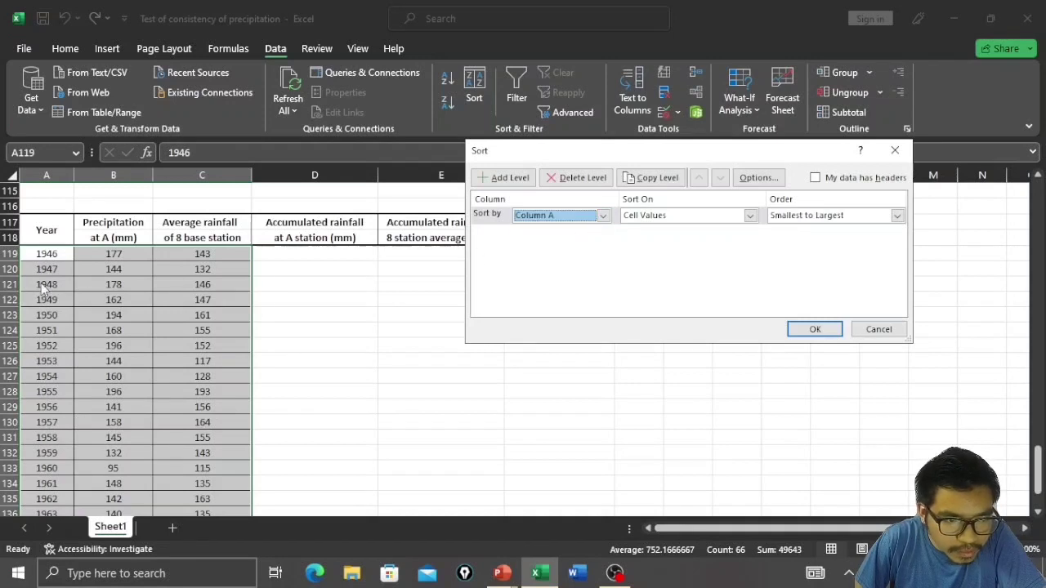
mouse_move(864, 235)
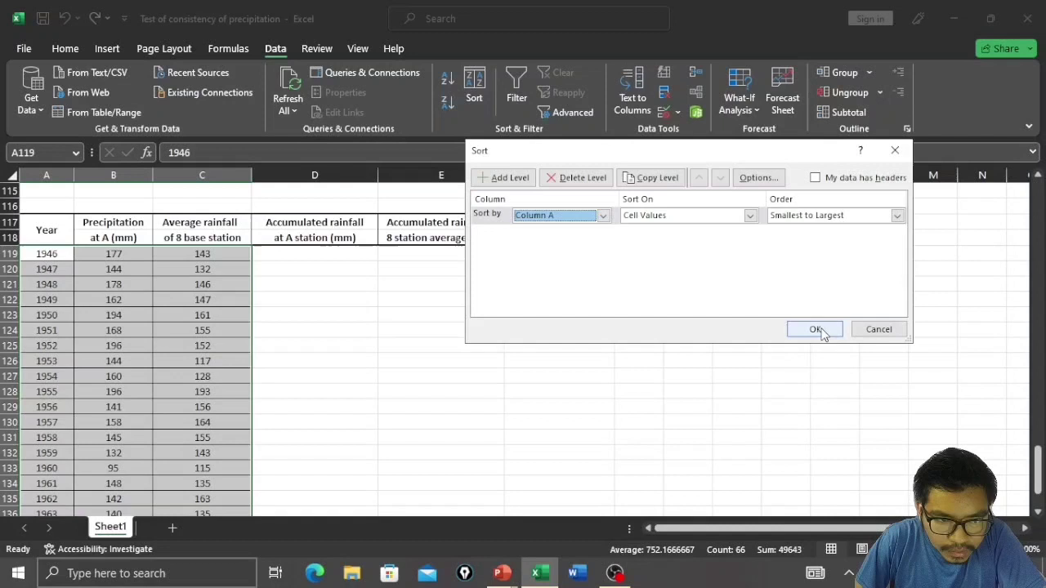
Order Largest to Smallest so the years run 1967 down to 1946
click(895, 216)
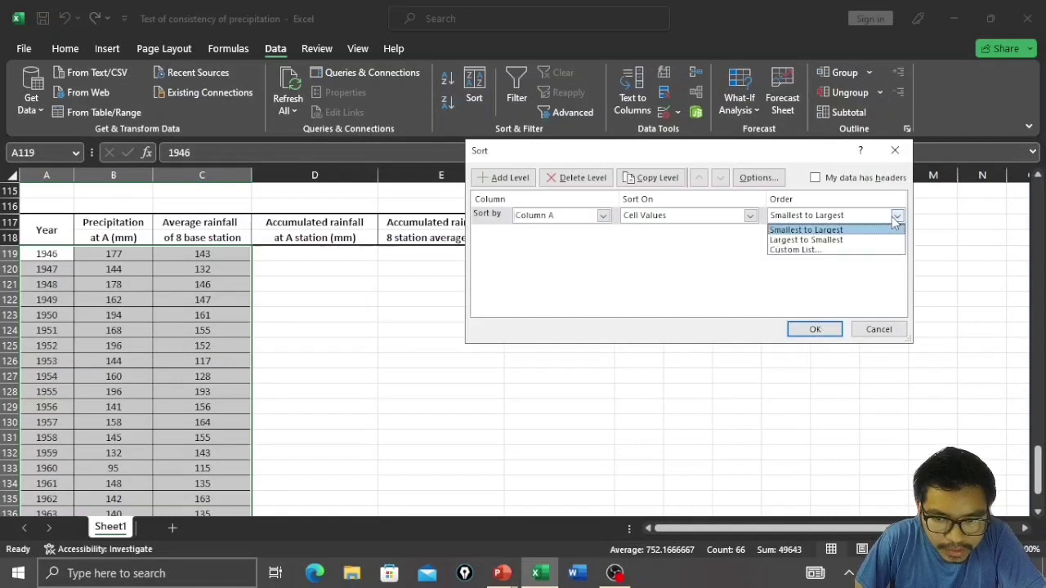
click(806, 238)
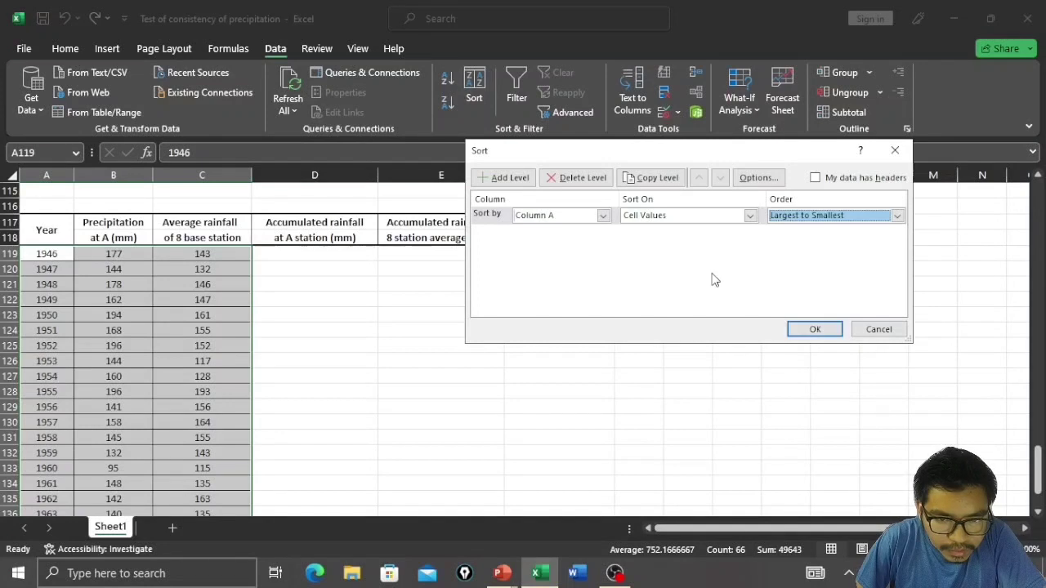
click(814, 329)
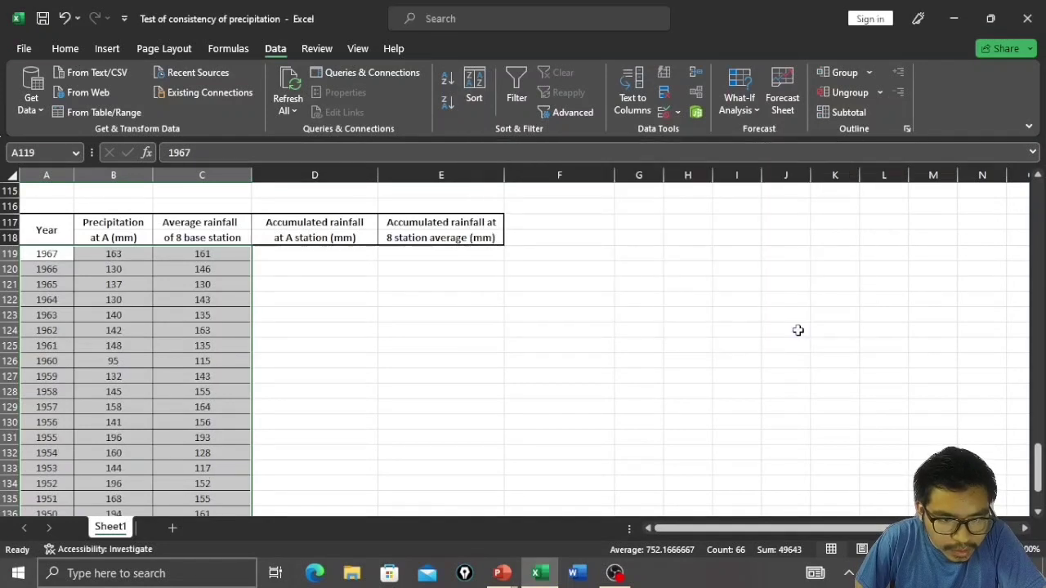
mouse_move(111, 353)
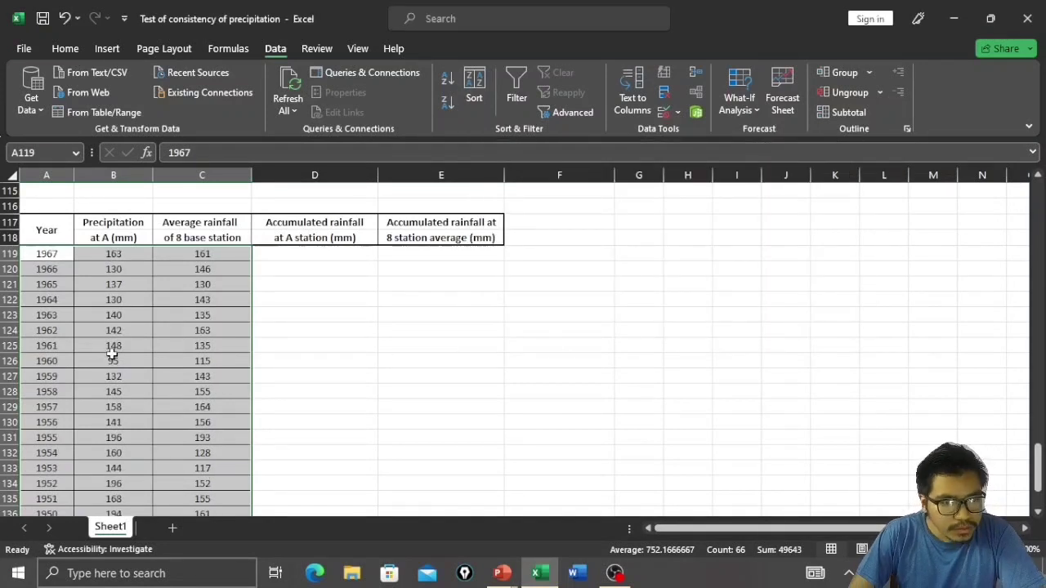
Scroll to the bottom of the sorted table to confirm it ends at 1946
scroll(down, 3)
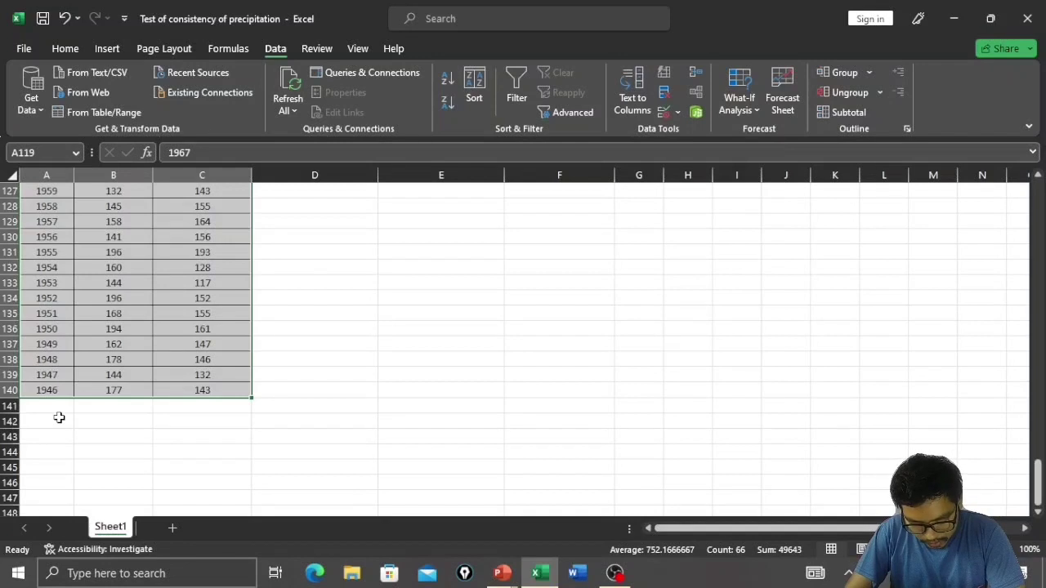
mouse_move(193, 390)
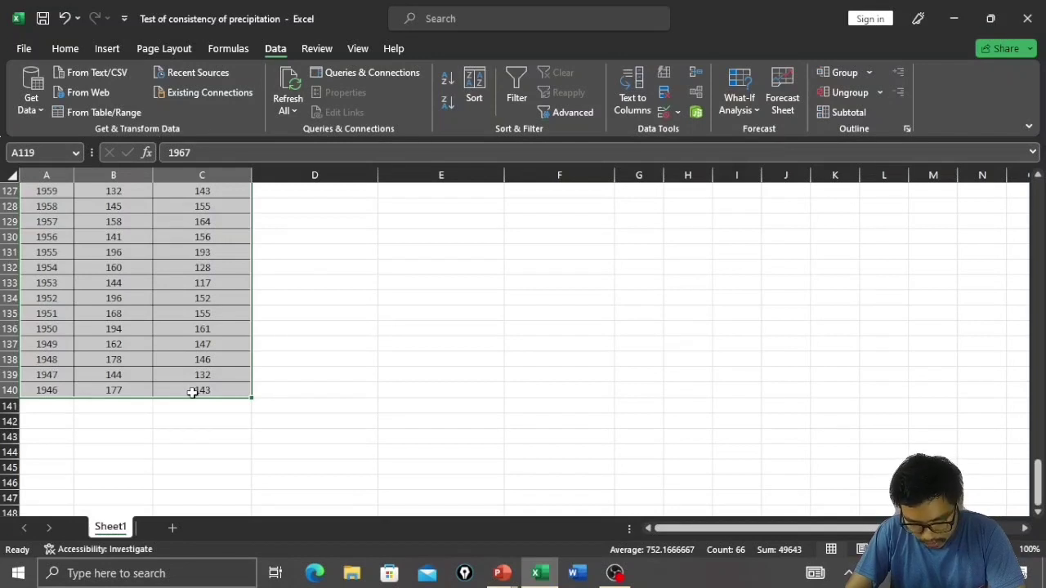
mouse_move(144, 384)
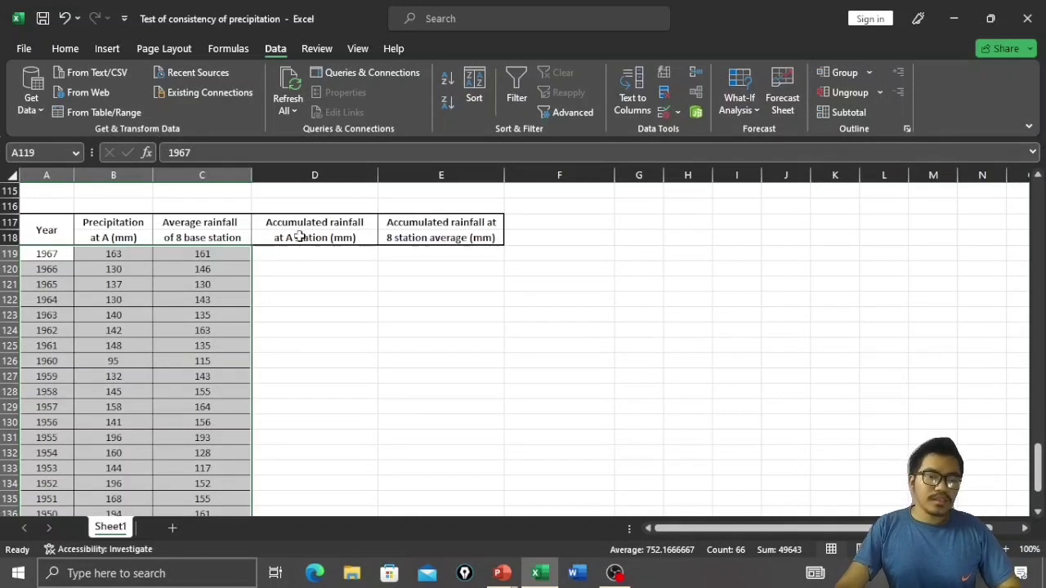
Enter =B119 for 1967 and =D119+B120 for 1966 in the station A accumulated column
click(314, 253)
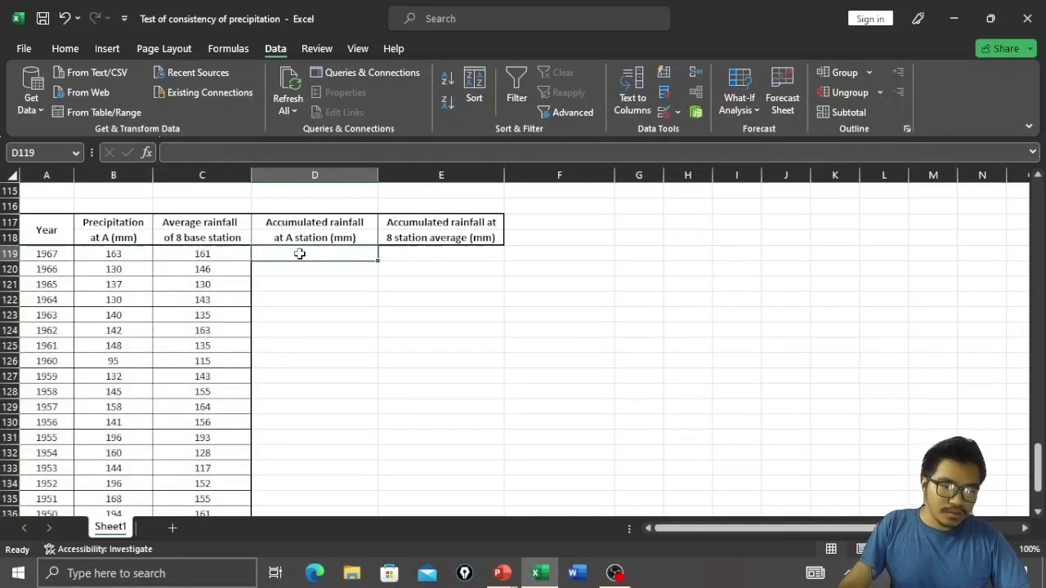
text(=)
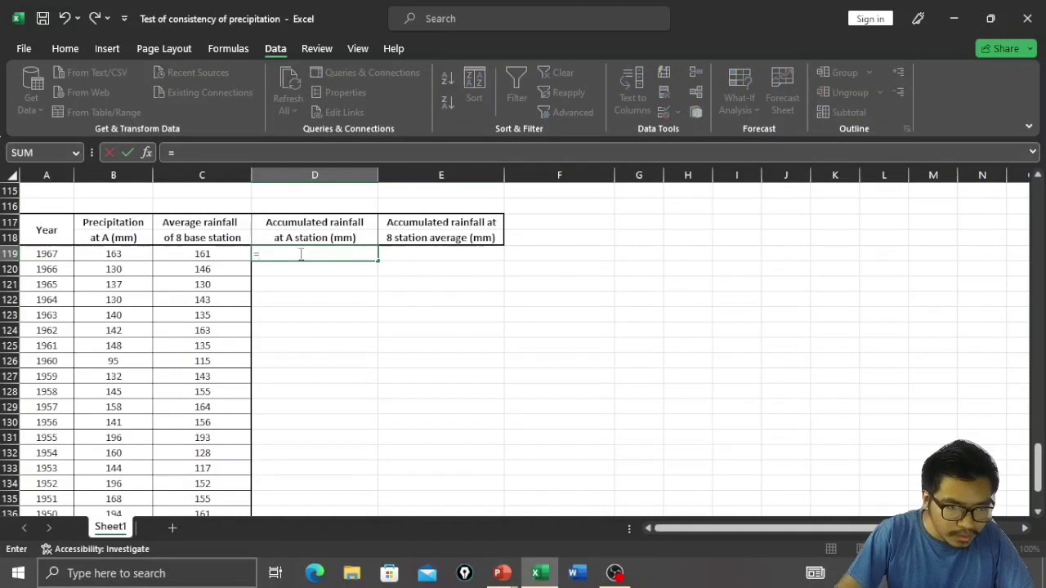
click(112, 253)
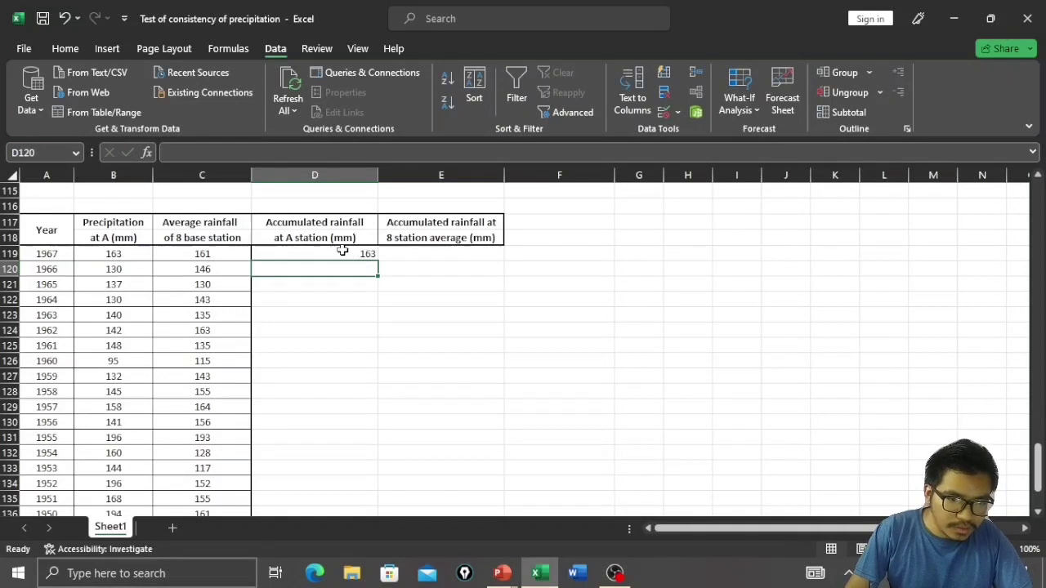
mouse_move(333, 268)
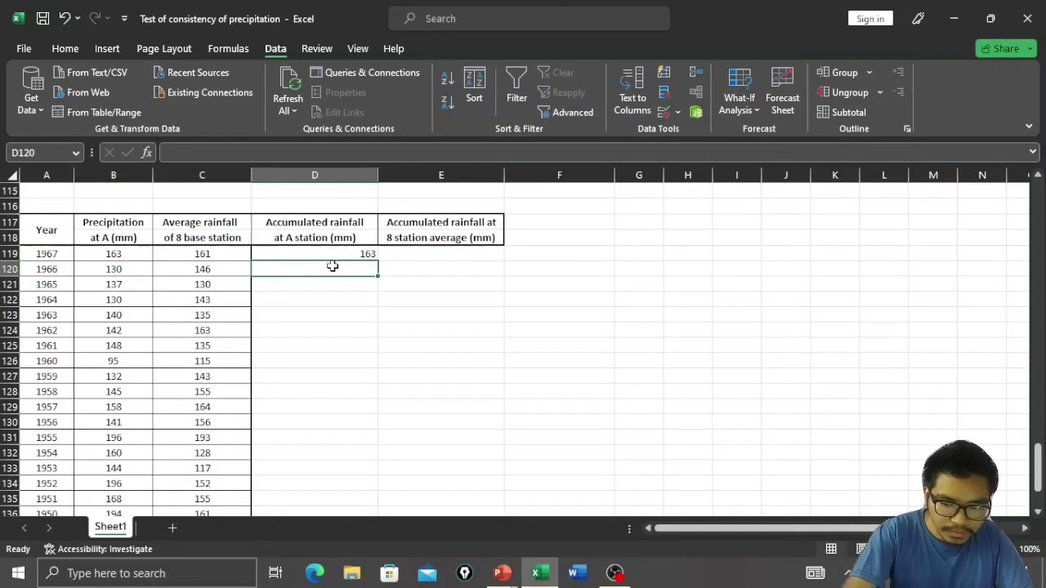
text(=)
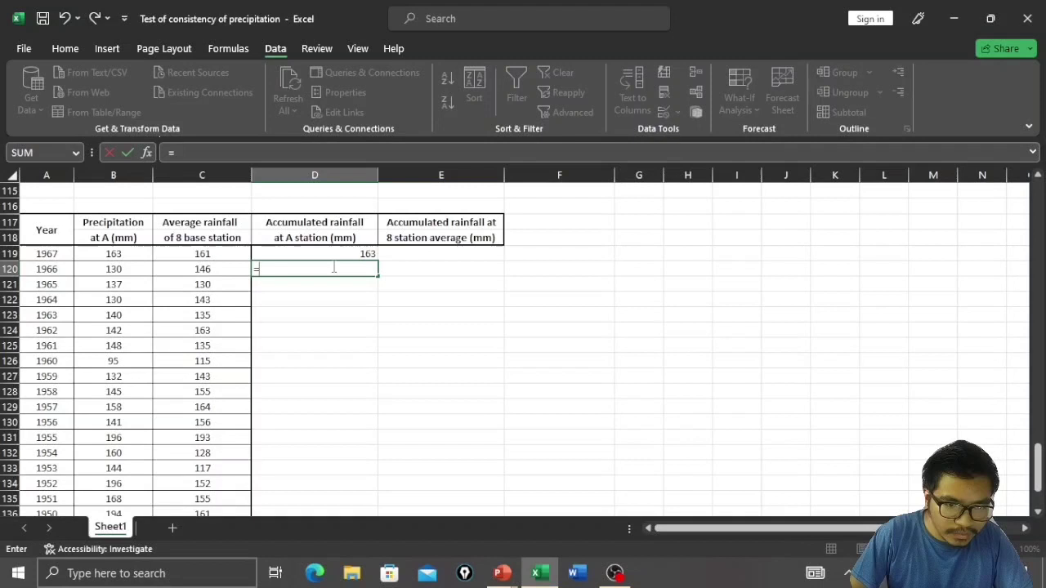
click(314, 253)
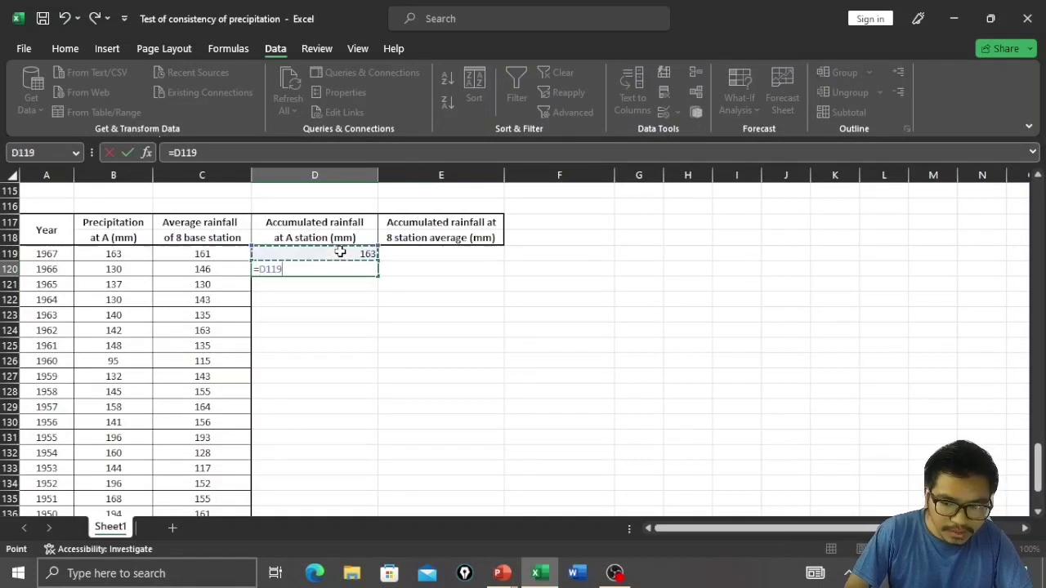
text(+)
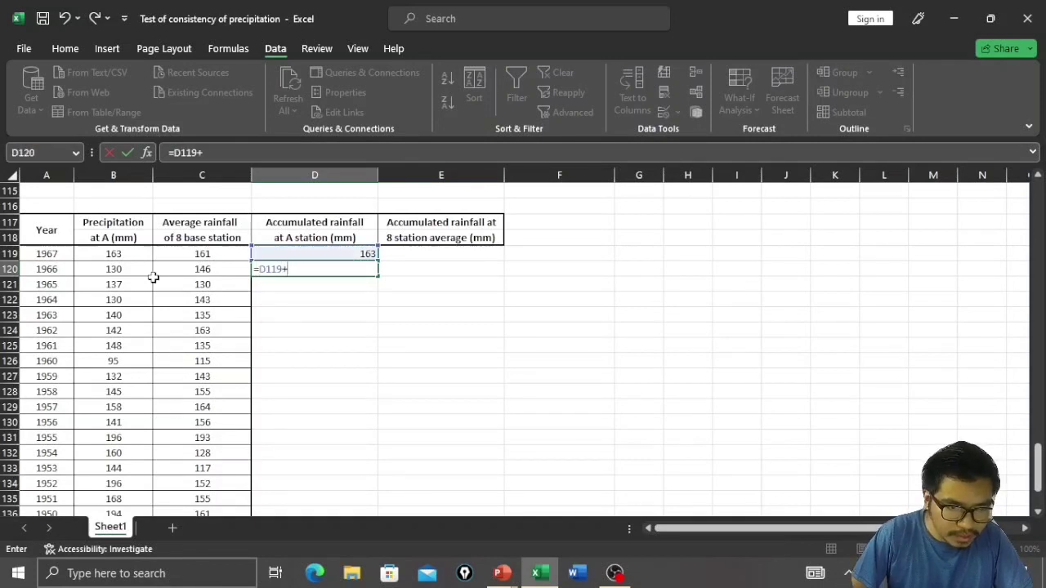
click(113, 268)
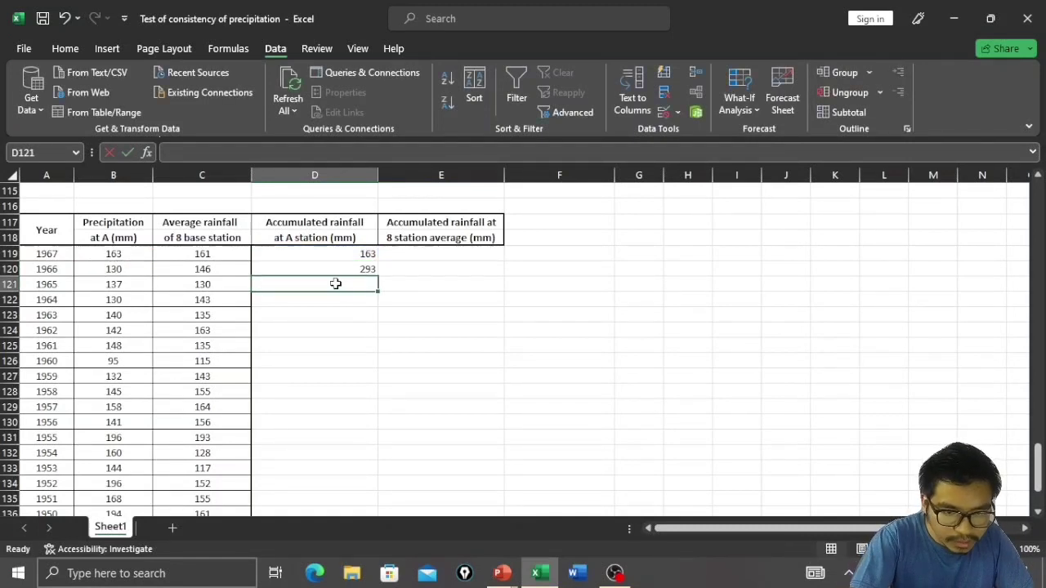
Add the 1965 running-total formula and fill it down column D through 1946
text(=)
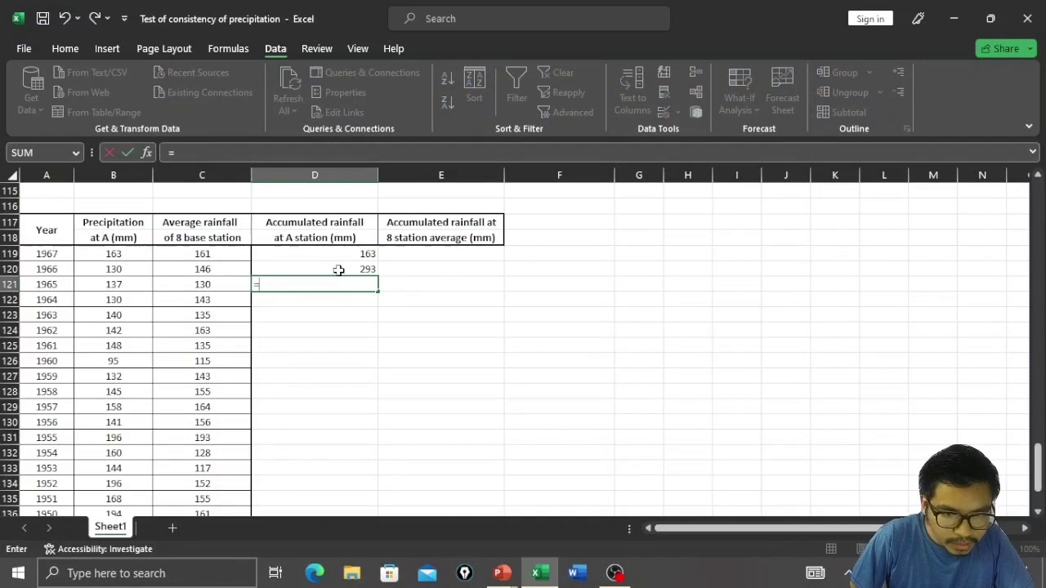
click(338, 268)
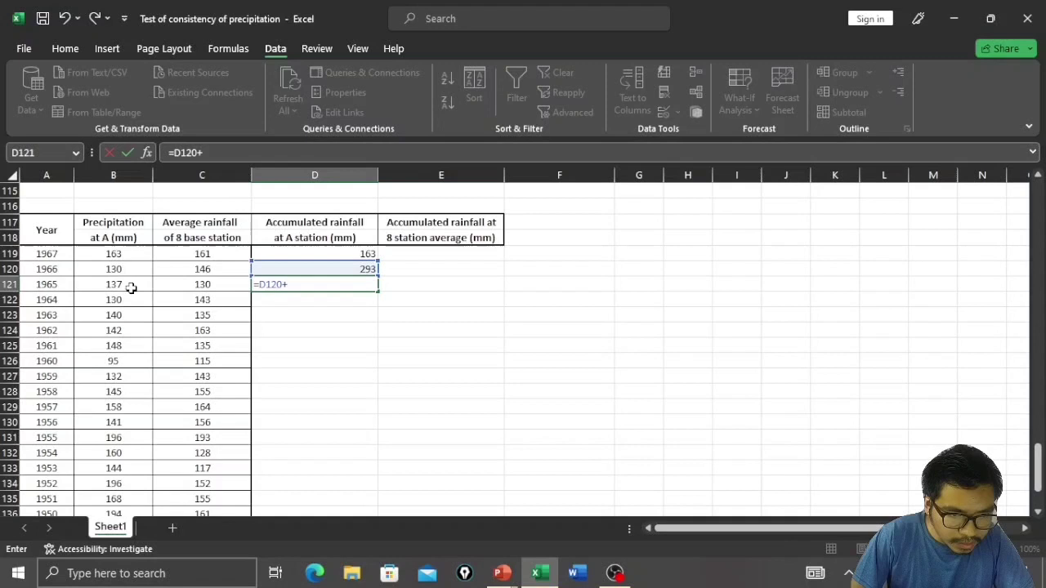
click(113, 284)
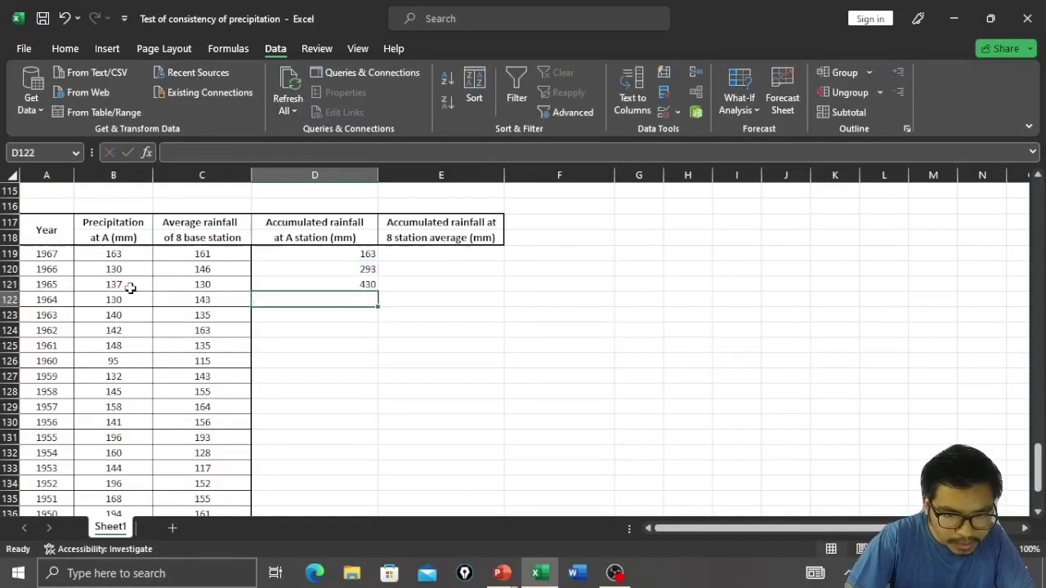
click(314, 284)
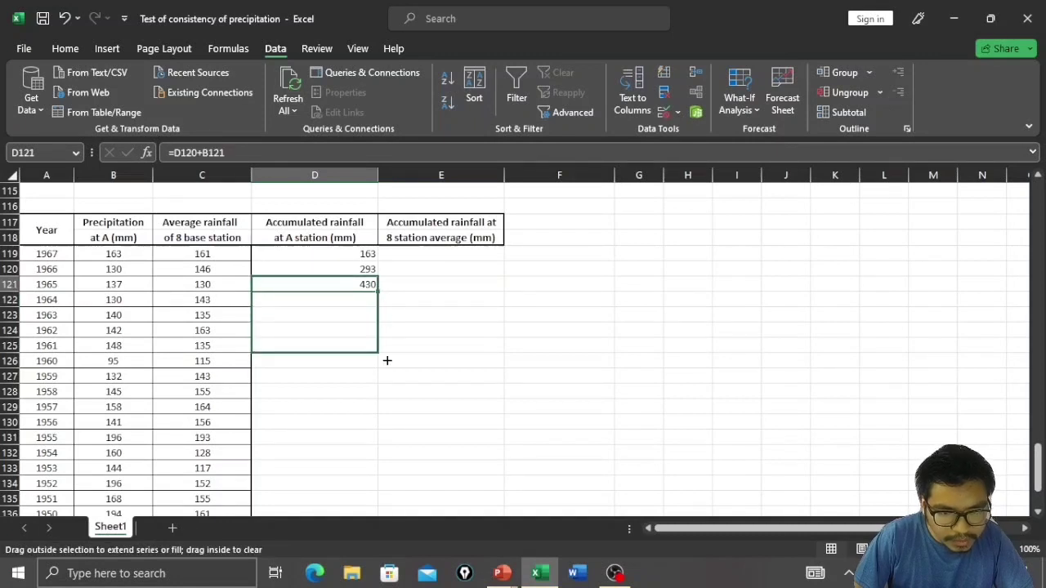
scroll(down, 3)
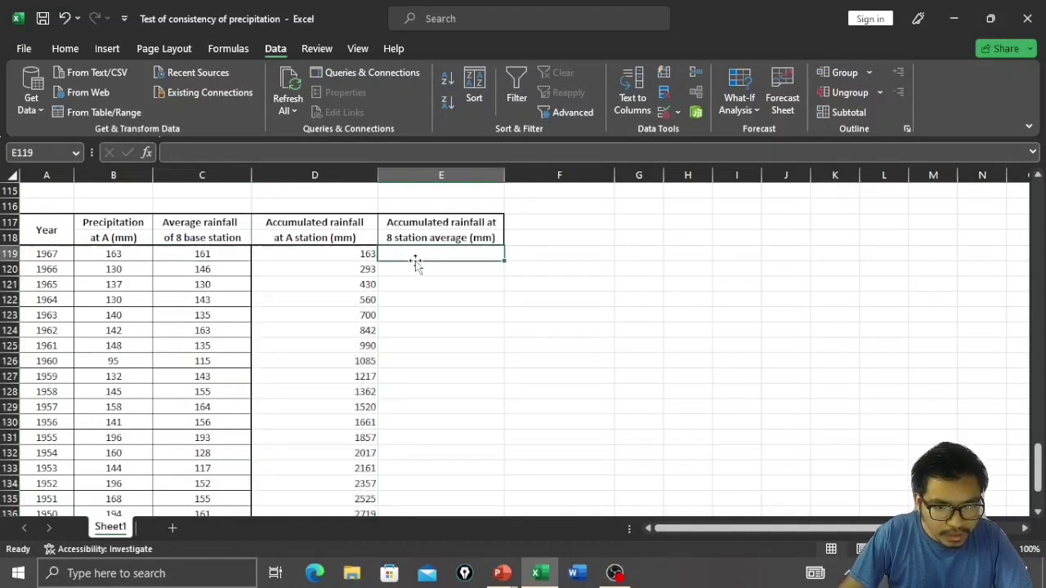
Enter =C119 and =E119+C120 giving 8-station accumulated totals 161 and 307
text(=)
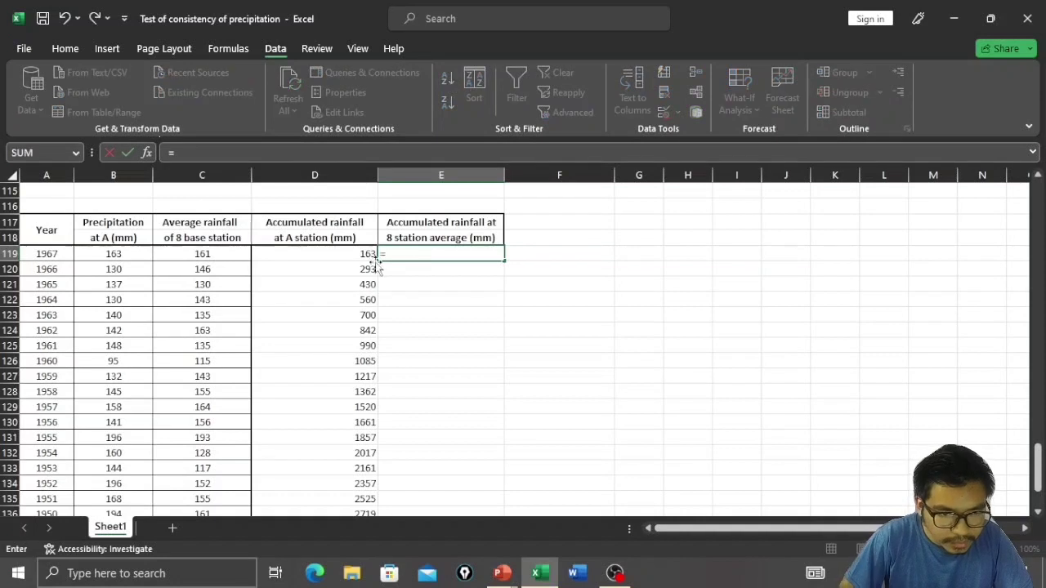
click(203, 253)
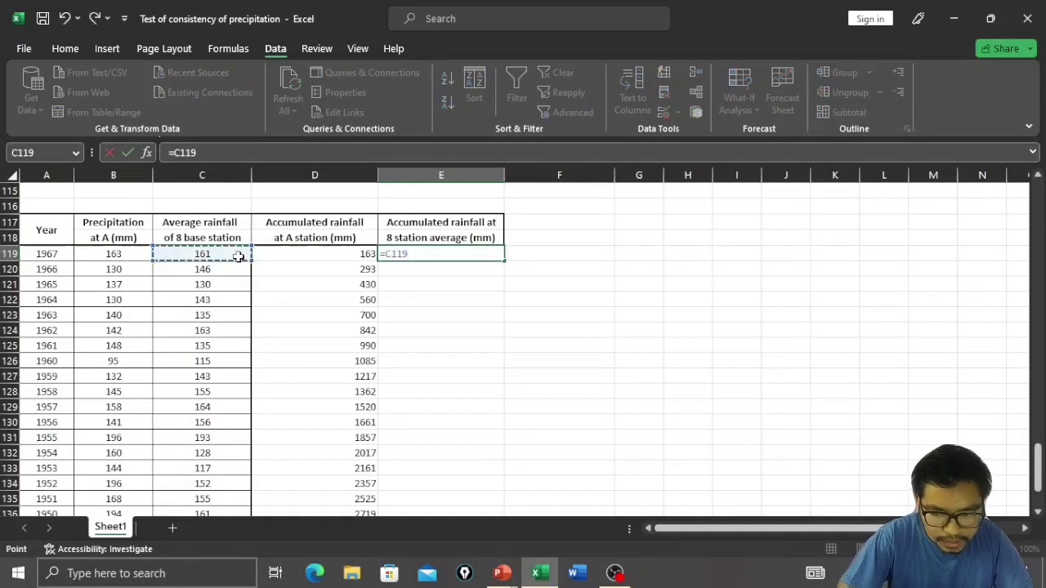
key(enter)
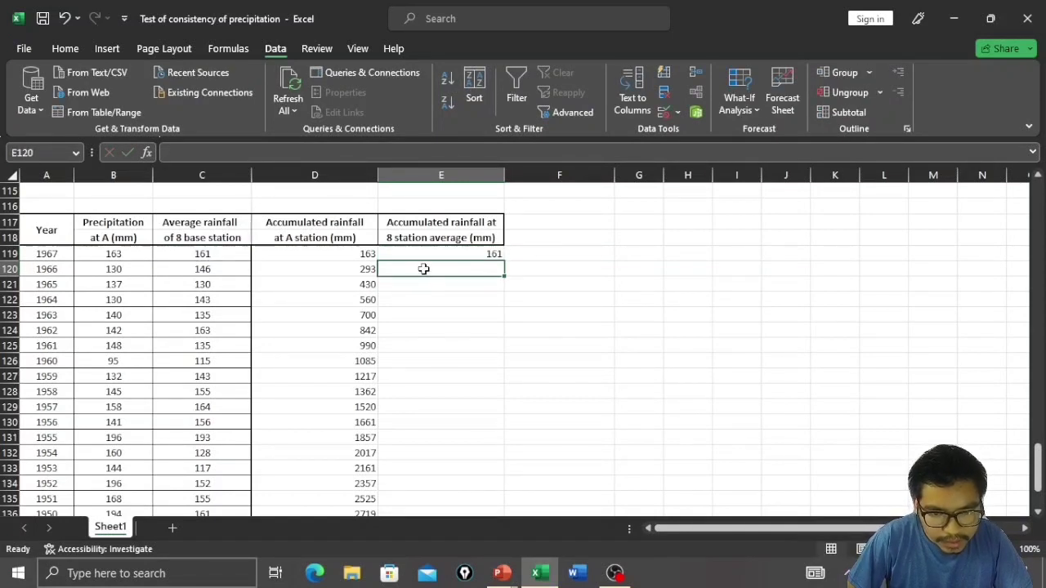
text(=)
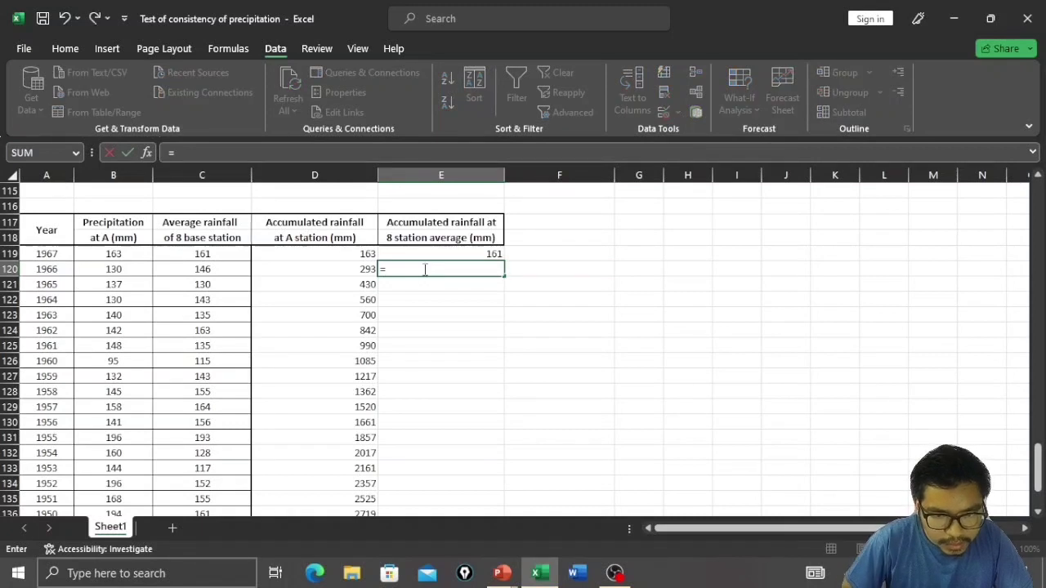
click(441, 253)
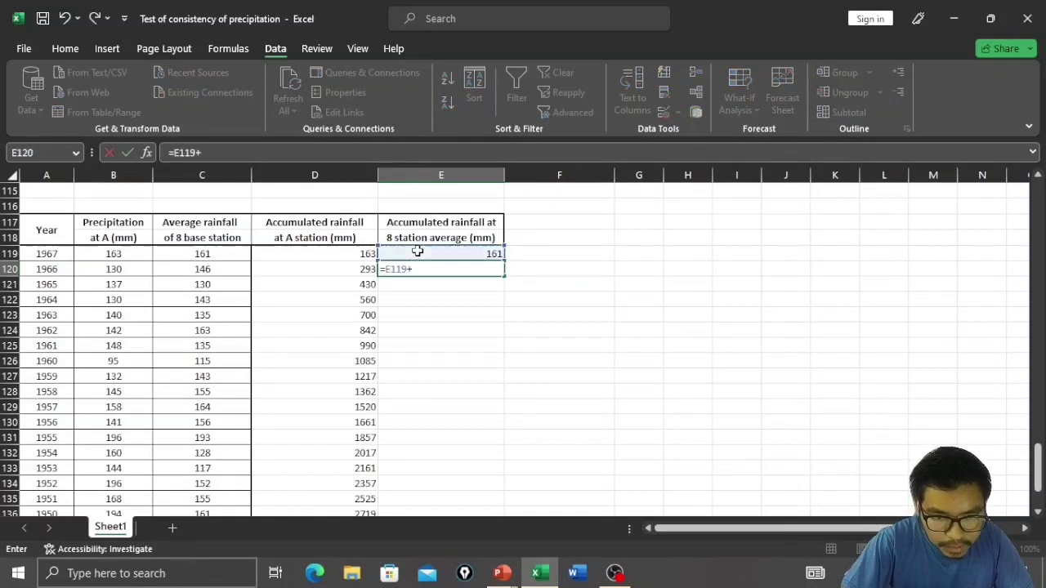
mouse_move(264, 270)
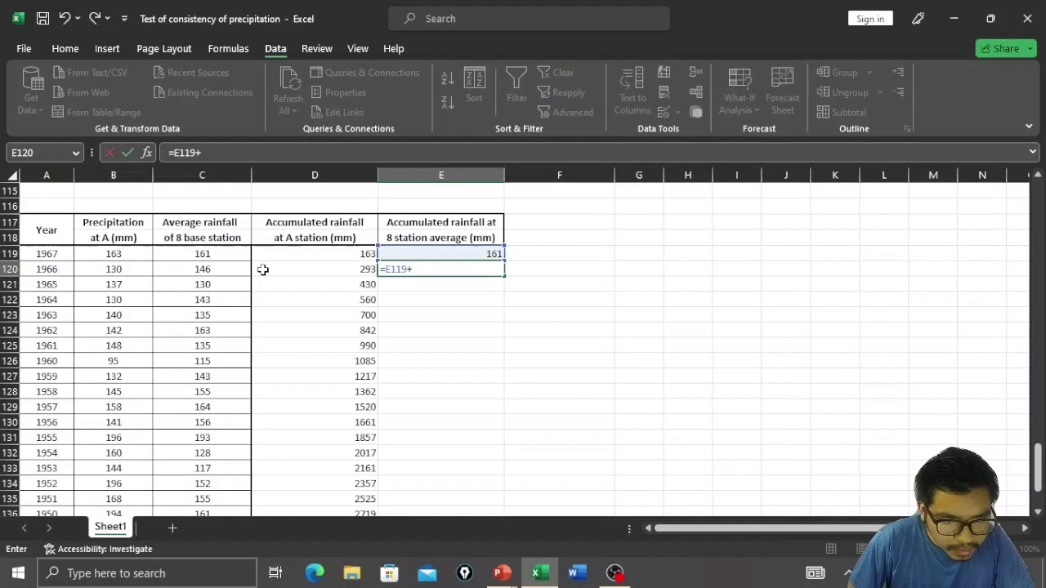
click(203, 268)
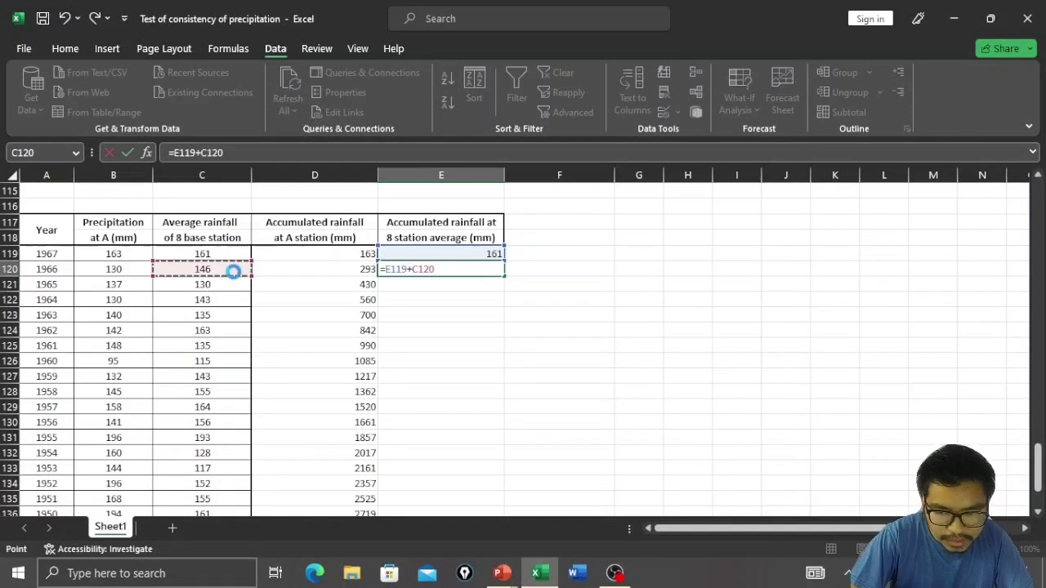
key(enter)
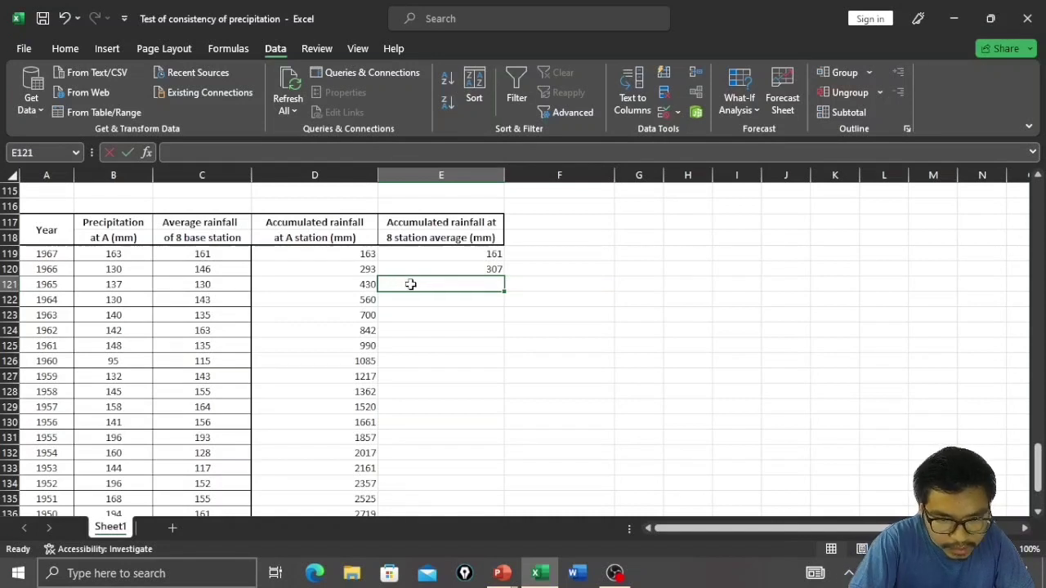
Enter =E120+C121 for 1965, giving the accumulated average 437
text(=E120)
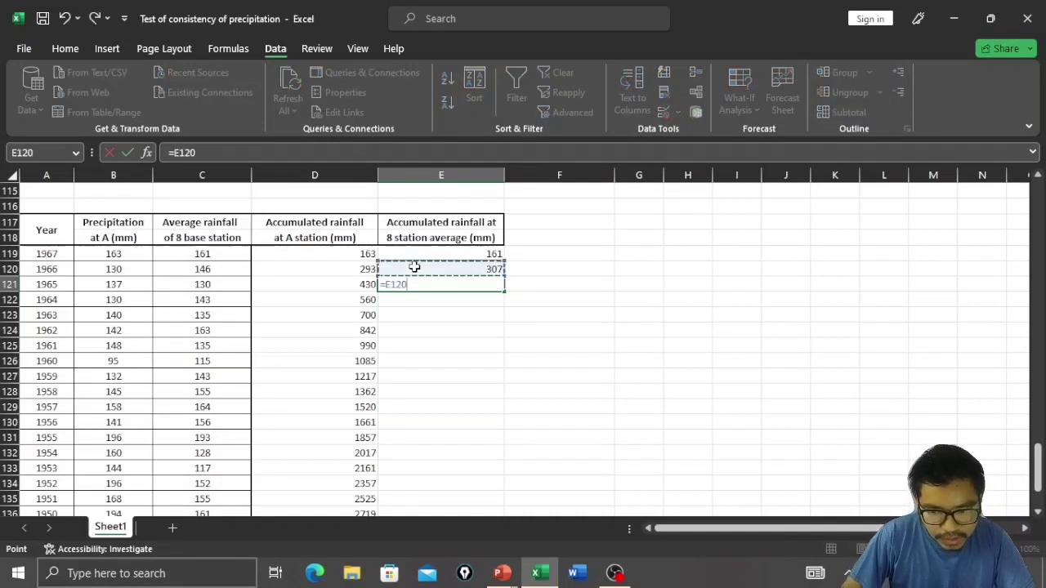
text(+)
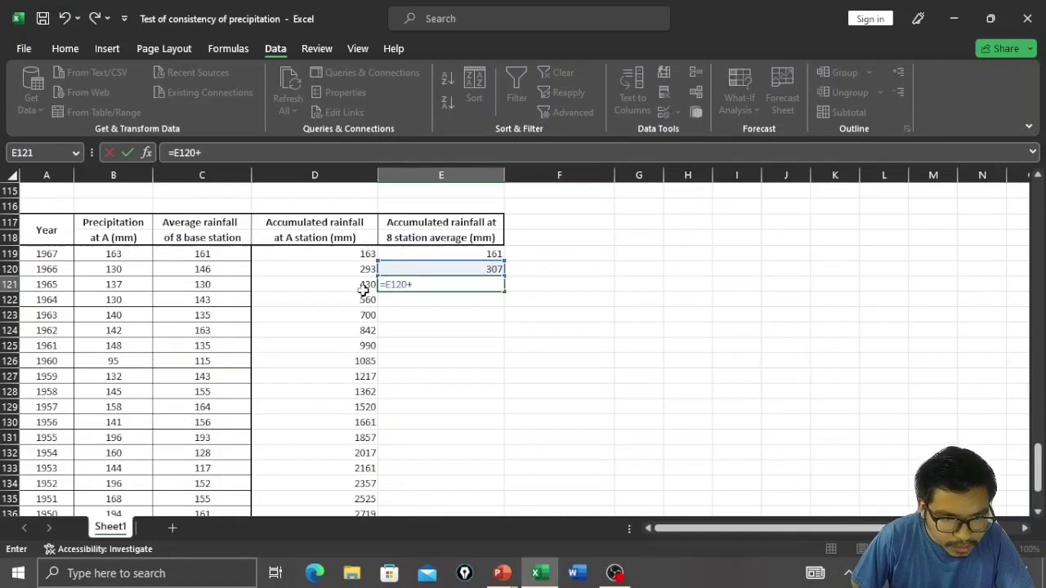
click(203, 285)
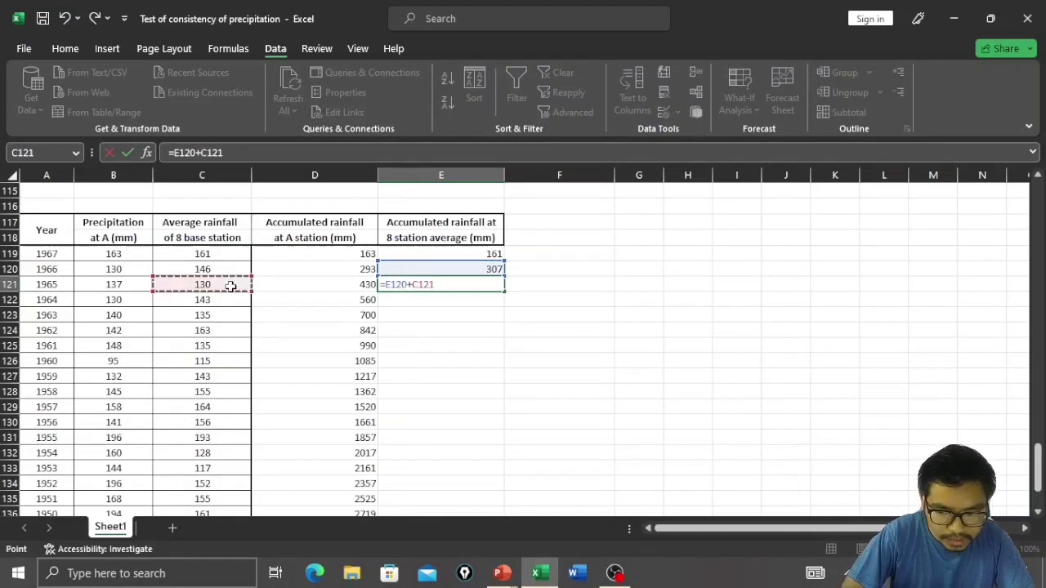
key(enter)
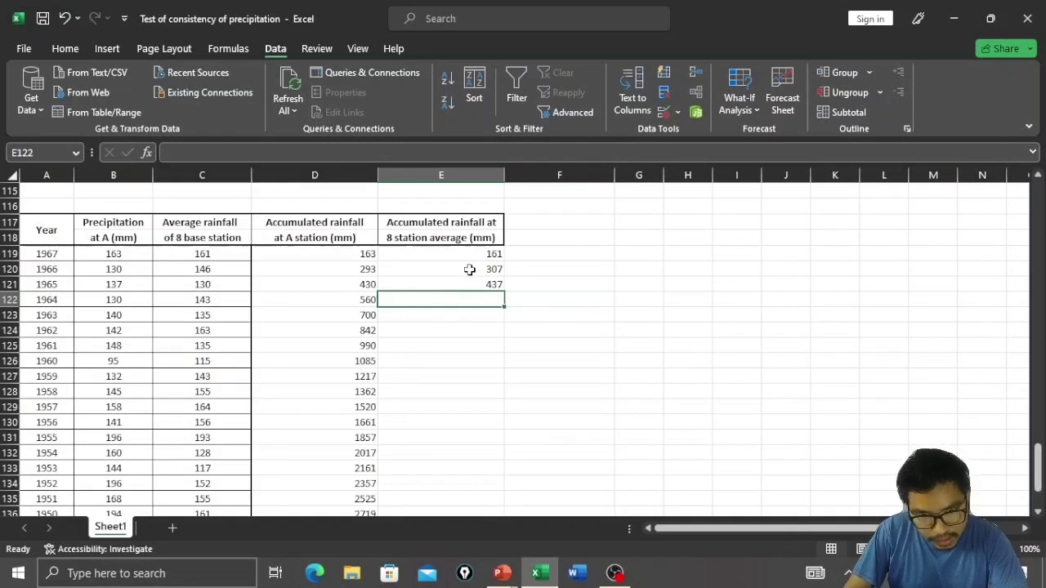
mouse_move(478, 284)
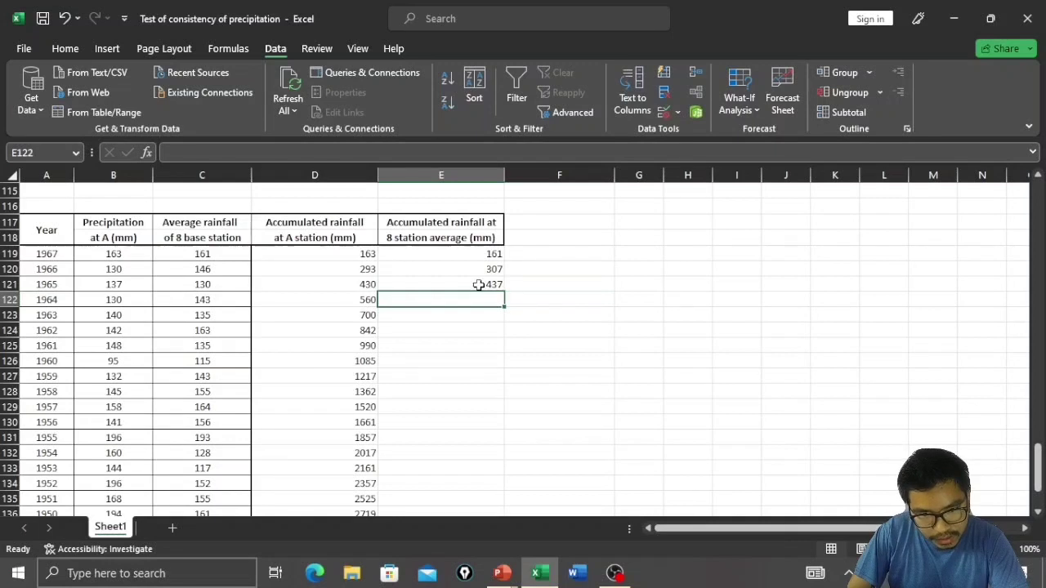
Fill the 8-station running-total formula down to 1946, ending at 3220
click(441, 284)
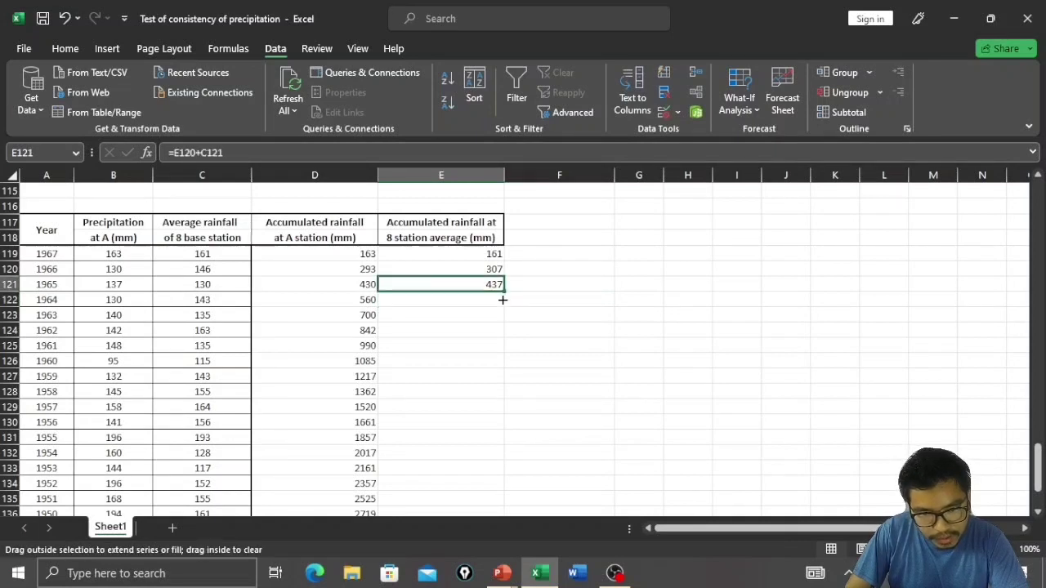
drag(504, 285, 504, 299)
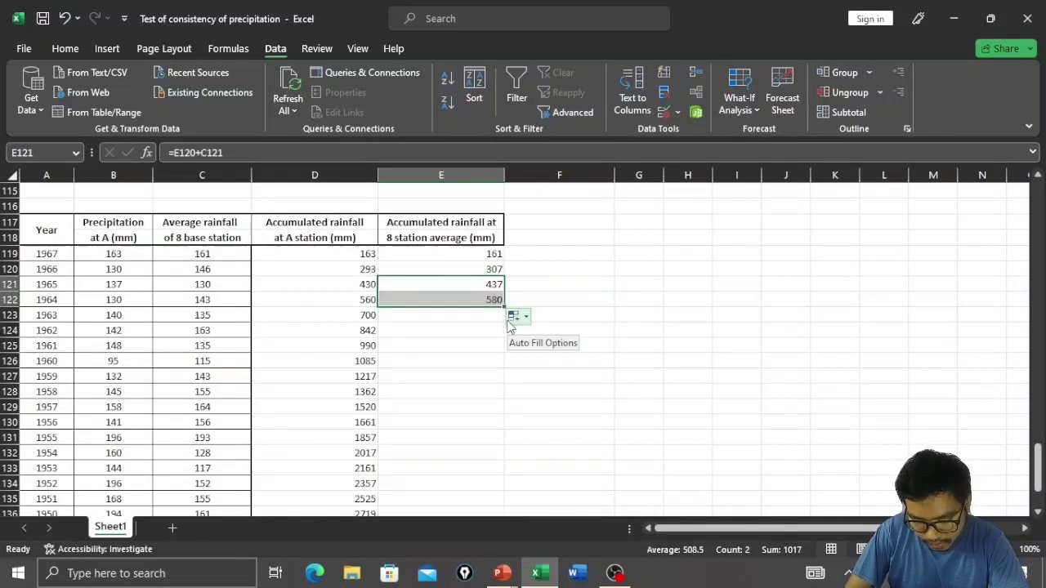
mouse_move(504, 313)
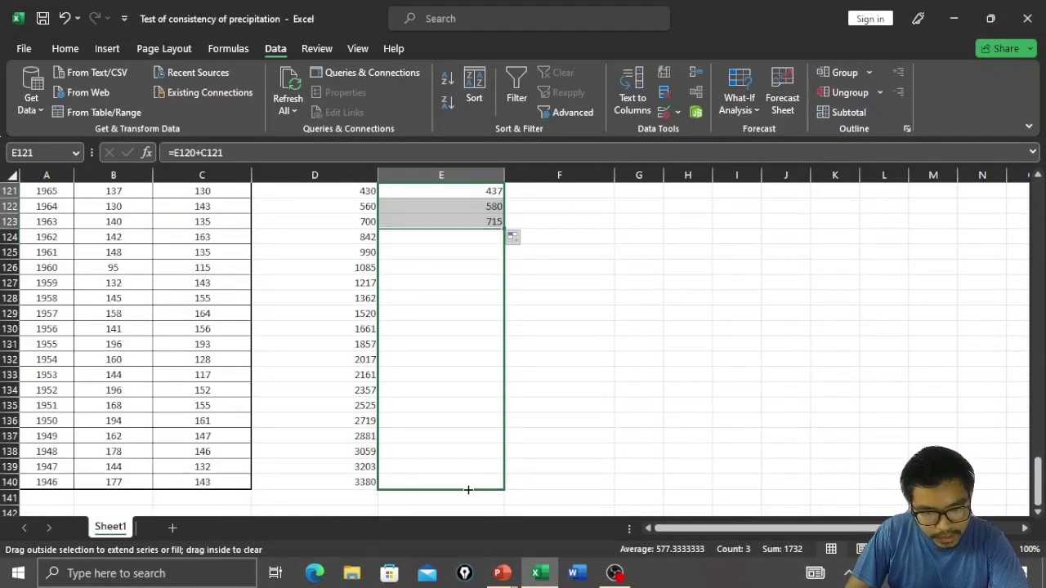
drag(468, 222, 467, 490)
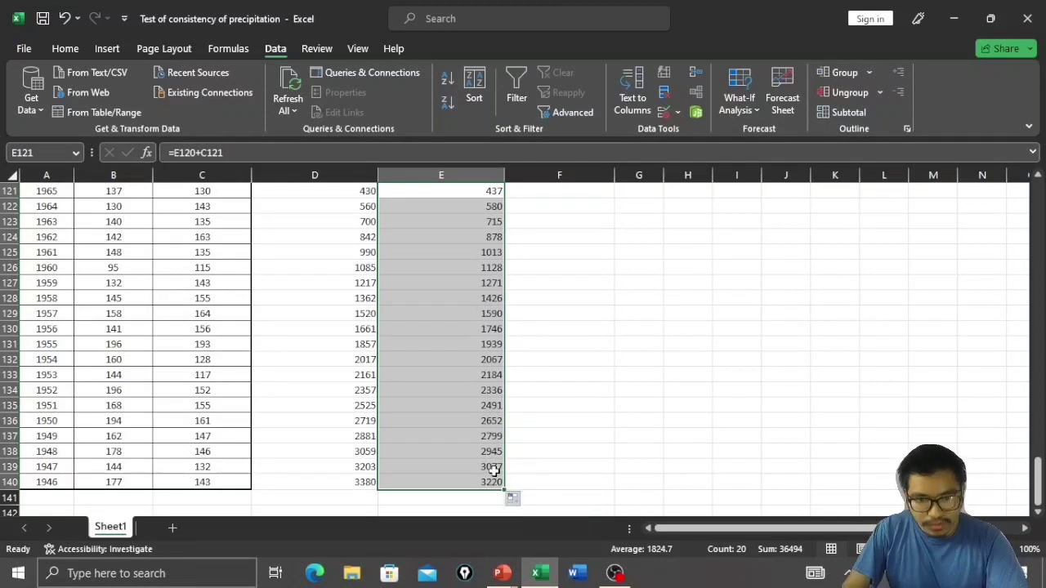
mouse_move(564, 283)
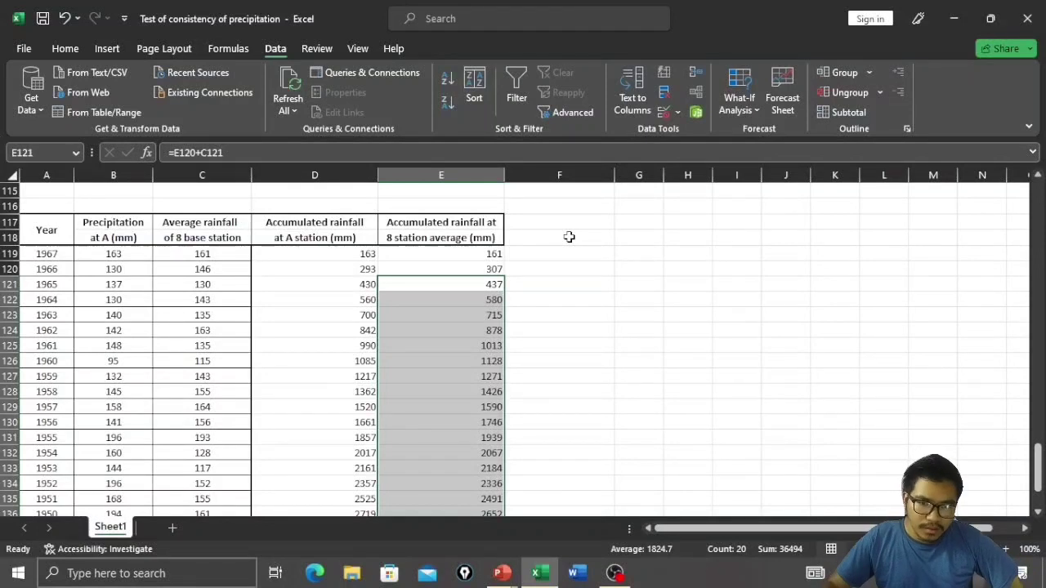
mouse_move(425, 272)
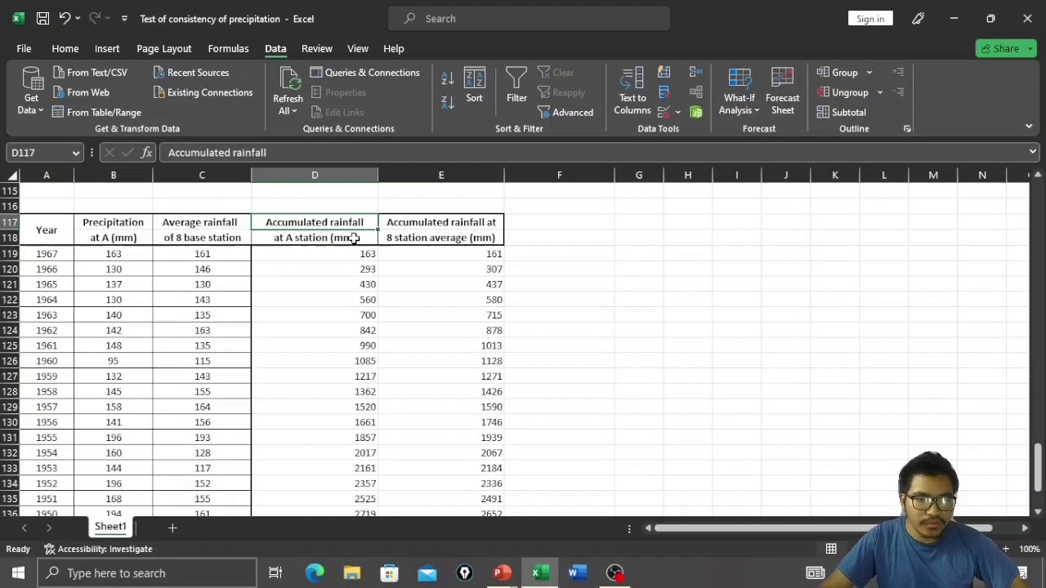
mouse_move(415, 261)
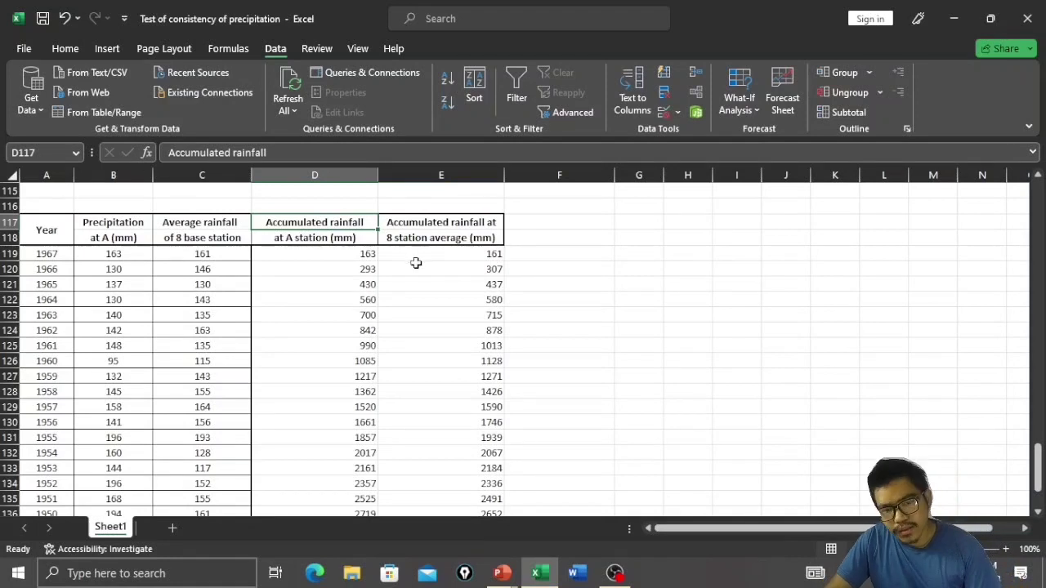
mouse_move(484, 237)
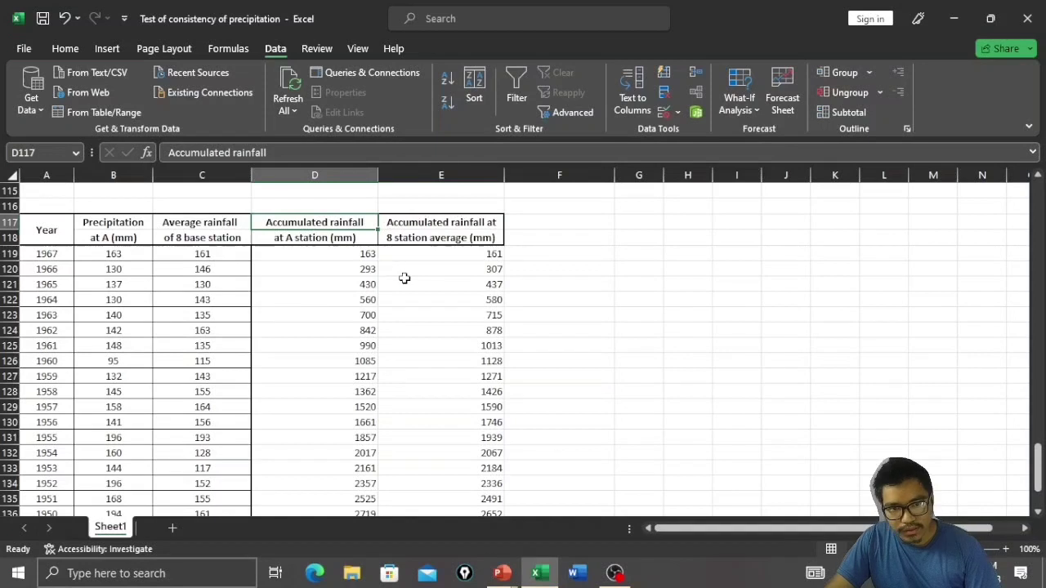
mouse_move(333, 206)
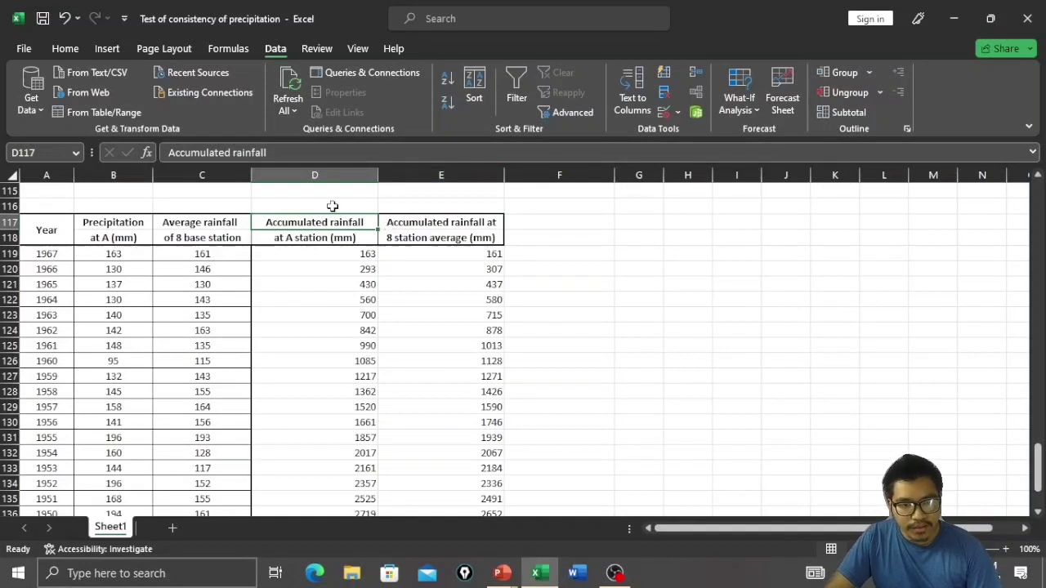
mouse_move(330, 257)
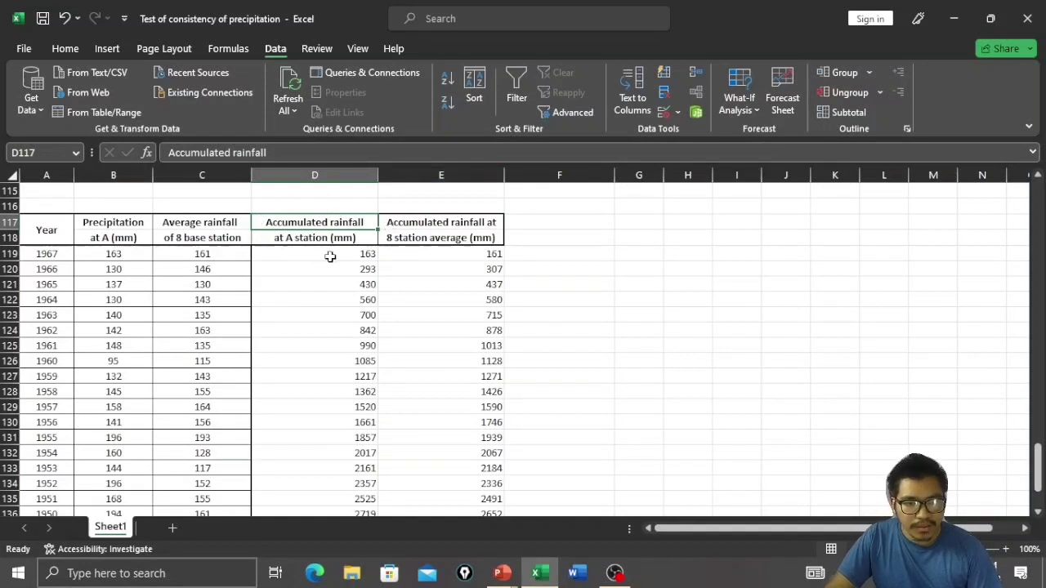
mouse_move(272, 270)
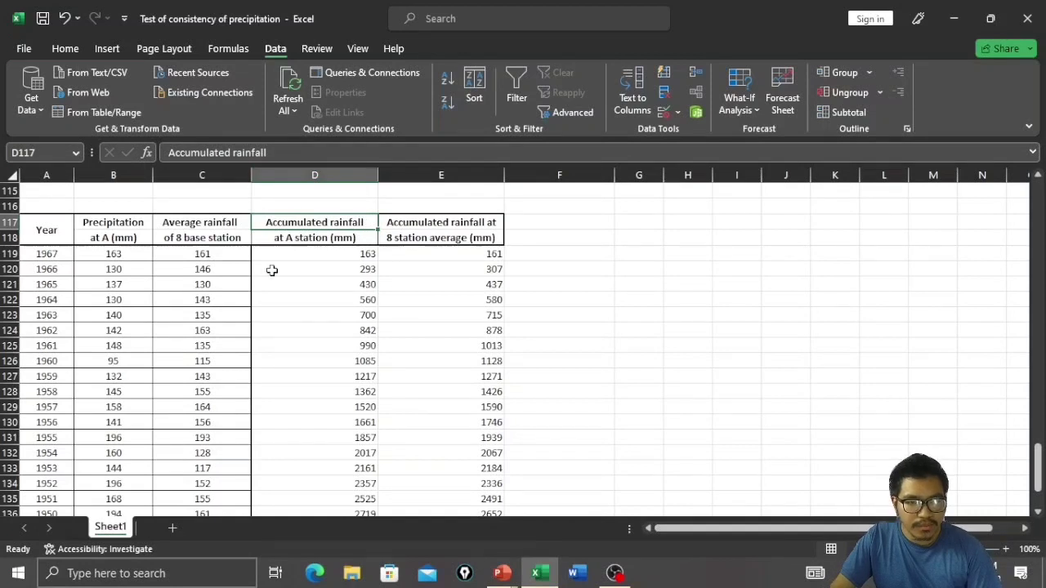
mouse_move(376, 221)
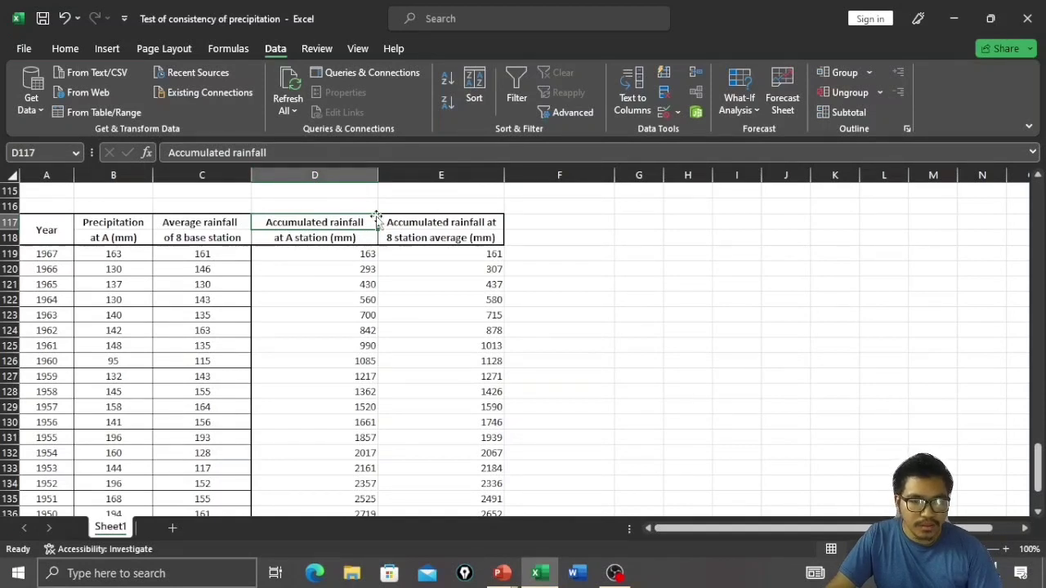
mouse_move(281, 221)
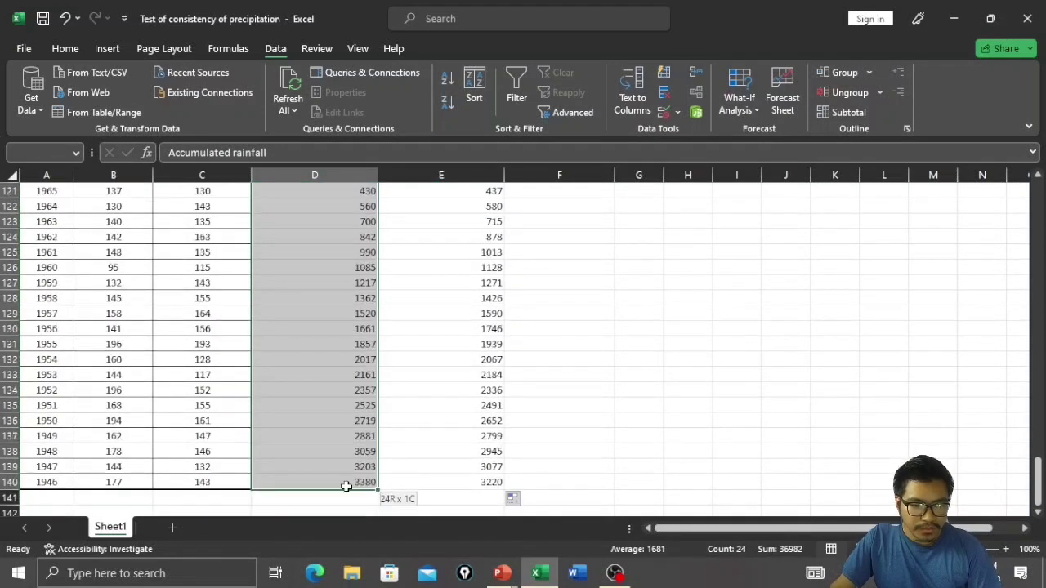
Copy the station A accumulated column and select the mistaken trial paste in column F for removal
key(ctrl+c)
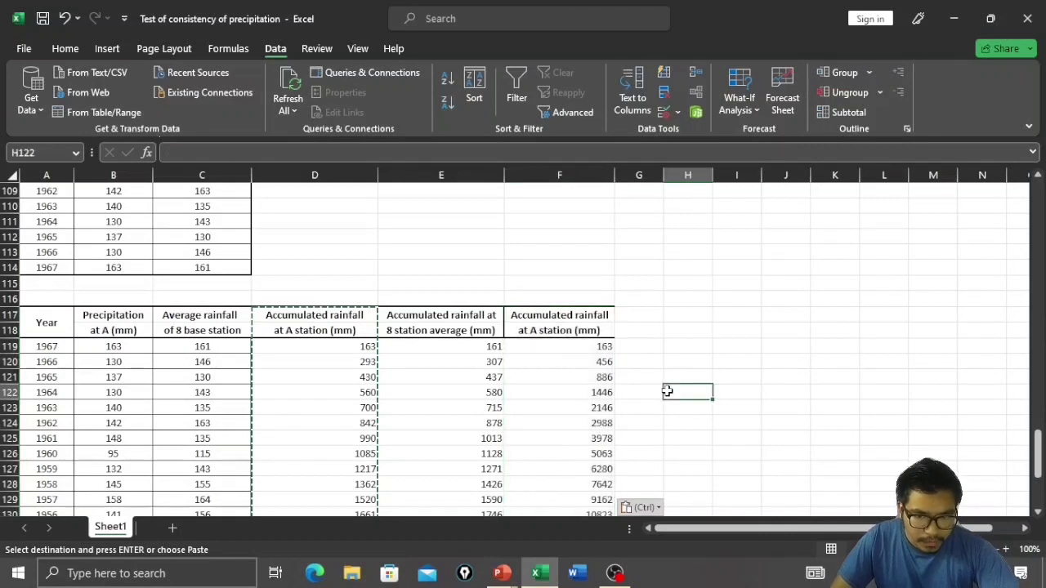
scroll(down, 3)
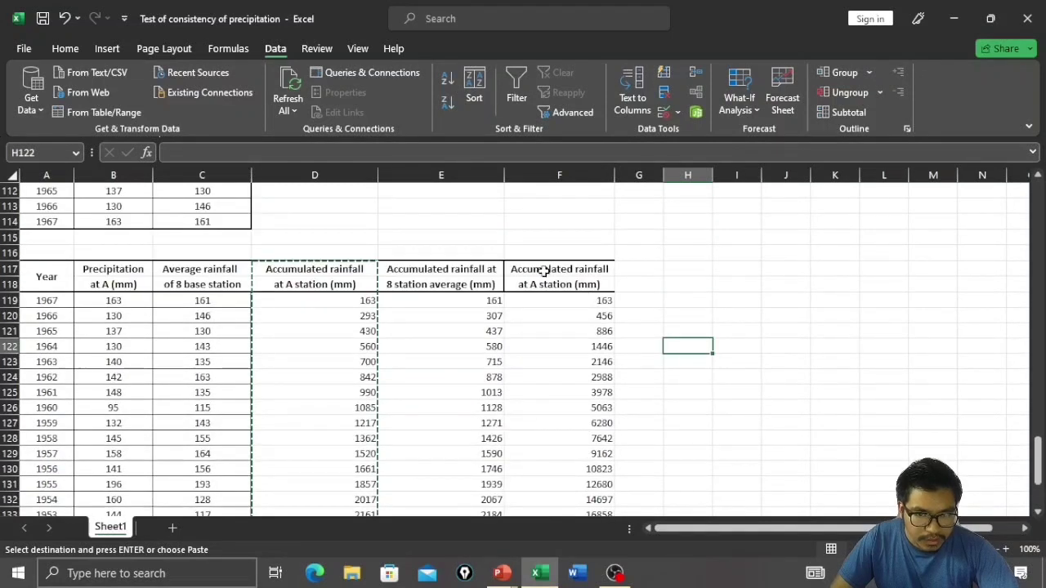
scroll(down, 3)
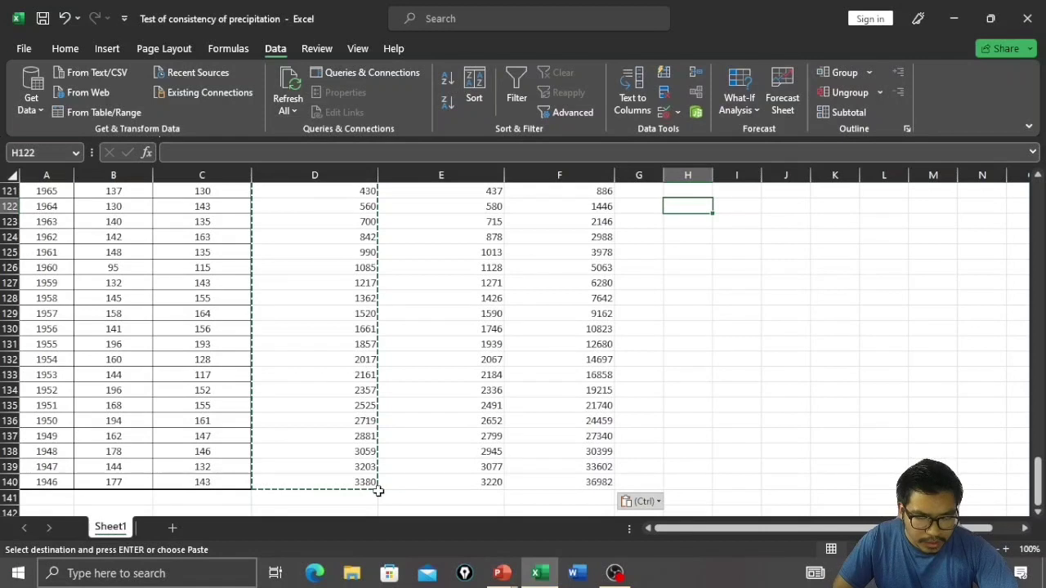
mouse_move(591, 483)
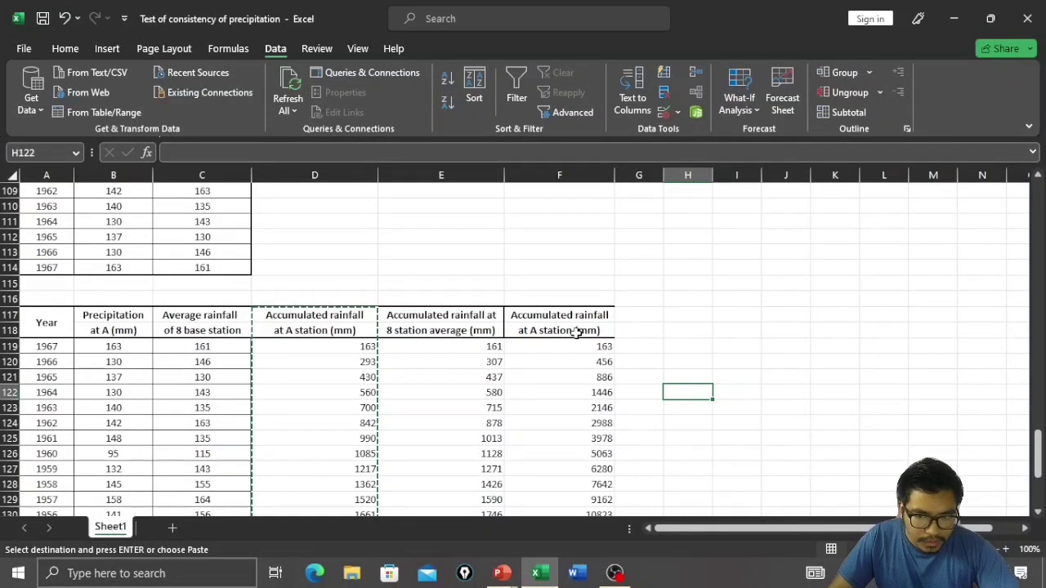
click(559, 322)
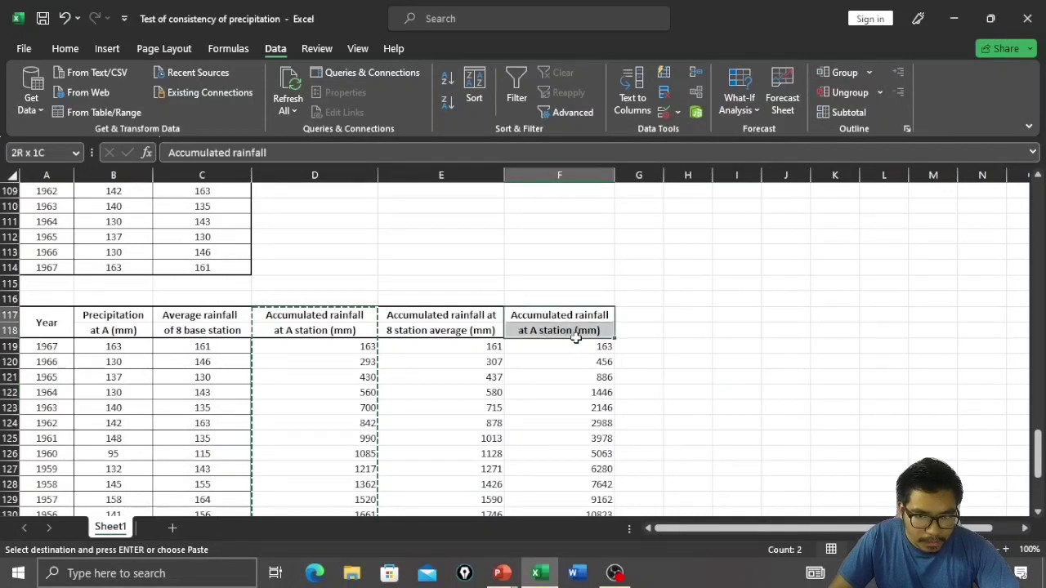
click(559, 346)
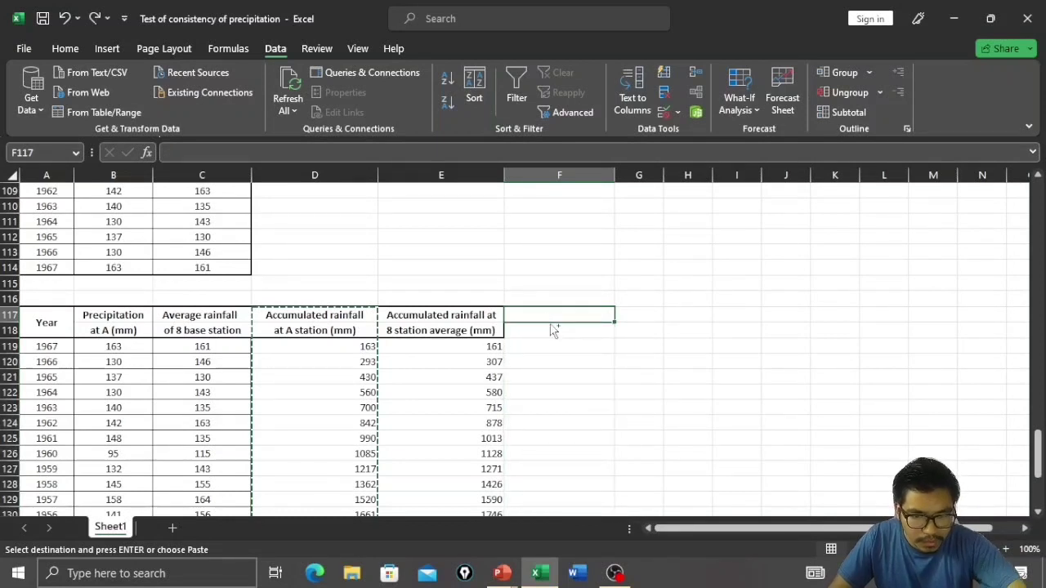
Paste the station A accumulated figures into column F as values only, 163 down to 3380
key(ctrl+v)
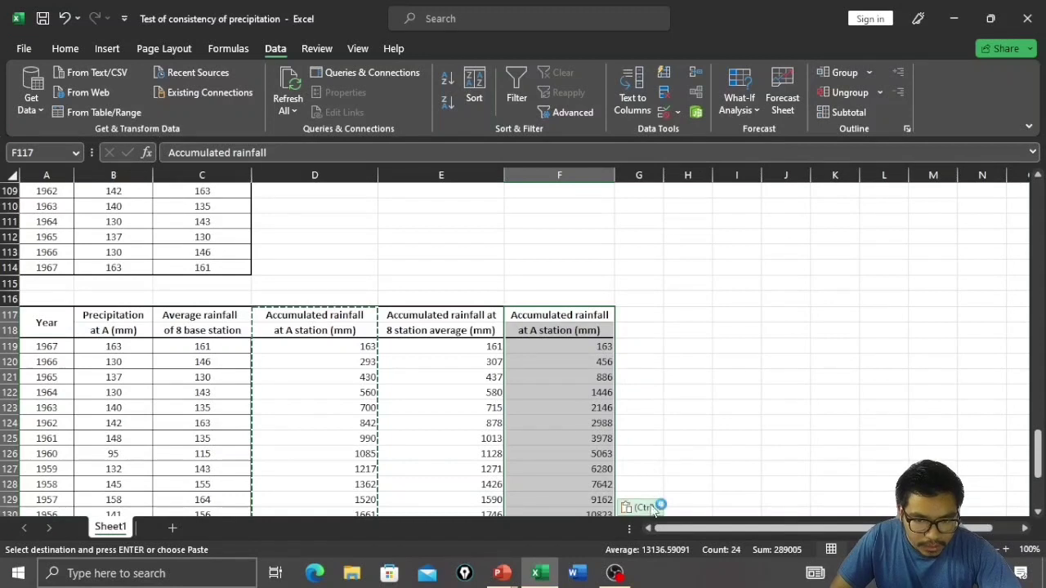
click(640, 506)
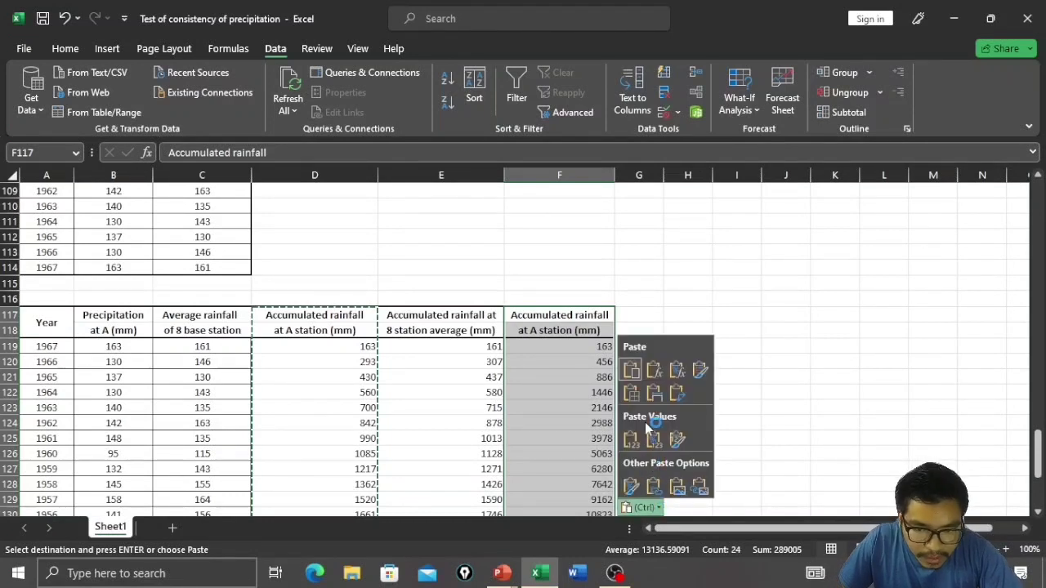
mouse_move(689, 465)
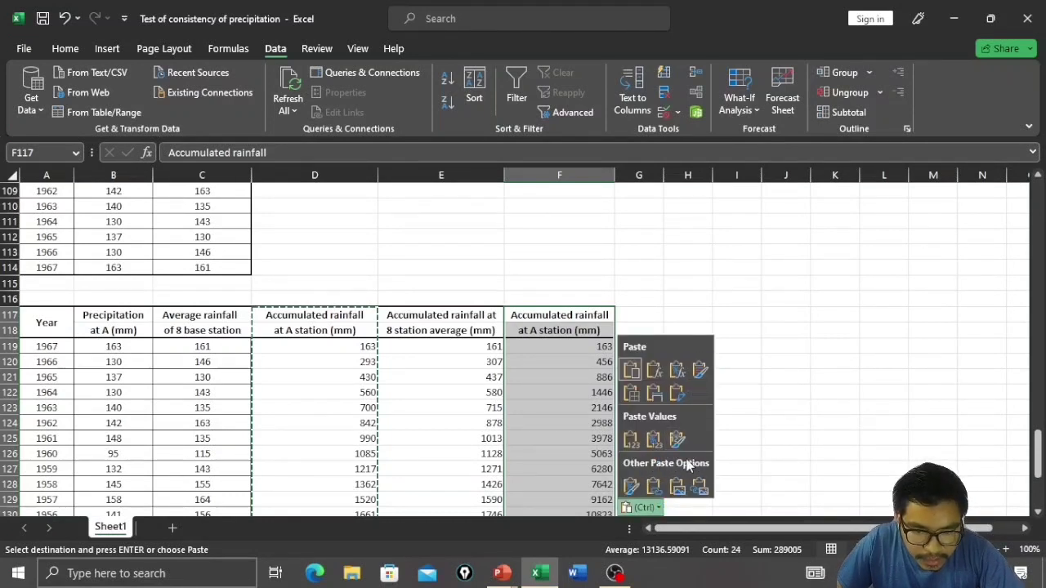
mouse_move(630, 369)
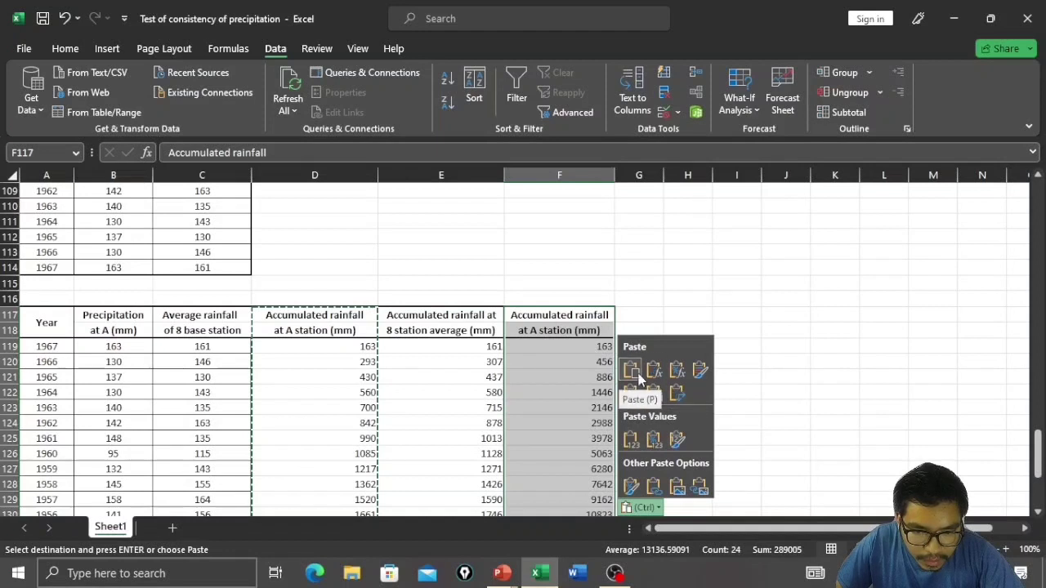
mouse_move(676, 369)
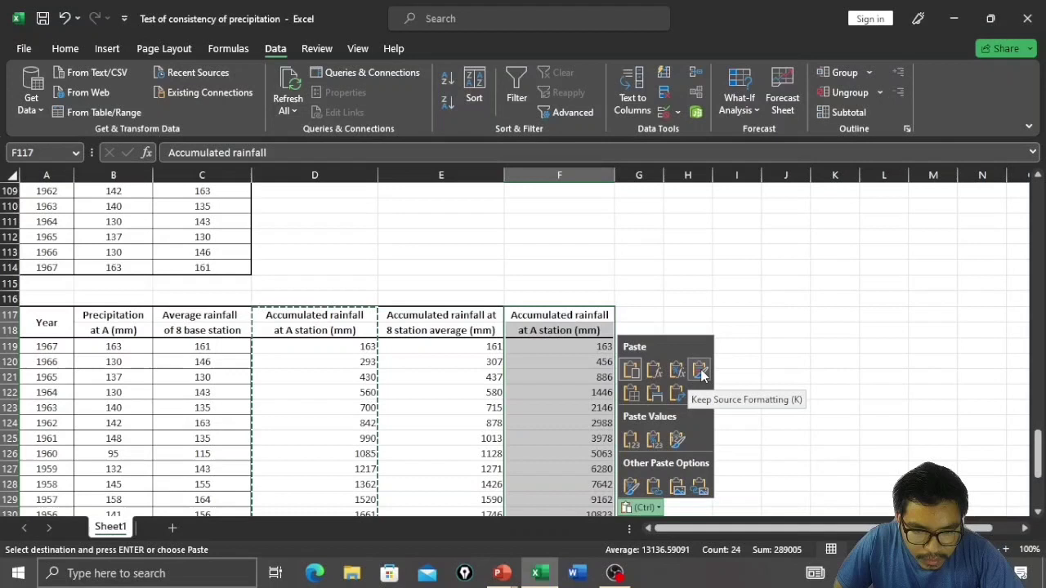
mouse_move(653, 392)
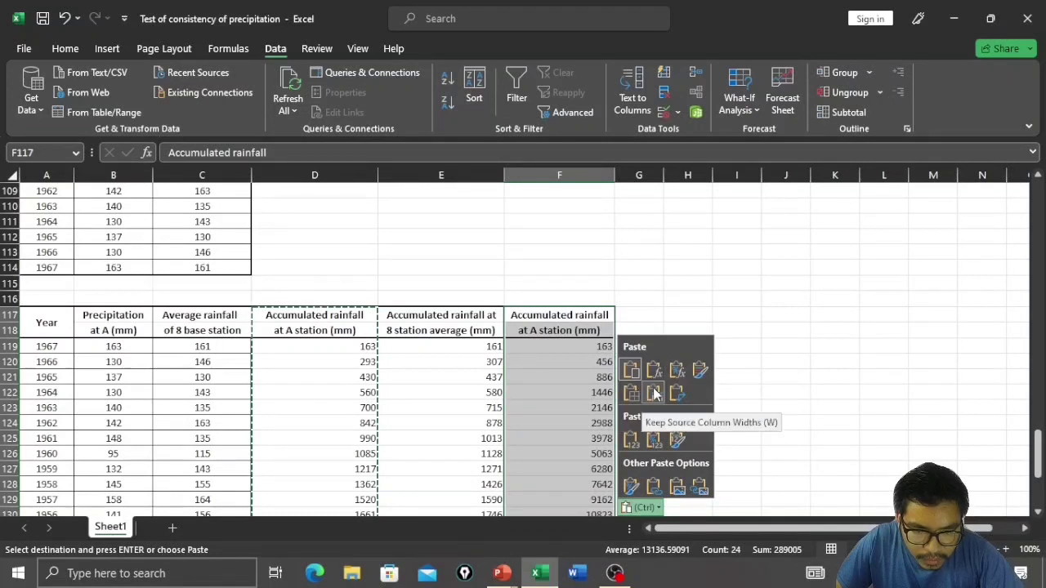
mouse_move(676, 393)
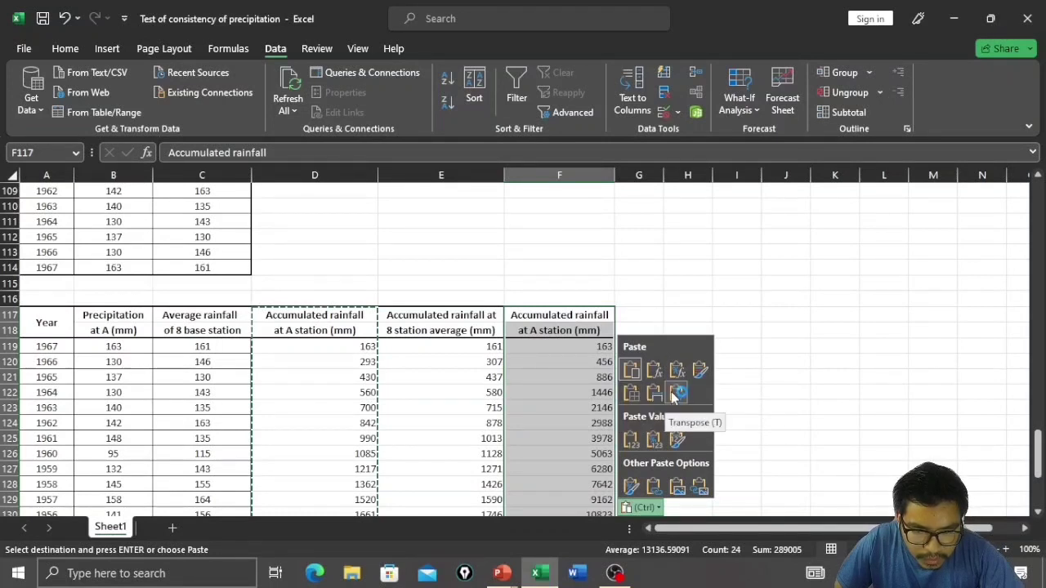
click(677, 393)
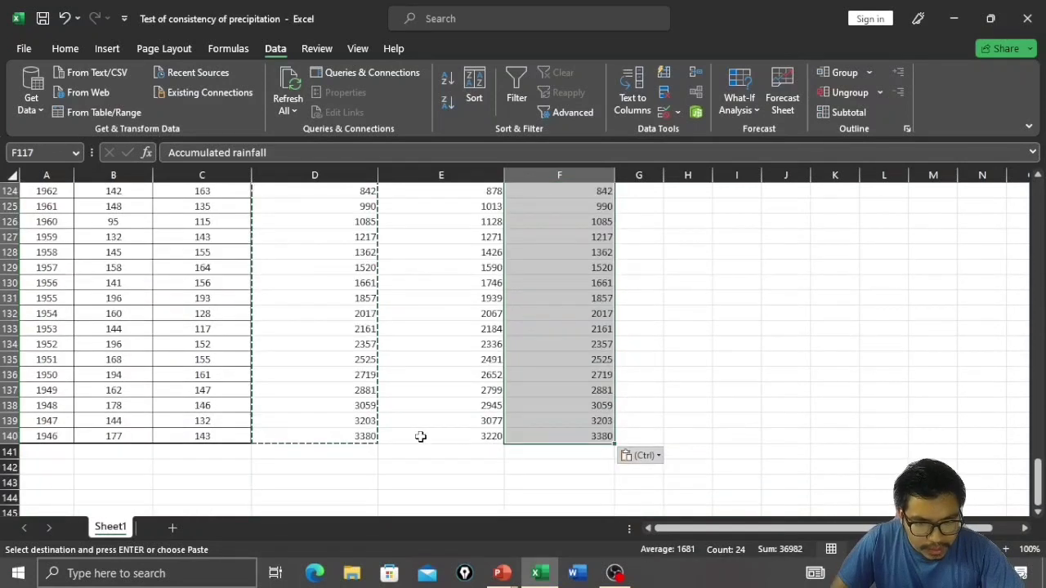
mouse_move(577, 435)
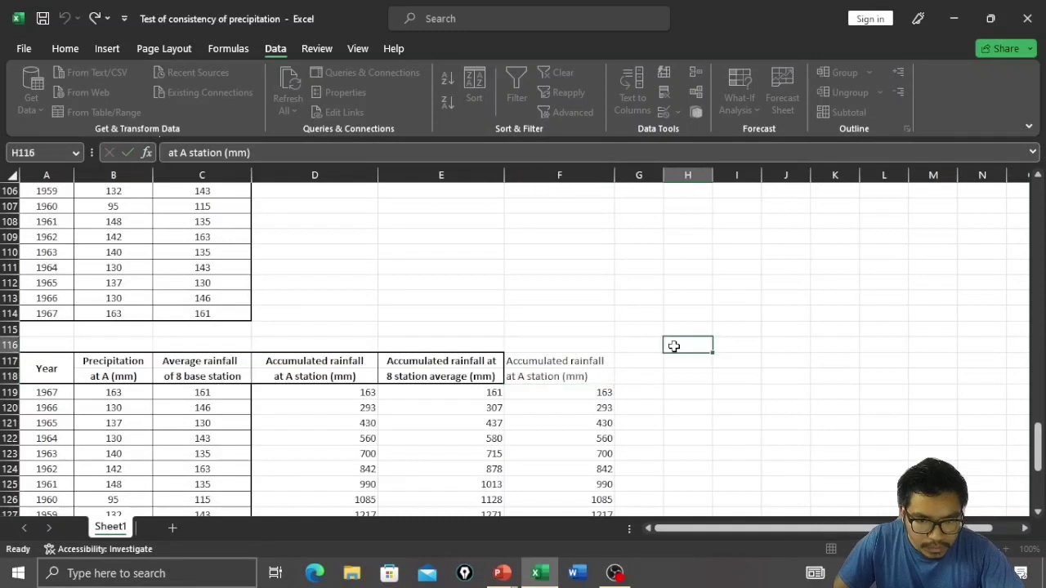
click(559, 367)
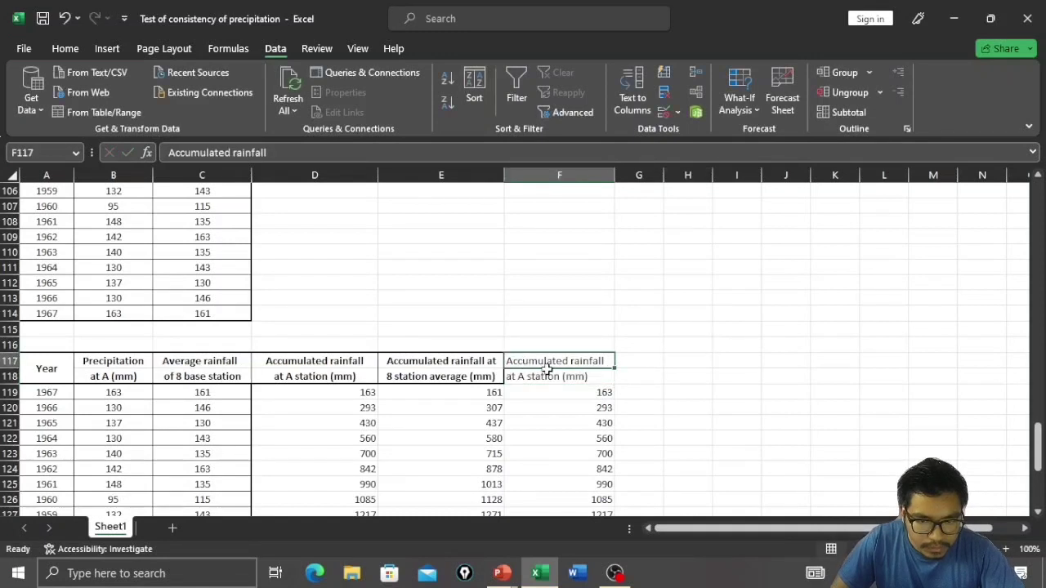
click(546, 376)
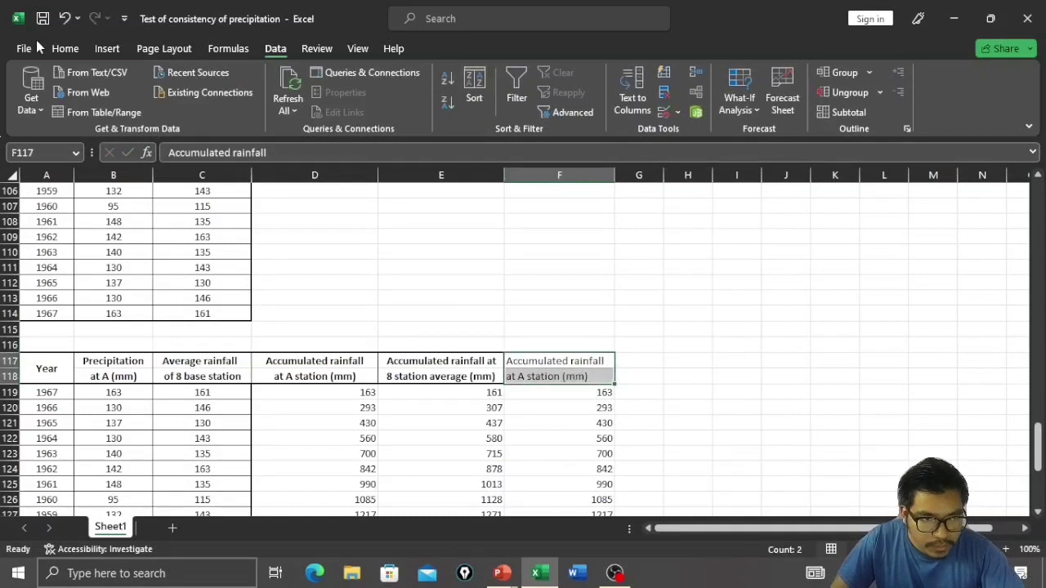
Make the column F heading bold from the Home ribbon to match the other headings
click(65, 49)
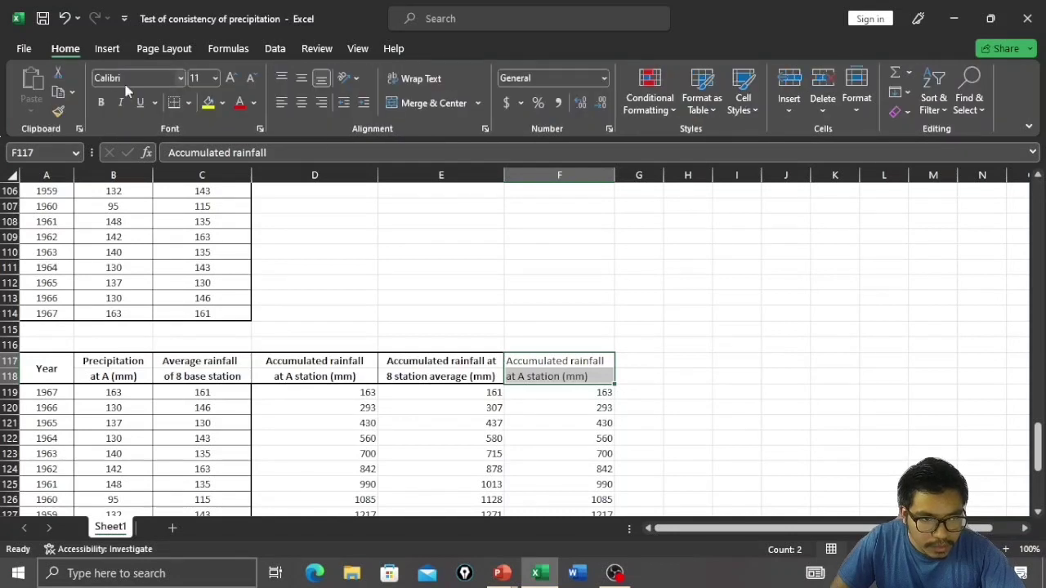
click(101, 101)
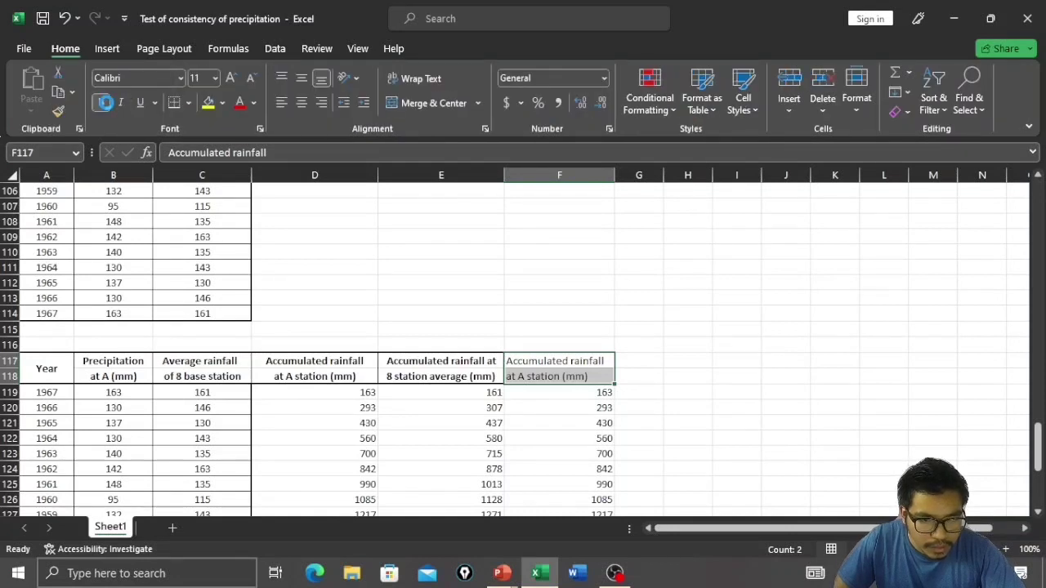
click(101, 101)
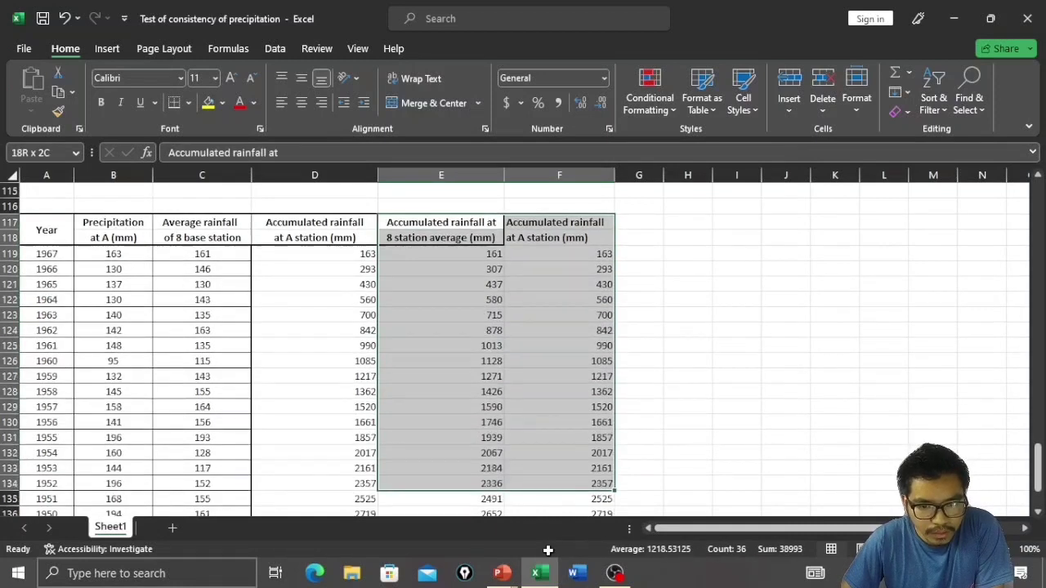
Insert a markers-only scatter chart of the two accumulated rainfall columns E117:F140
scroll(down, 3)
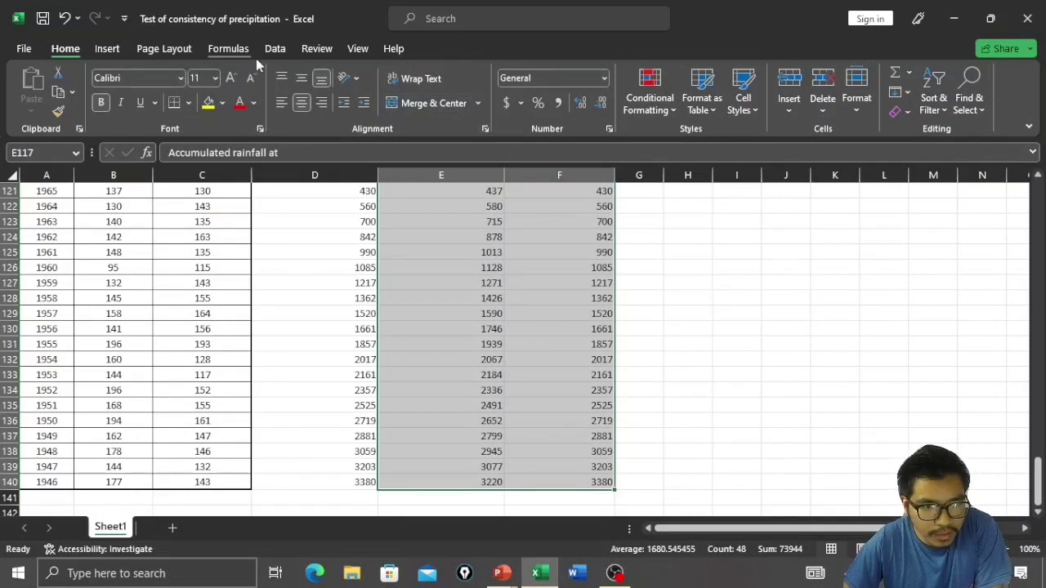
click(108, 49)
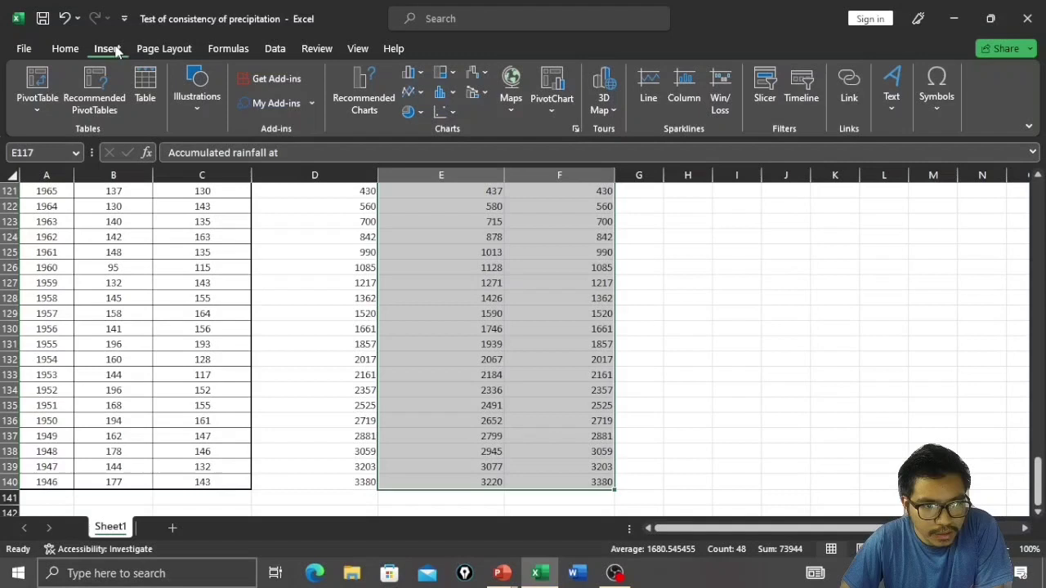
mouse_move(461, 122)
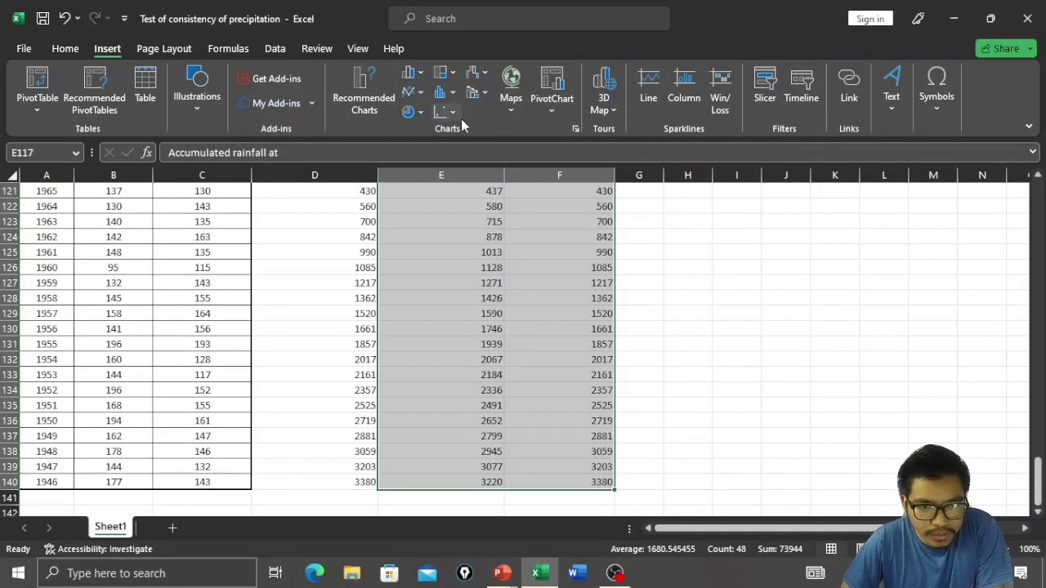
click(441, 113)
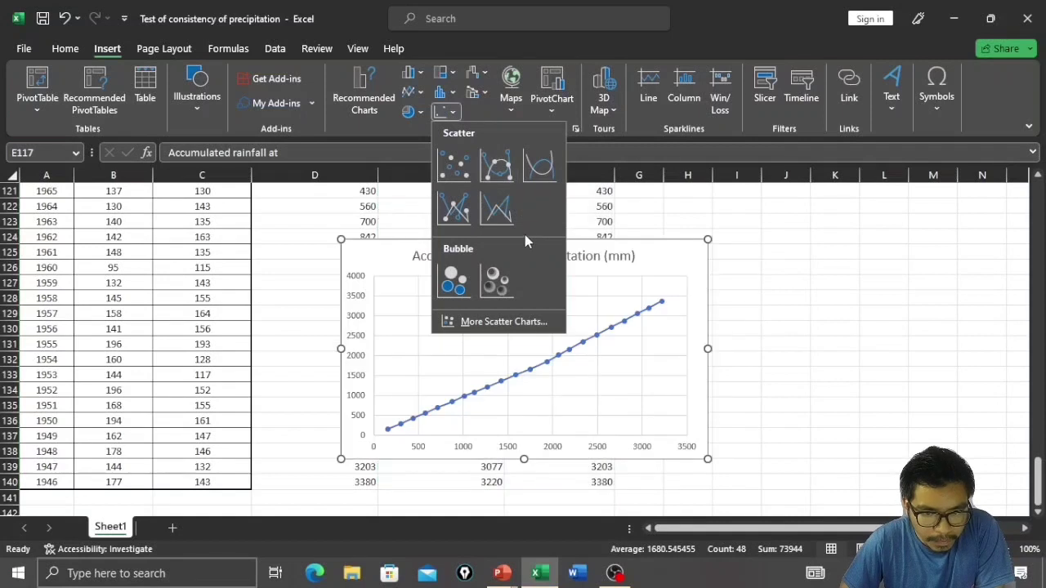
mouse_move(454, 167)
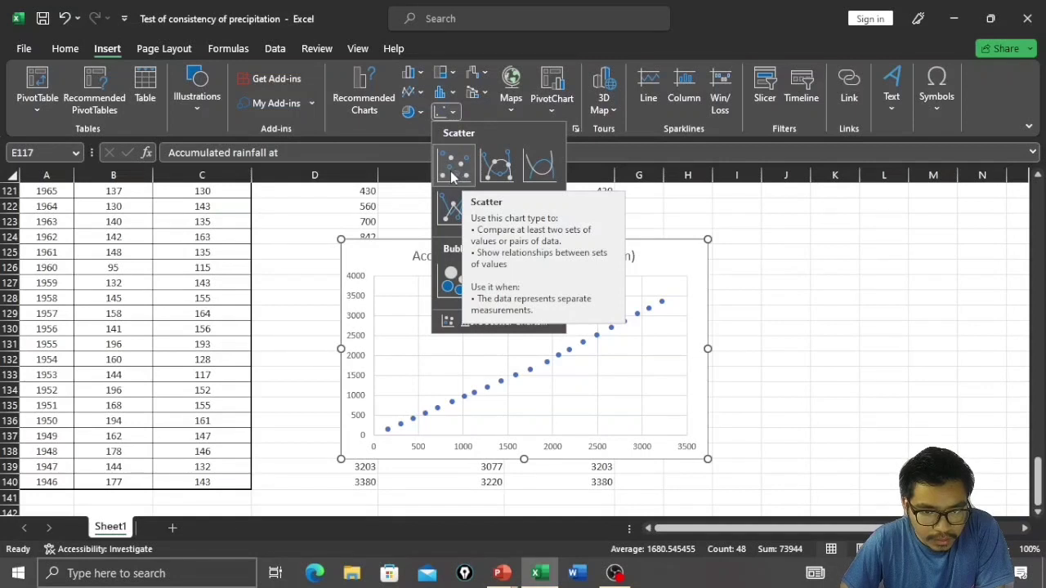
click(454, 165)
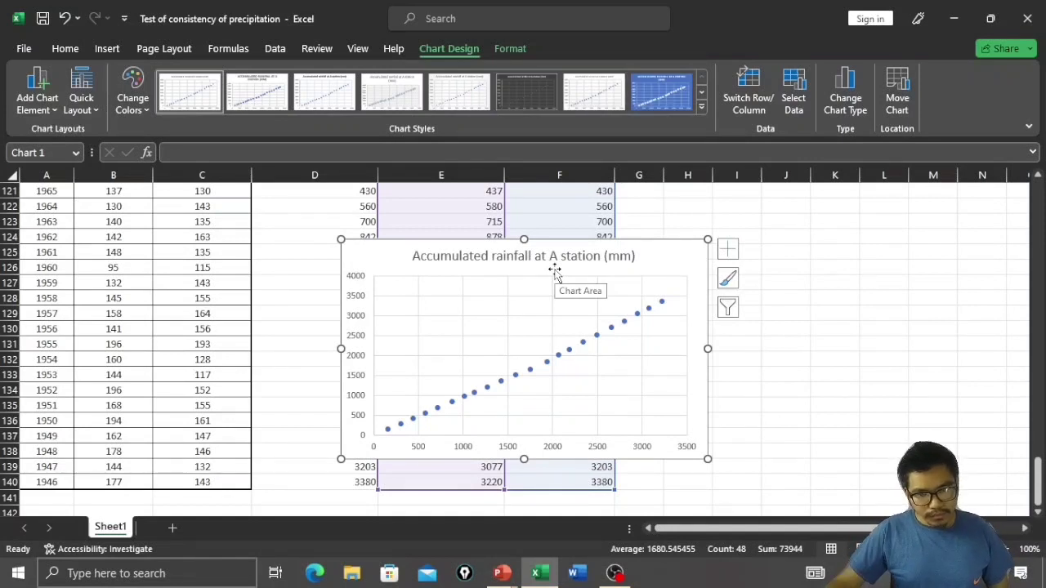
Replace the chart title text with 'Test of inconsistency'
click(523, 255)
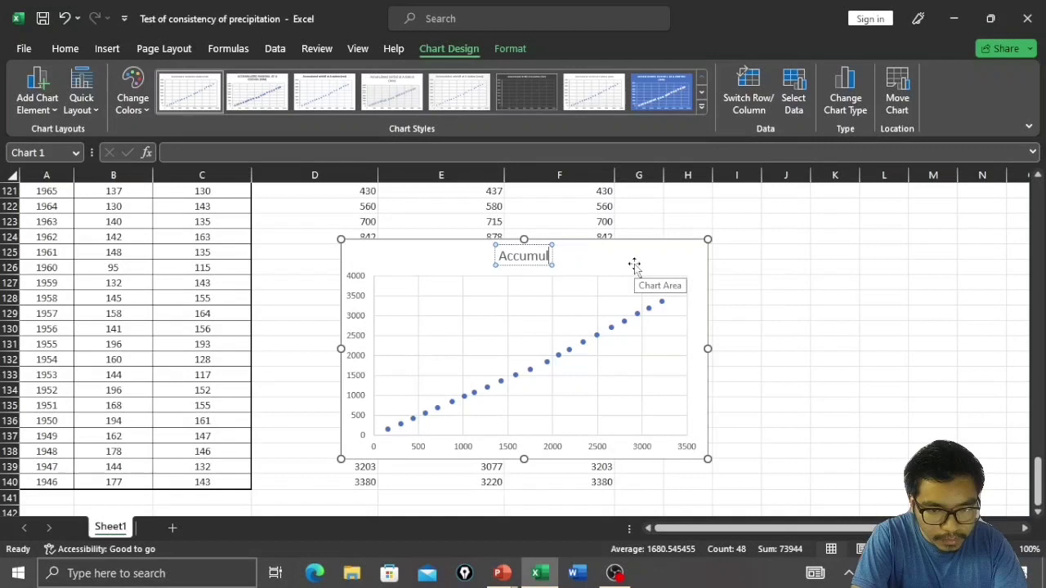
click(523, 255)
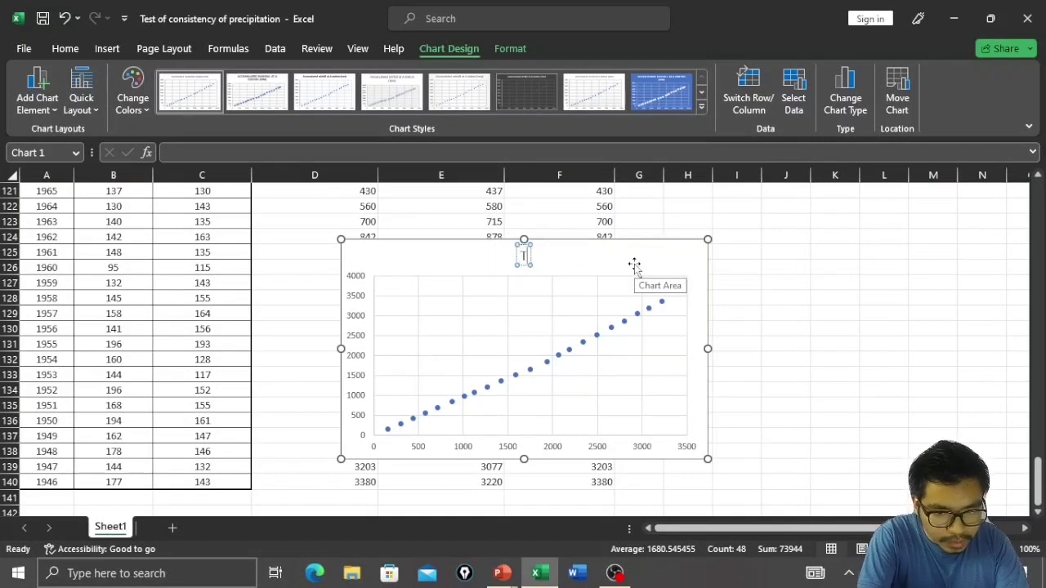
text(Test)
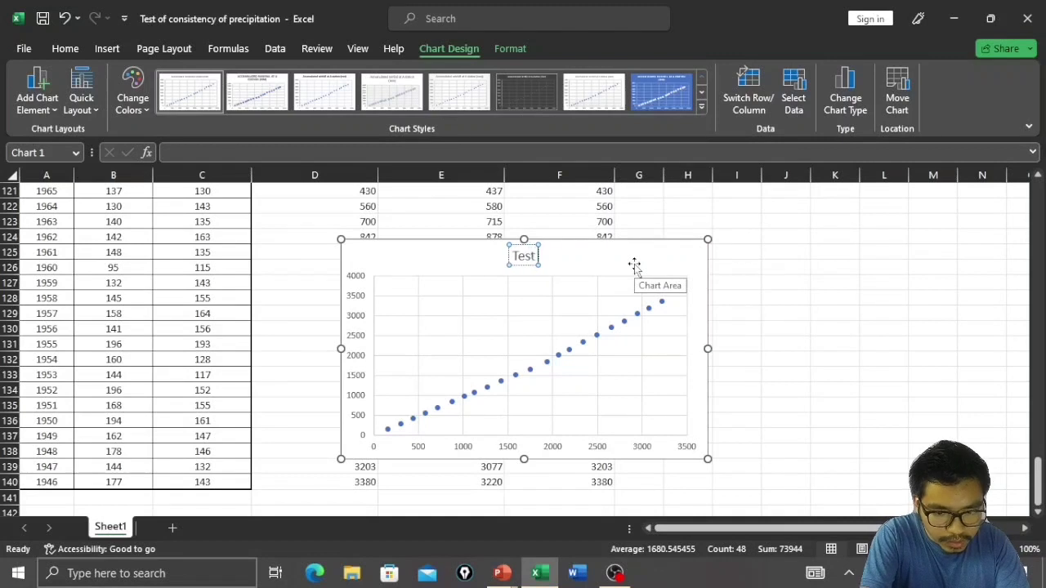
text(of)
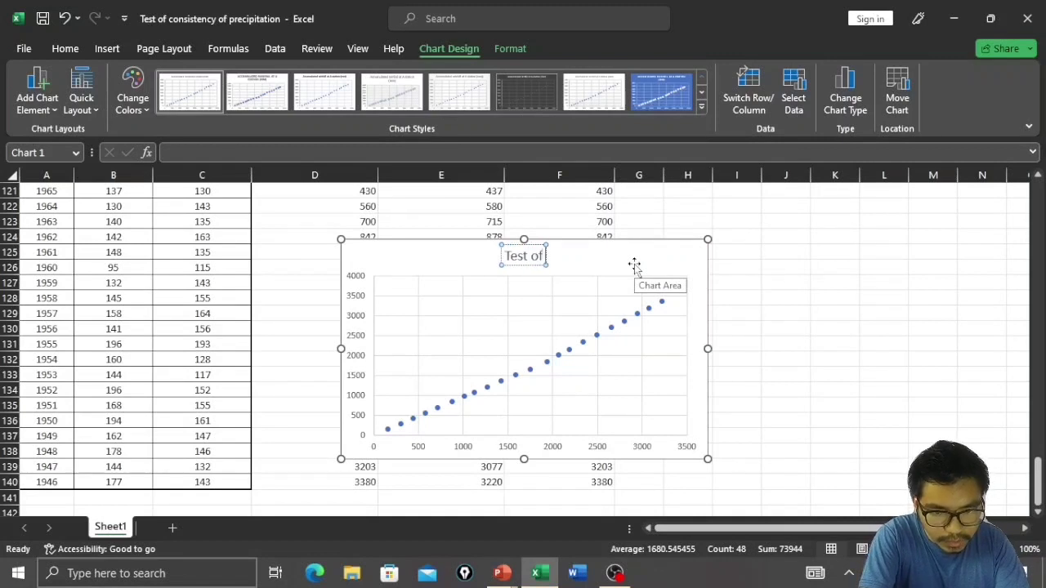
text(inconsistency)
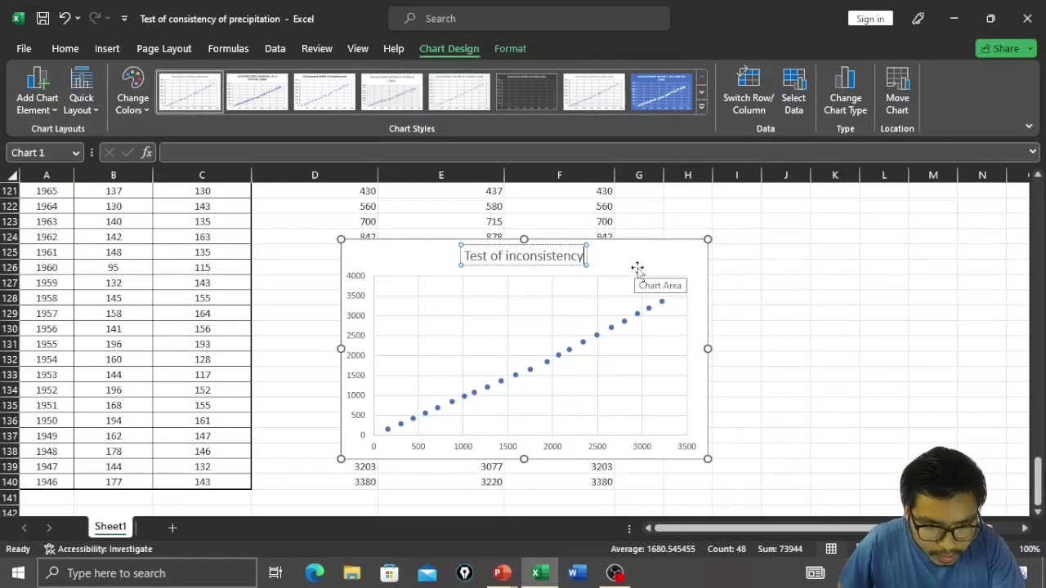
mouse_move(683, 281)
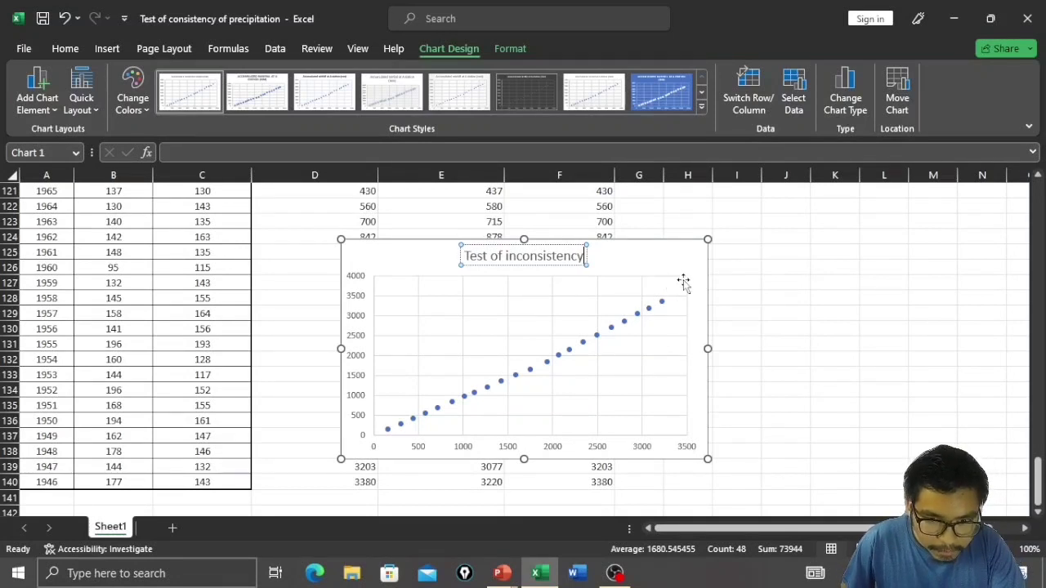
Add primary axis titles to the chart and select the vertical axis title for editing
click(728, 250)
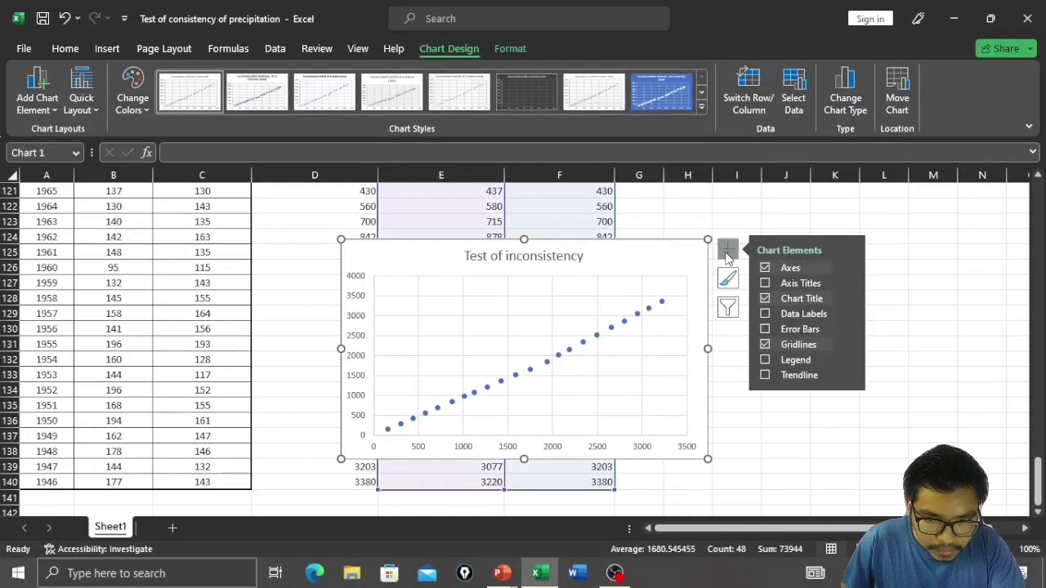
mouse_move(765, 282)
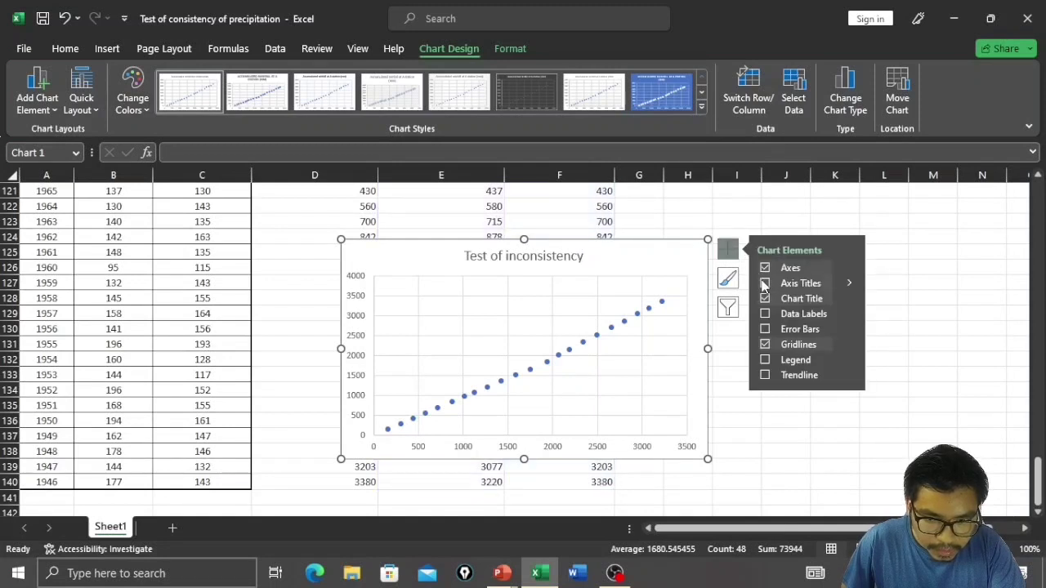
click(765, 283)
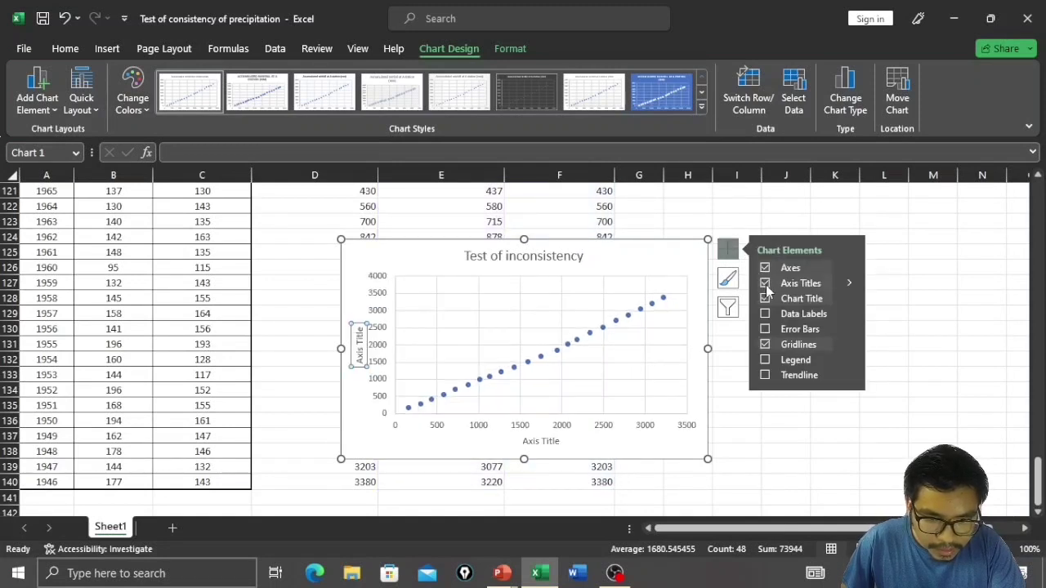
click(765, 283)
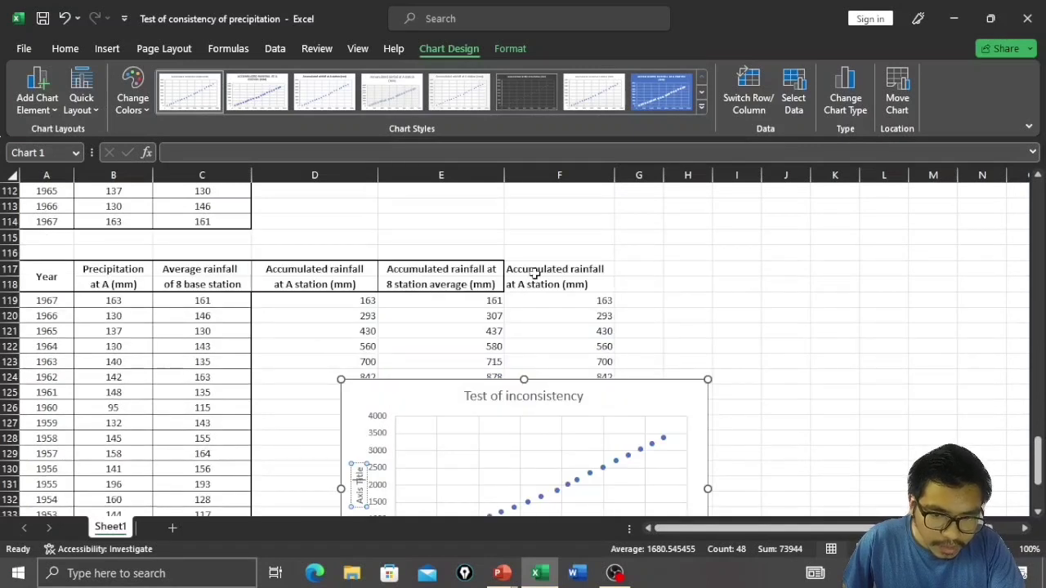
mouse_move(487, 398)
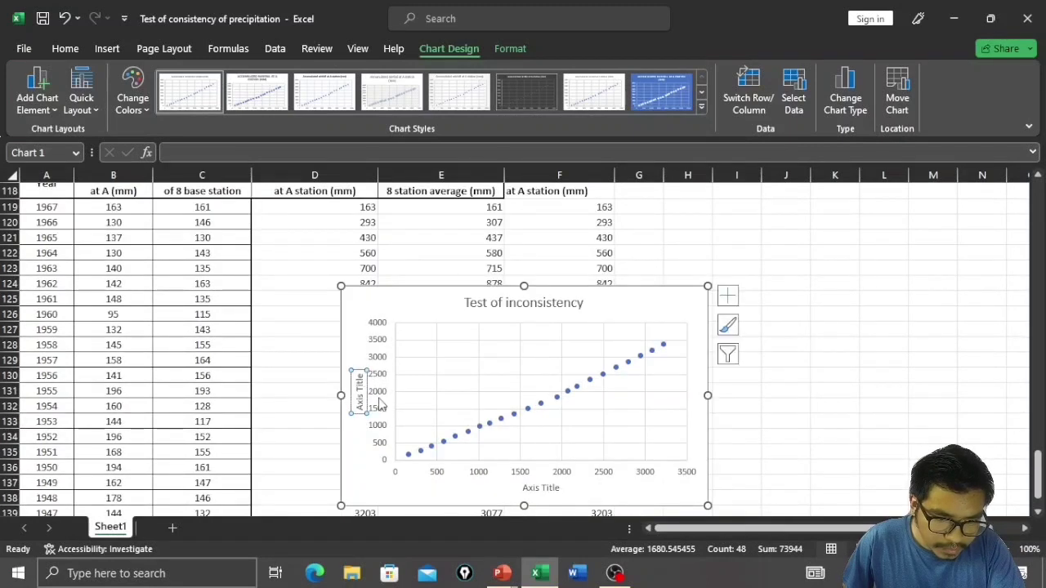
mouse_move(412, 433)
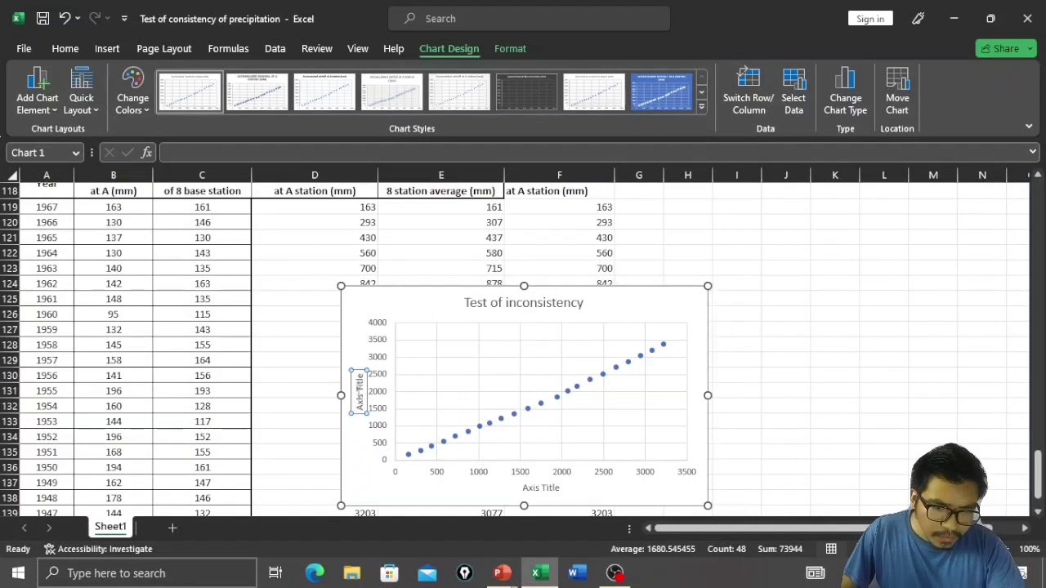
mouse_move(375, 412)
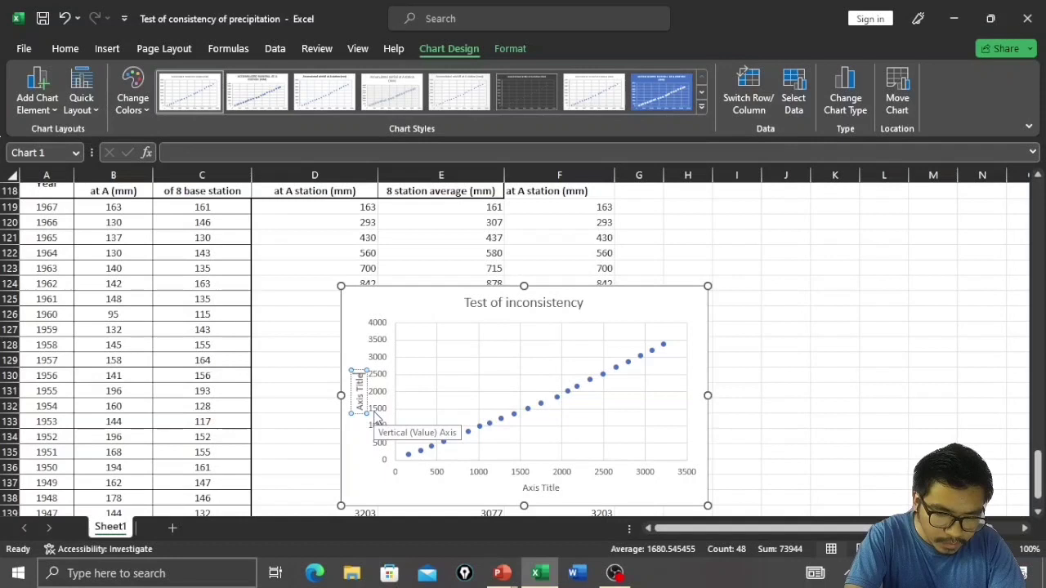
click(358, 394)
text(Accumulated rainfall at 8 station)
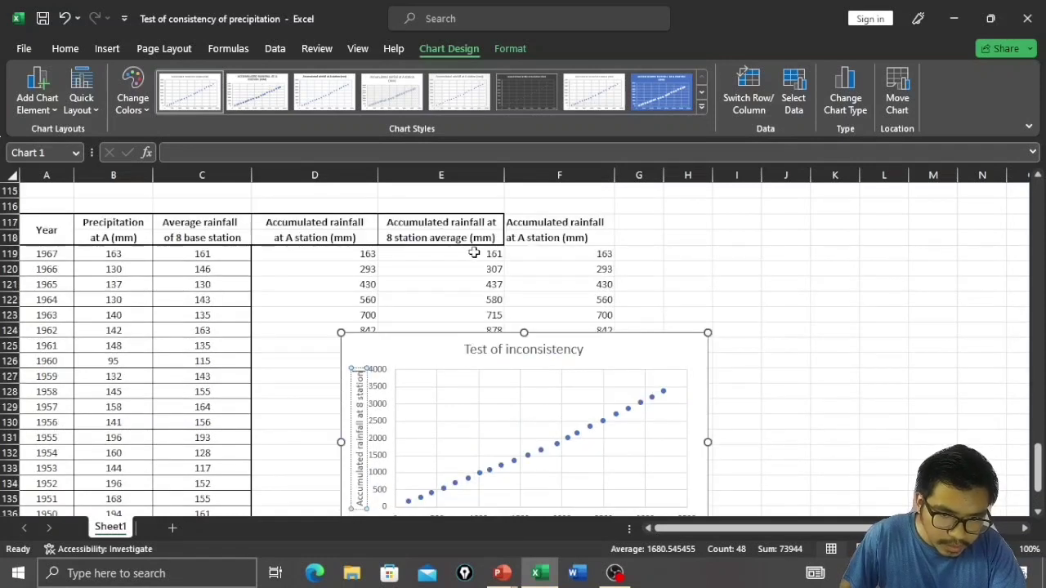
mouse_move(545, 252)
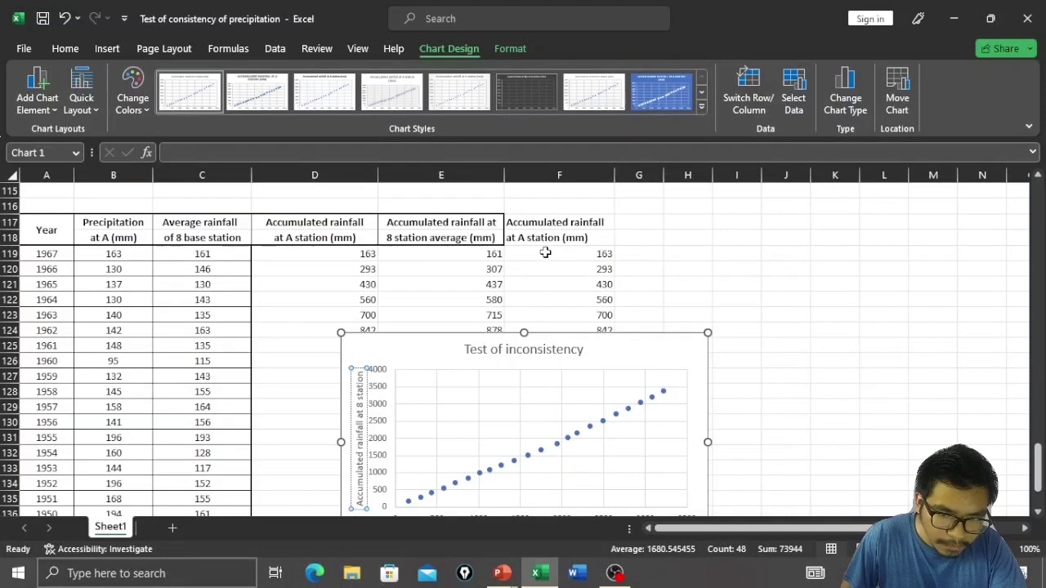
mouse_move(526, 248)
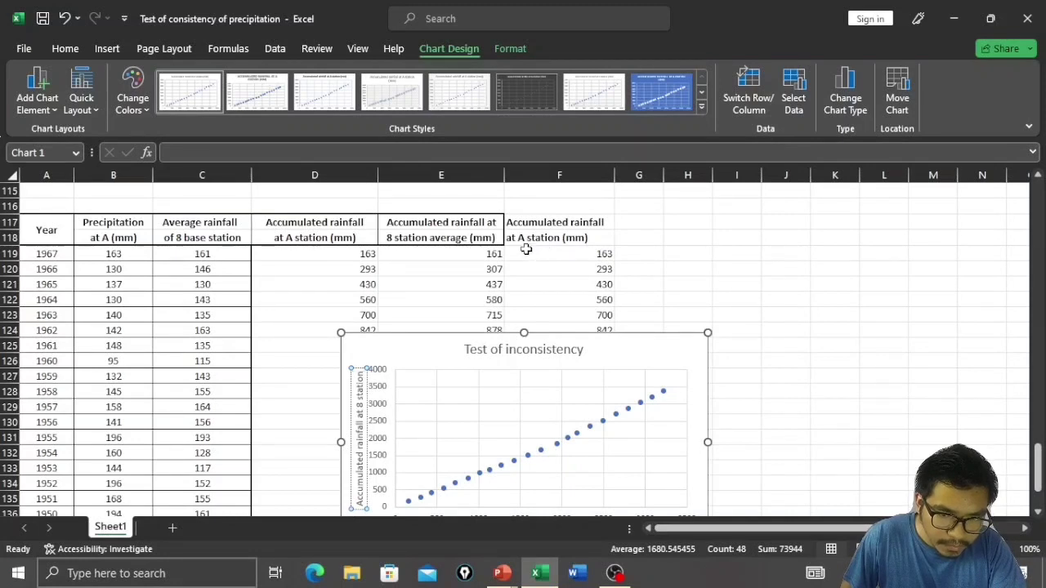
Enter the axis title text for accumulated rainfall at the stations
scroll(down, 3)
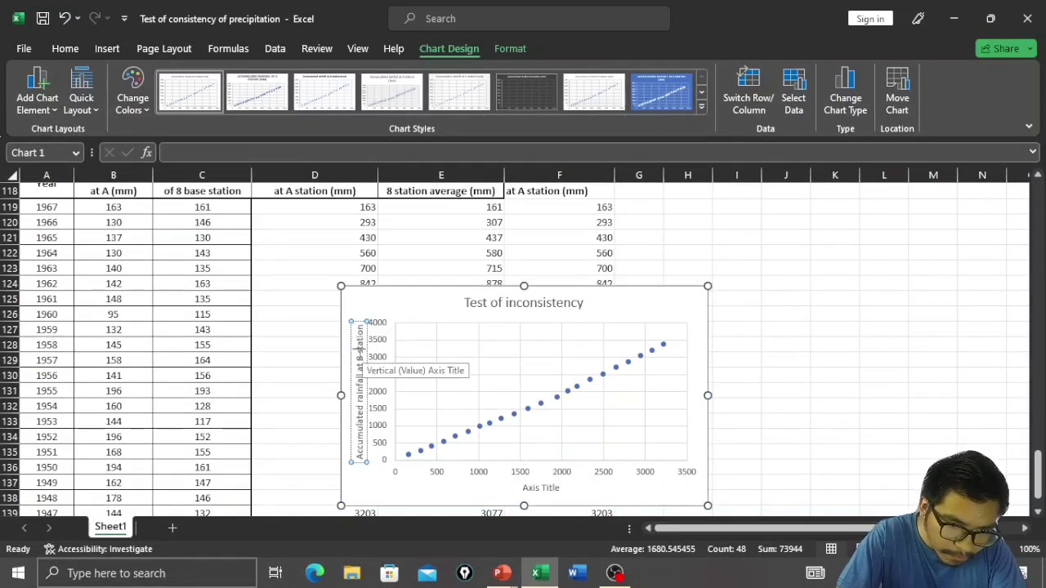
mouse_move(521, 370)
text(A)
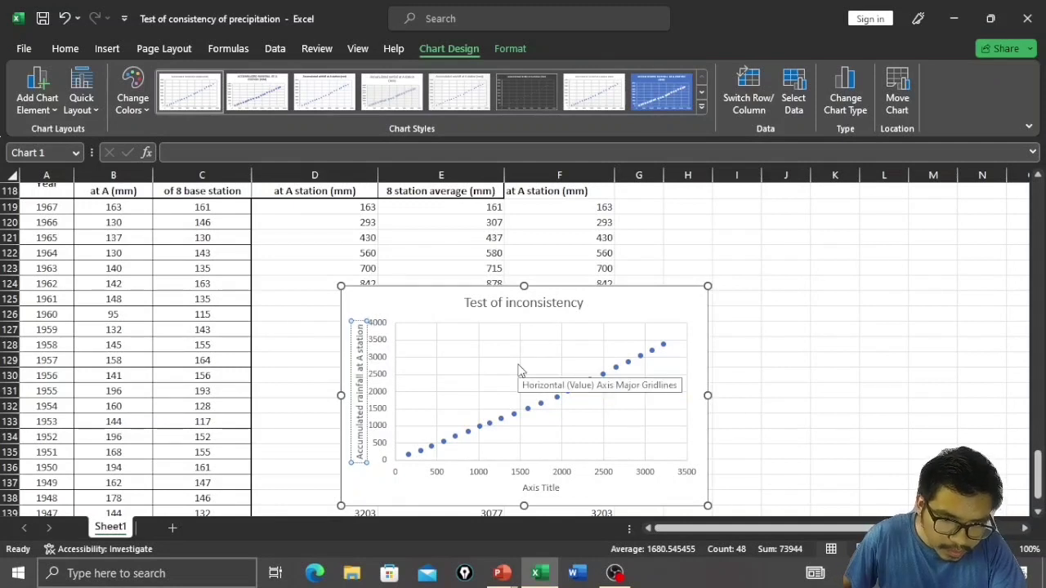
scroll(down, 3)
text(A)
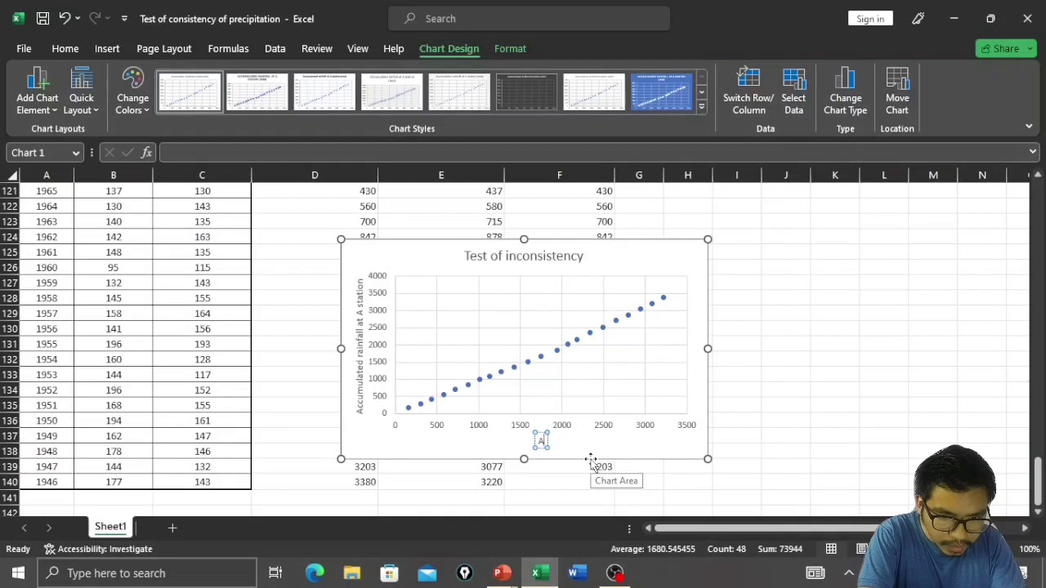
text(c)
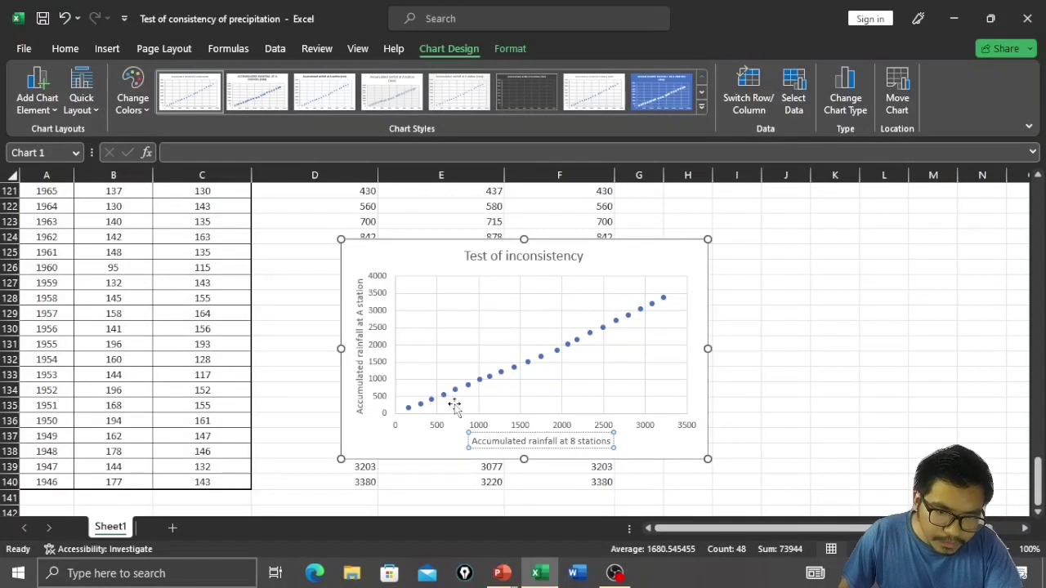
mouse_move(442, 384)
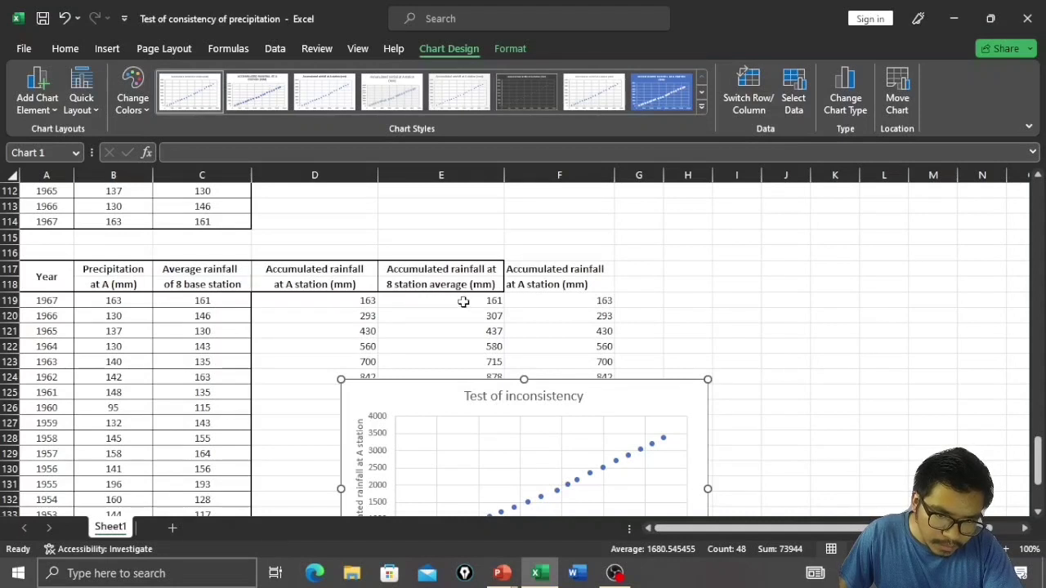
mouse_move(567, 332)
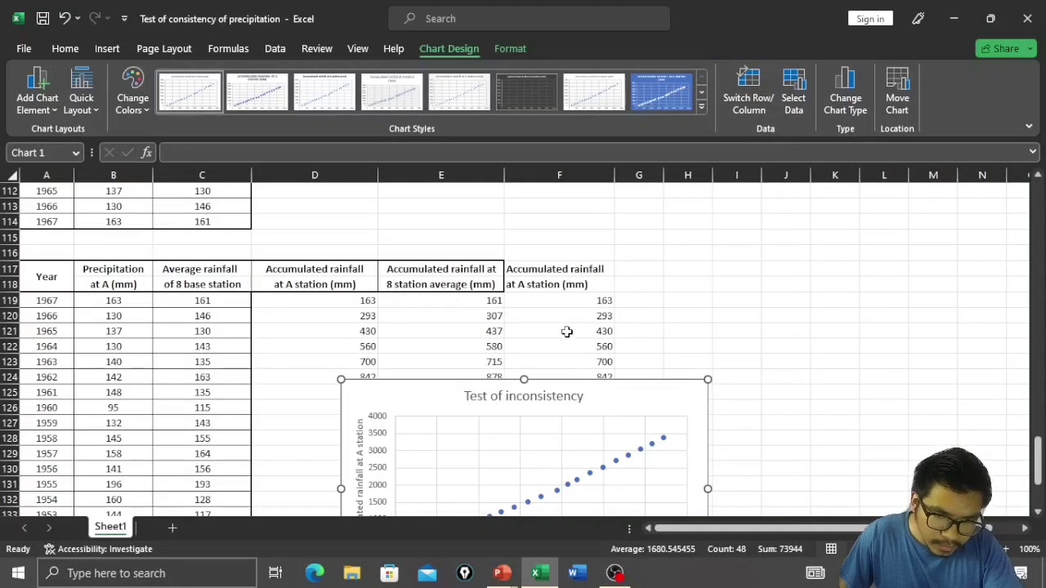
mouse_move(523, 359)
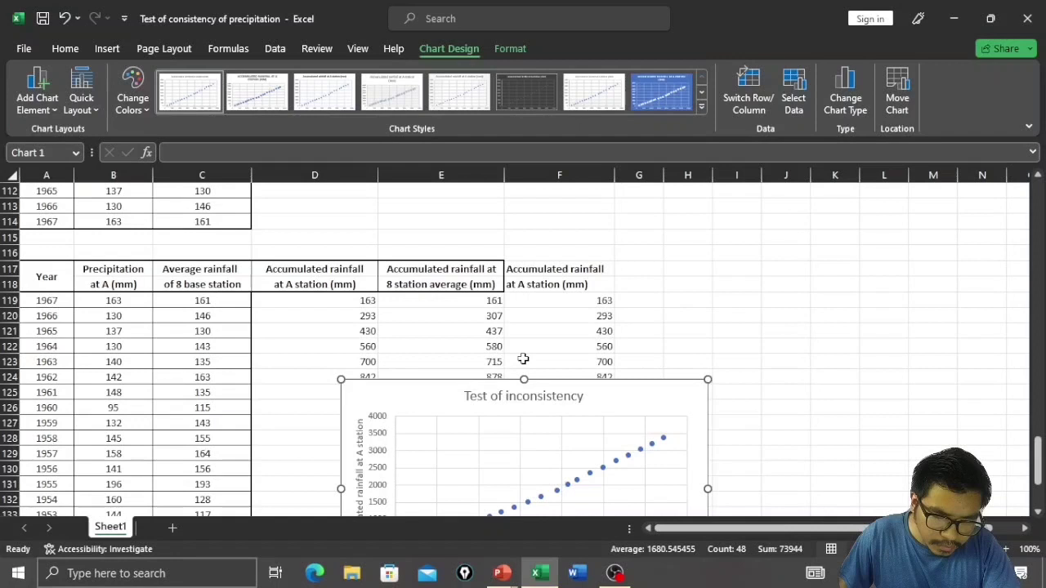
scroll(down, 3)
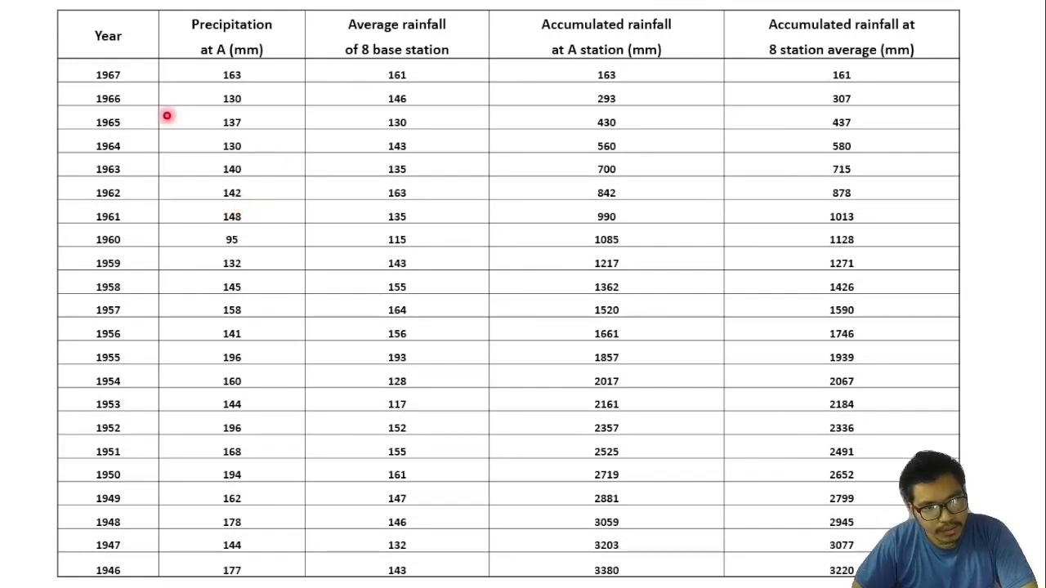
mouse_move(128, 59)
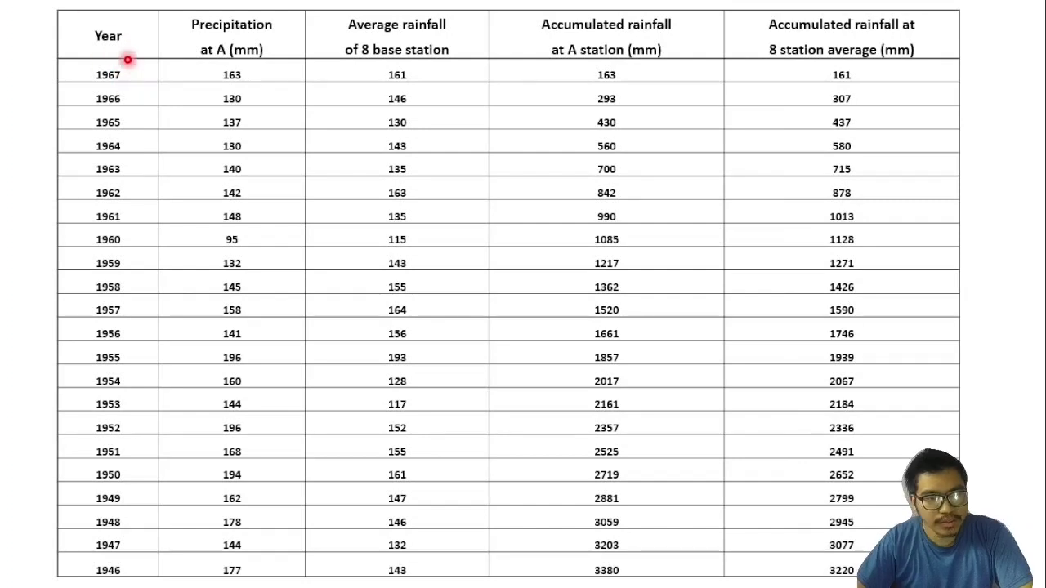
mouse_move(232, 255)
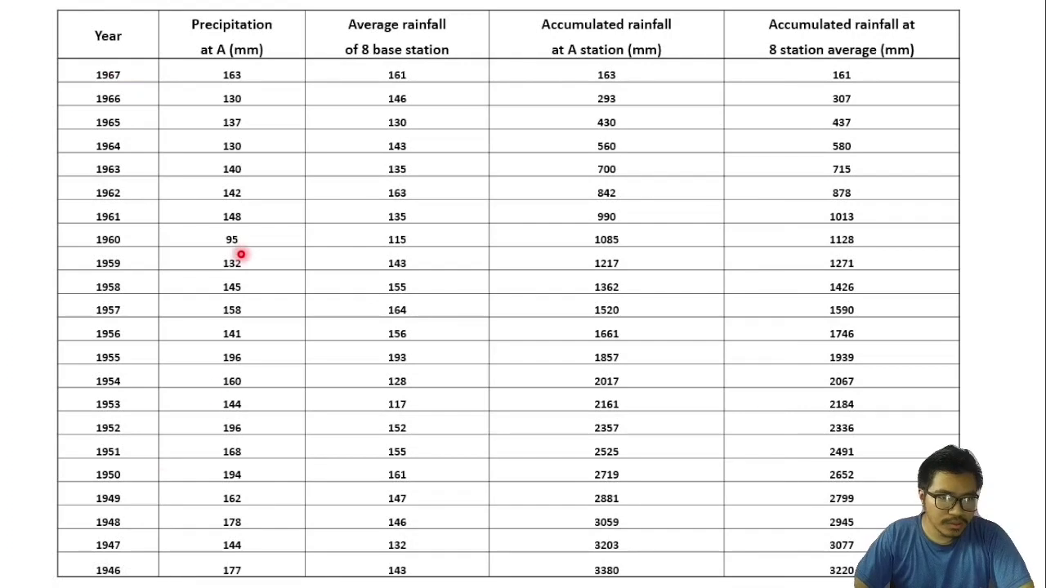
mouse_move(227, 54)
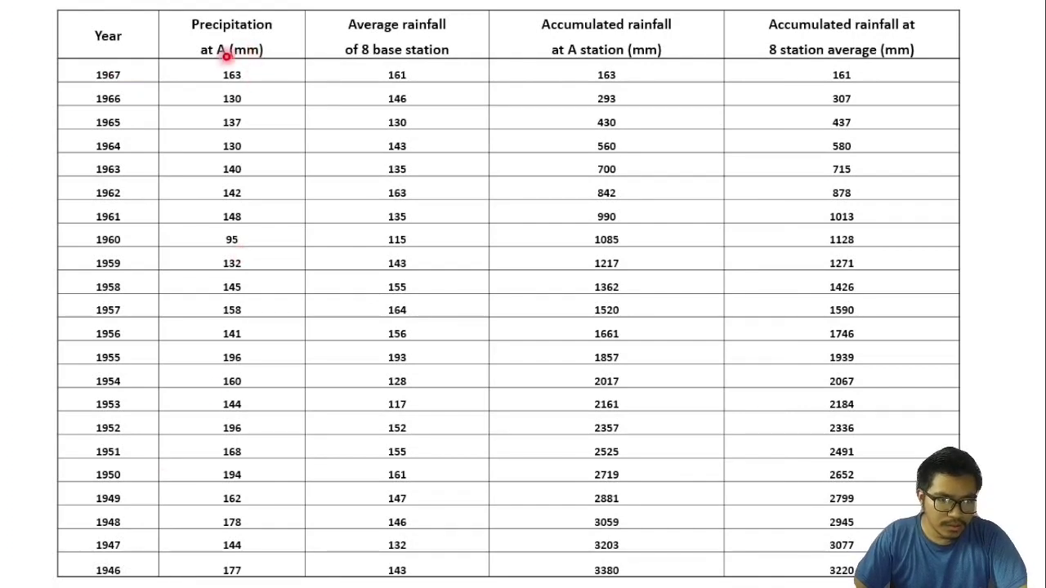
mouse_move(148, 412)
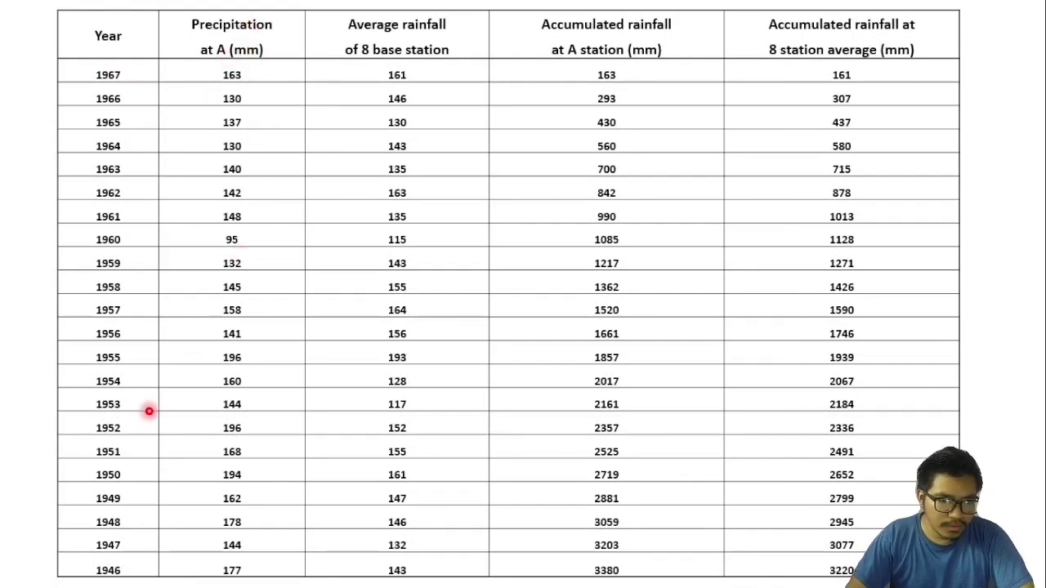
mouse_move(274, 72)
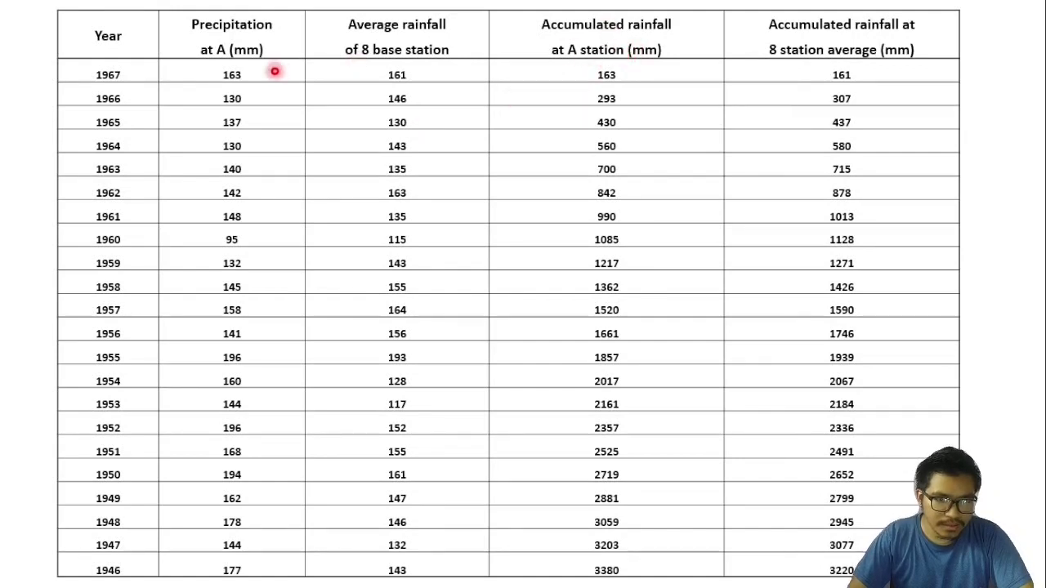
mouse_move(623, 75)
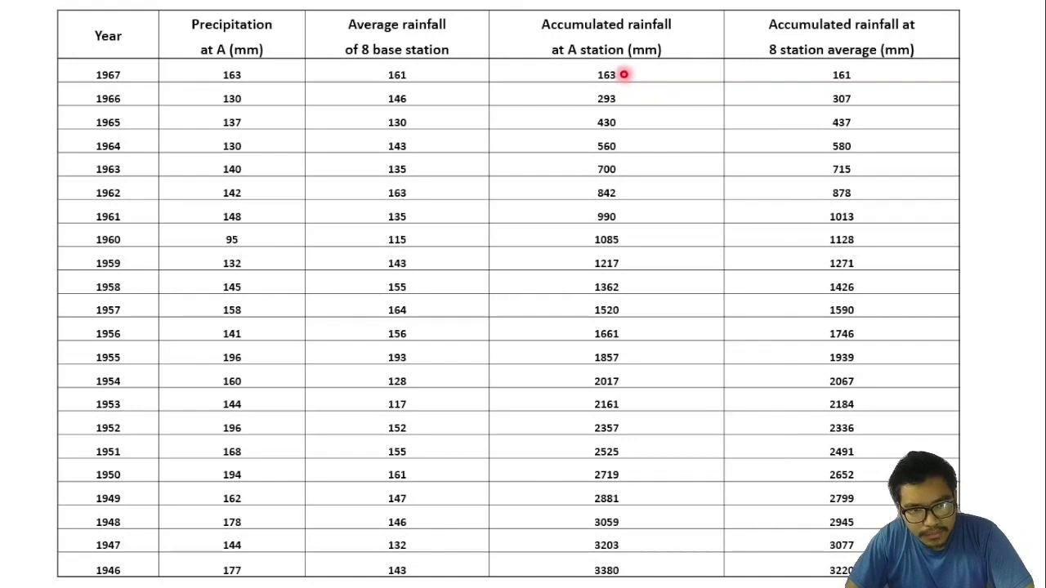
mouse_move(611, 108)
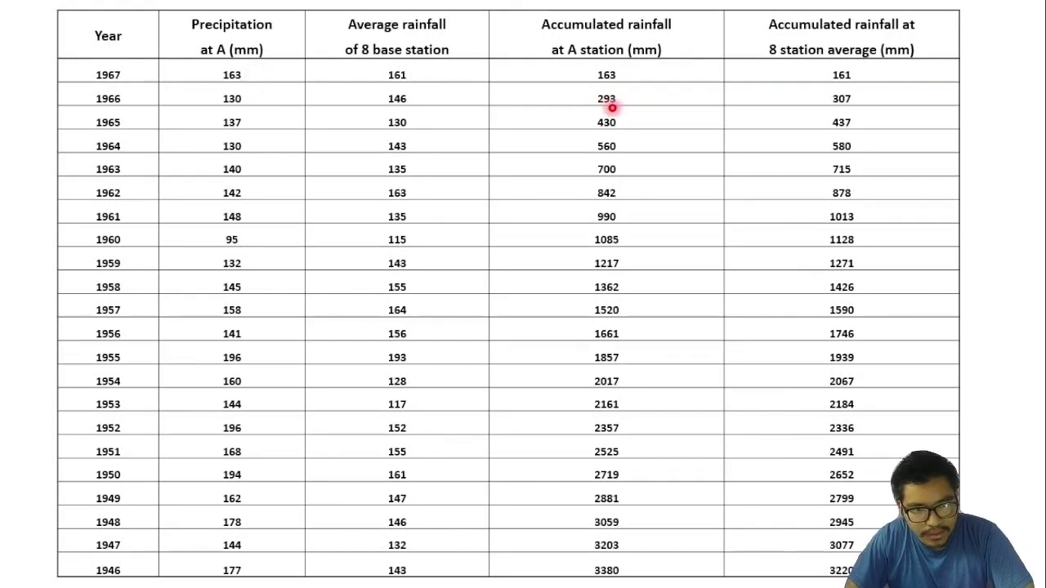
mouse_move(562, 98)
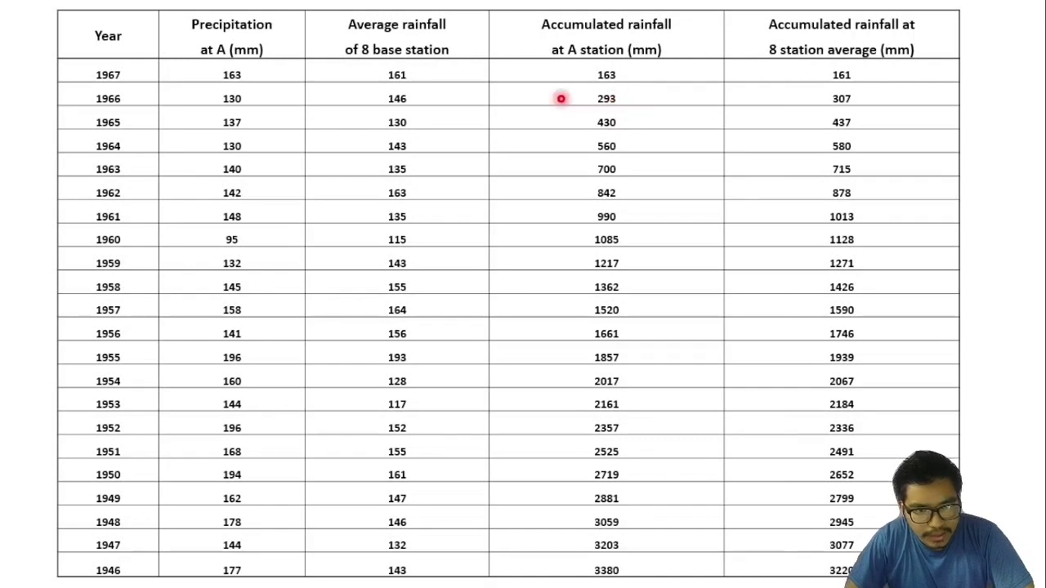
mouse_move(589, 124)
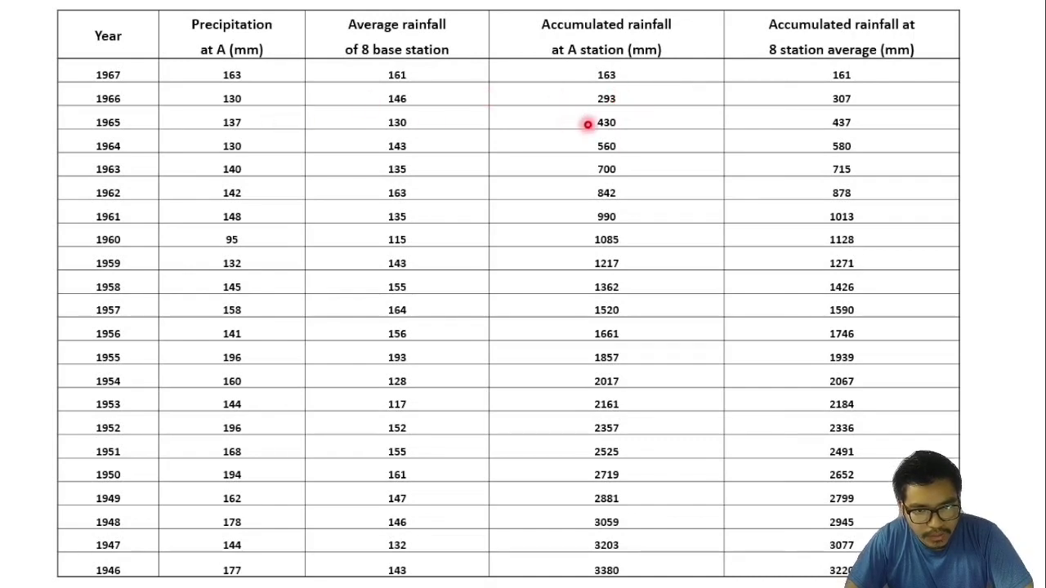
mouse_move(477, 121)
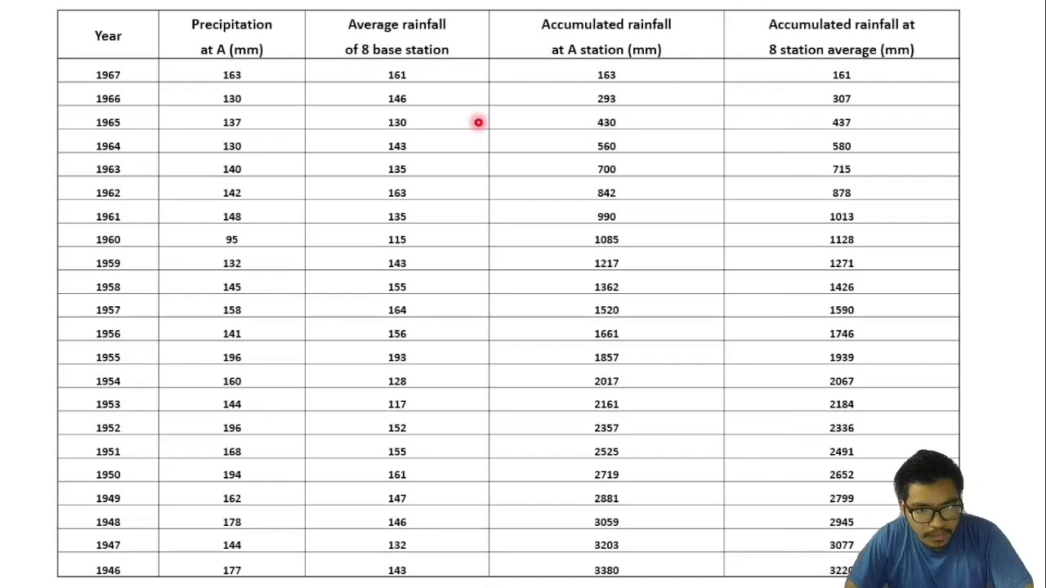
mouse_move(598, 156)
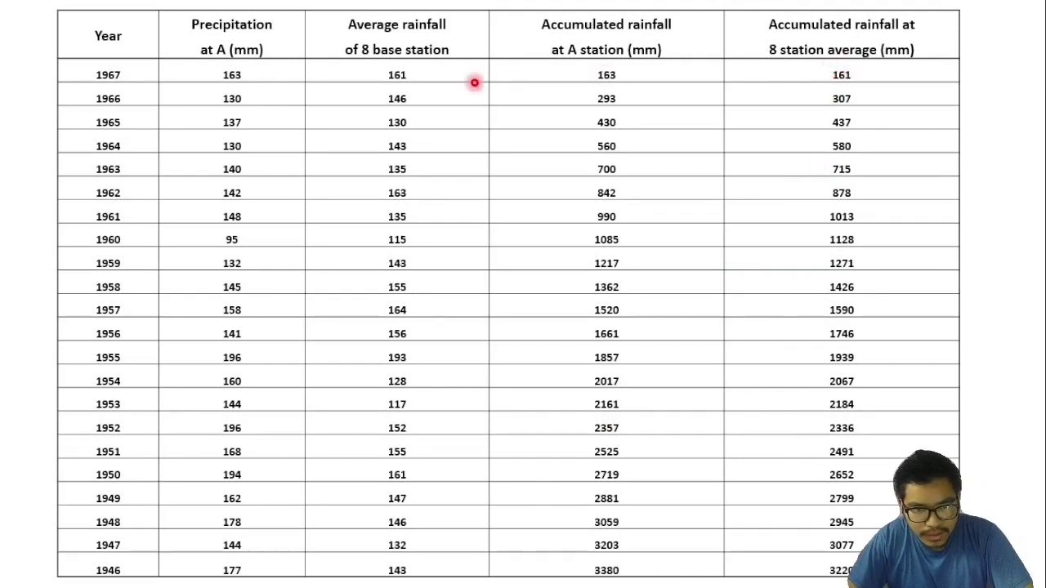
mouse_move(419, 98)
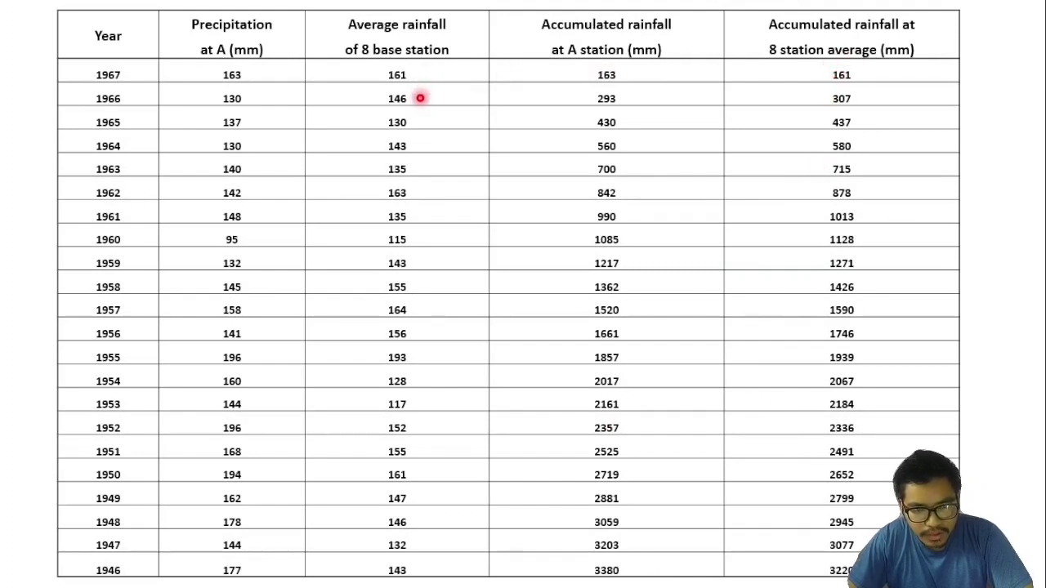
mouse_move(846, 95)
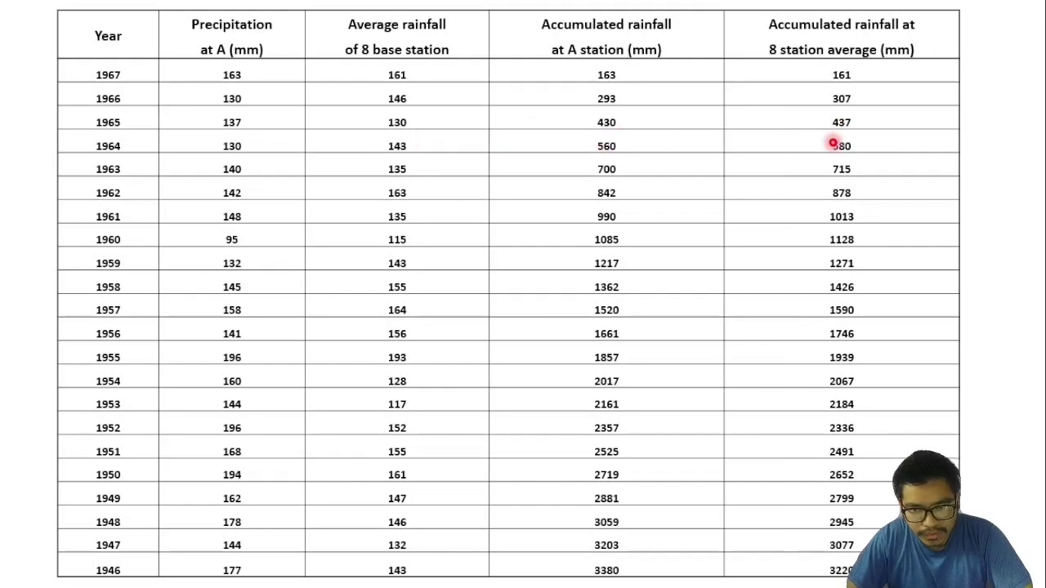
mouse_move(636, 343)
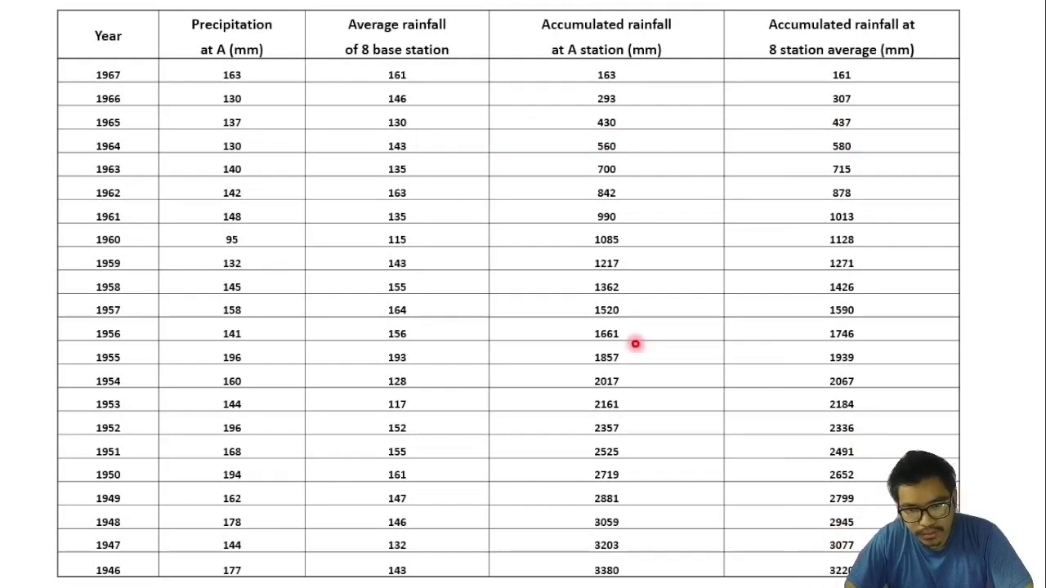
mouse_move(572, 309)
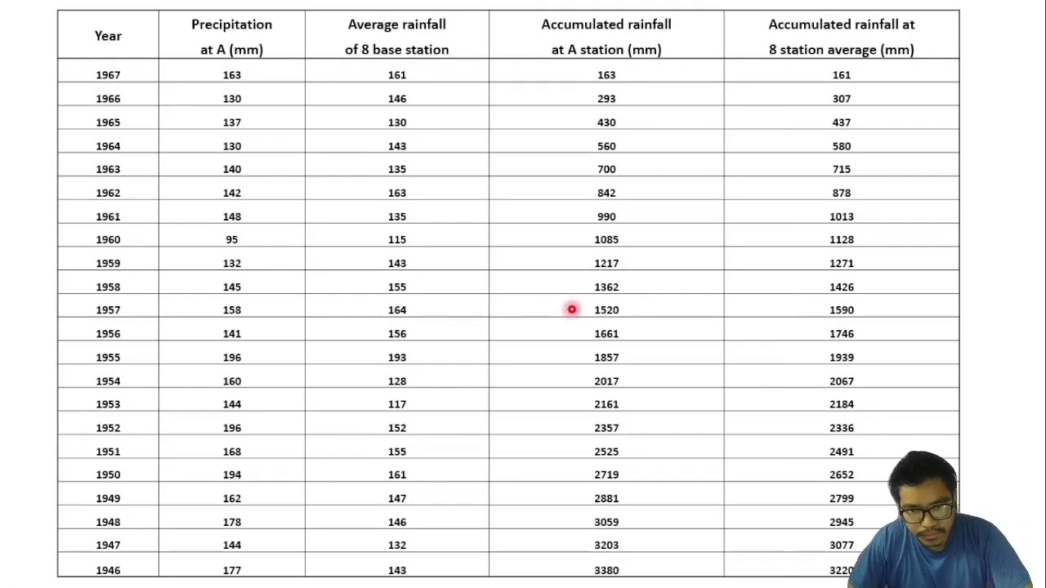
mouse_move(597, 353)
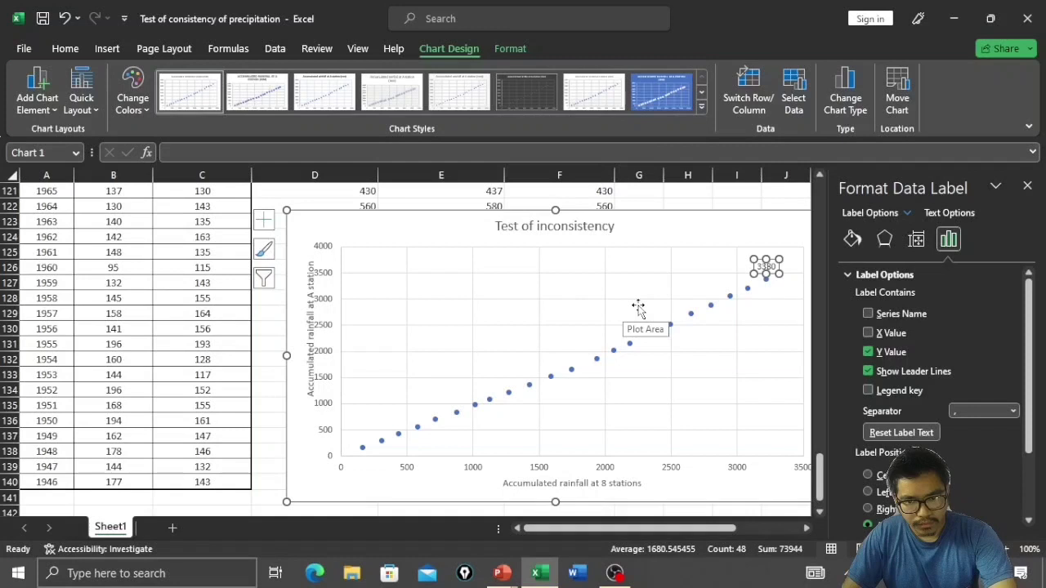
mouse_move(741, 319)
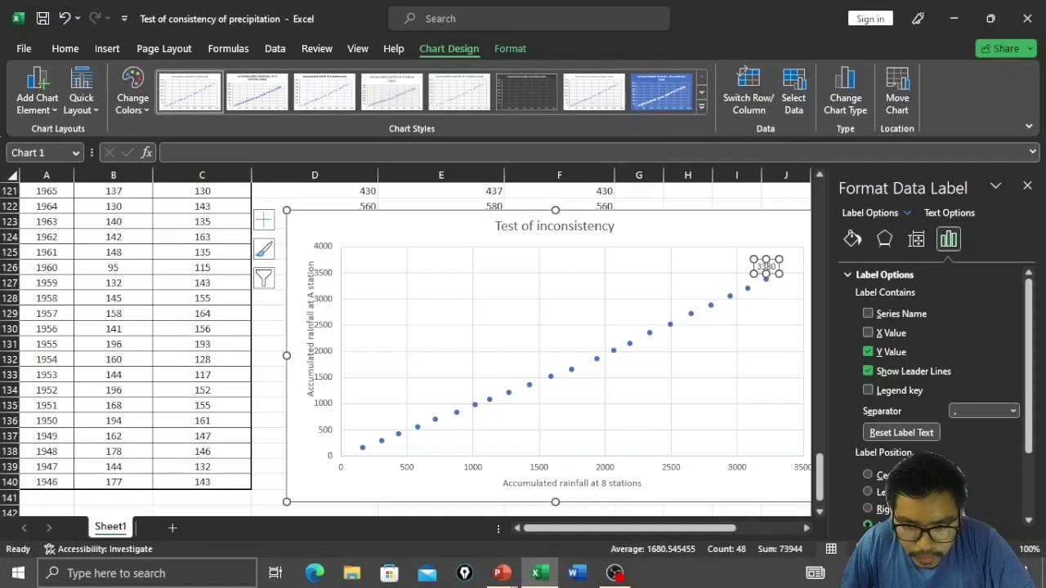
Set the series data labels to take Value From Cells, prompting for the label range
scroll(down, 3)
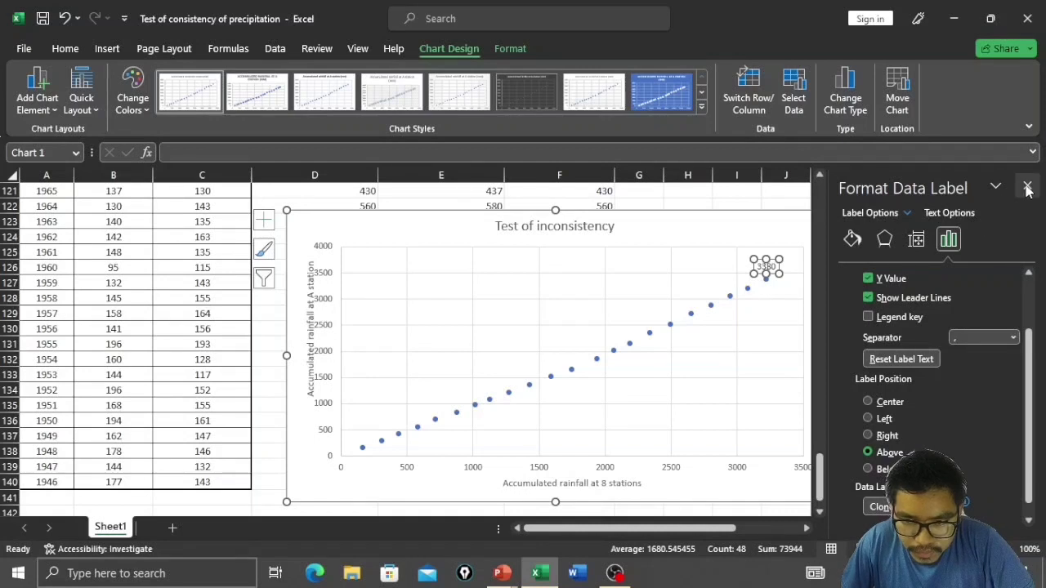
click(1028, 187)
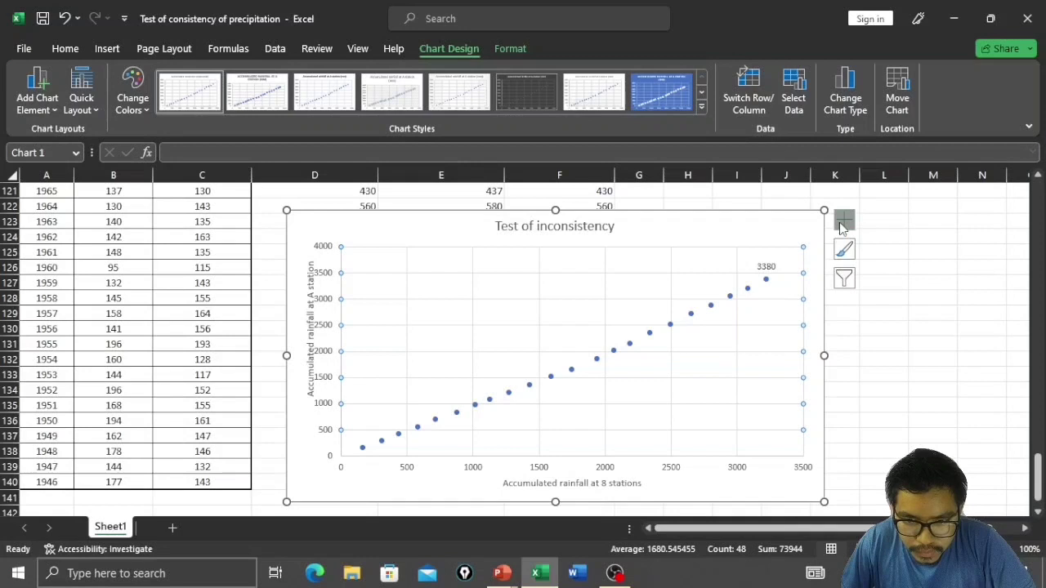
click(843, 219)
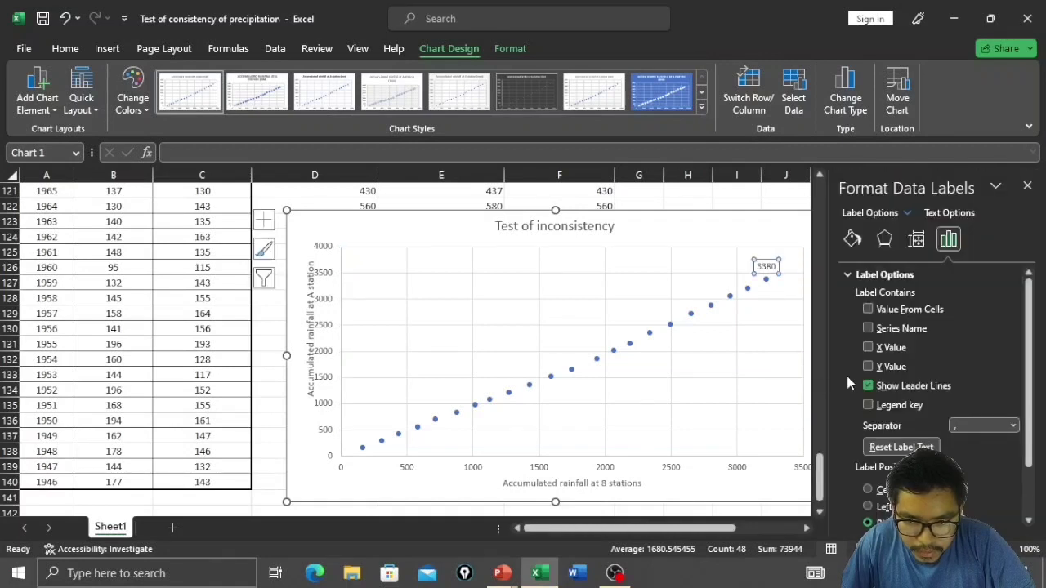
scroll(down, 3)
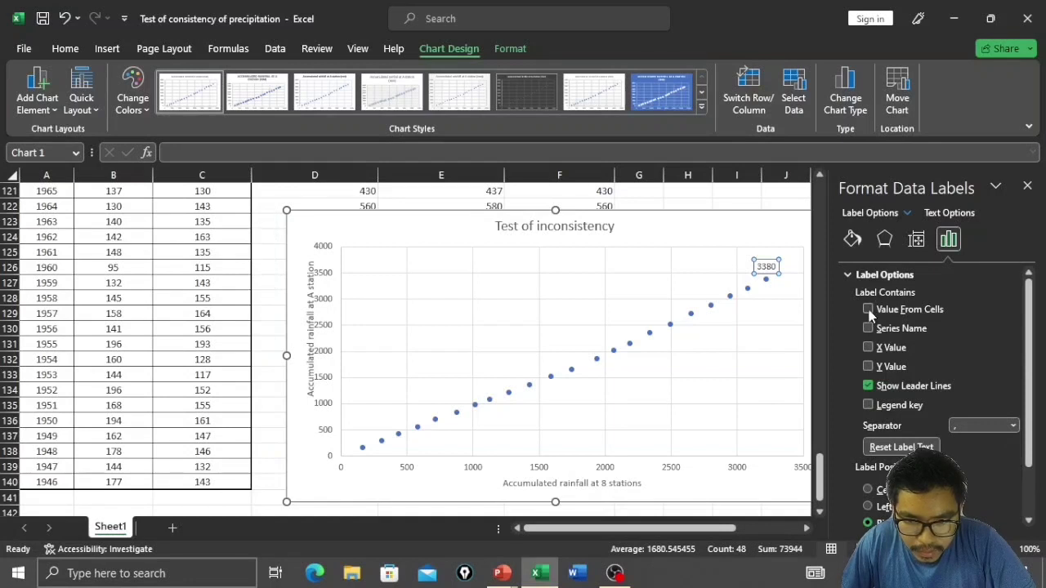
click(870, 309)
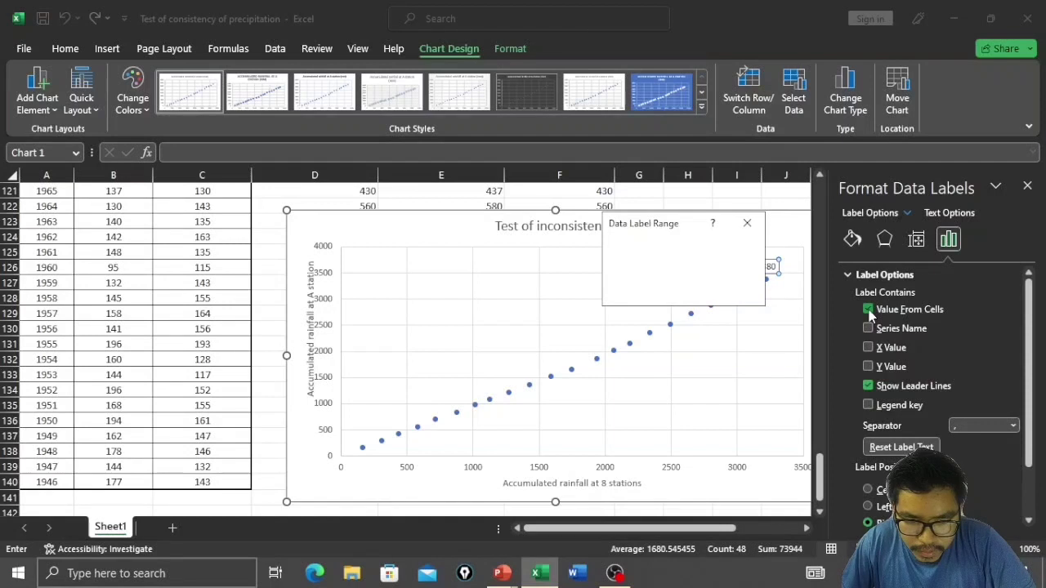
Choose years A119:A140 (1967 to 1946) as the data label range
click(868, 309)
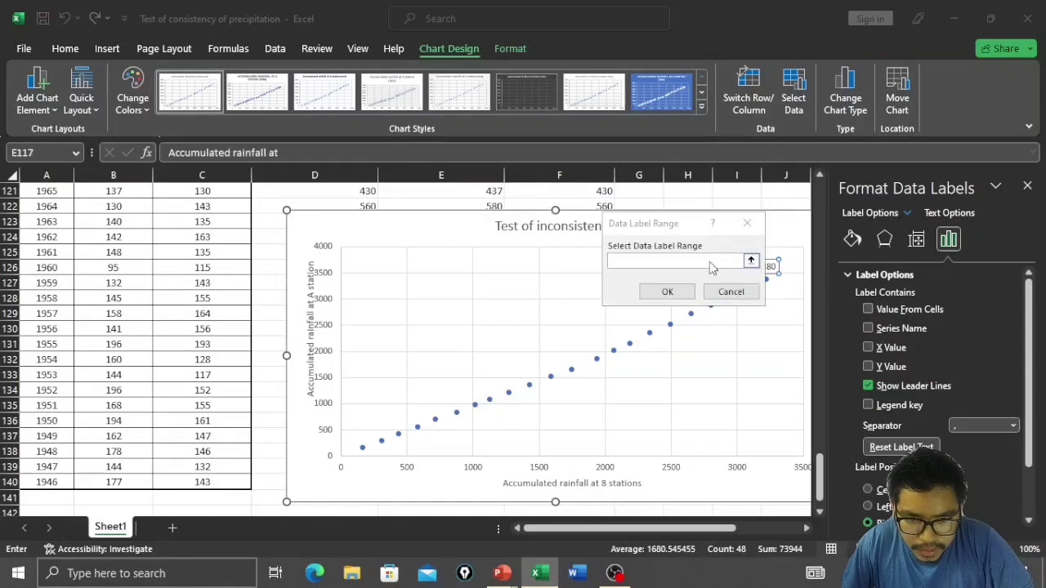
mouse_move(673, 258)
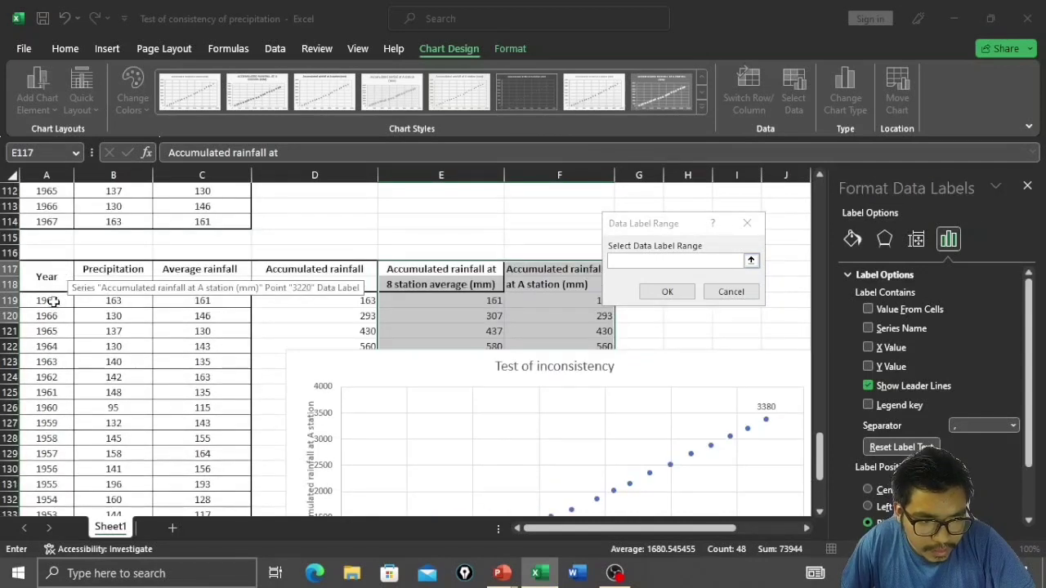
drag(45, 301, 46, 455)
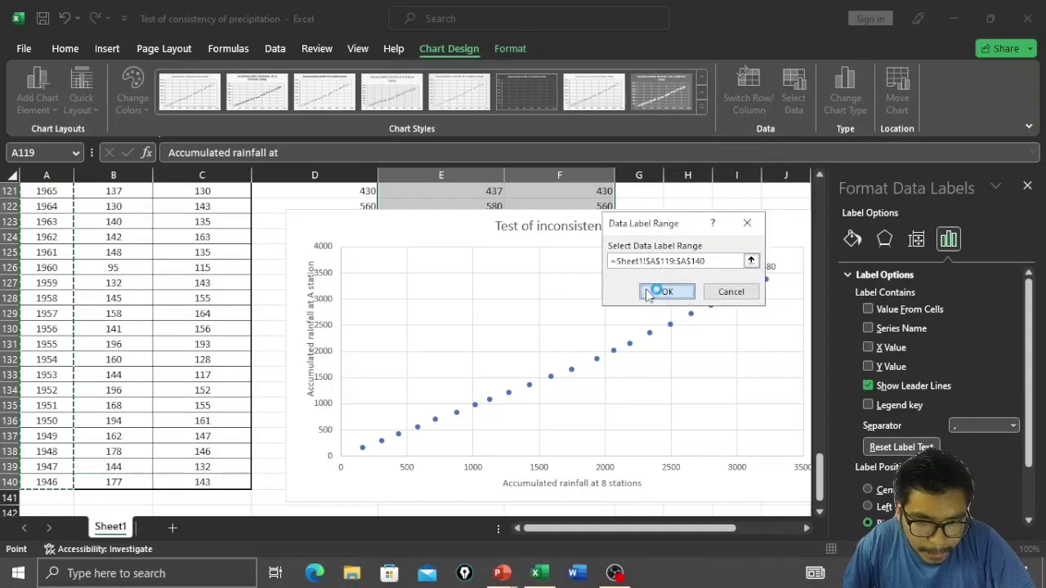
click(665, 291)
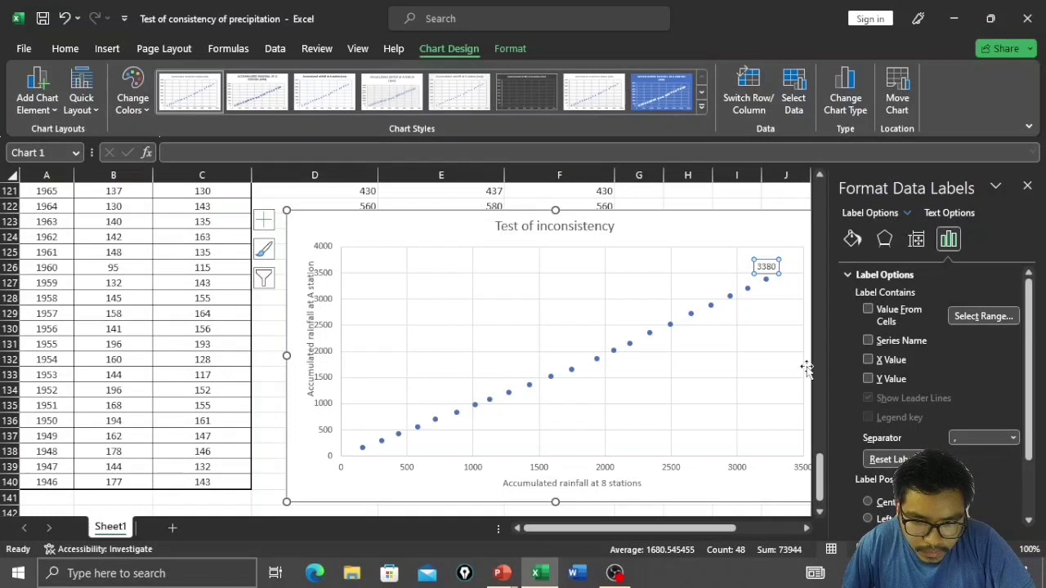
mouse_move(875, 376)
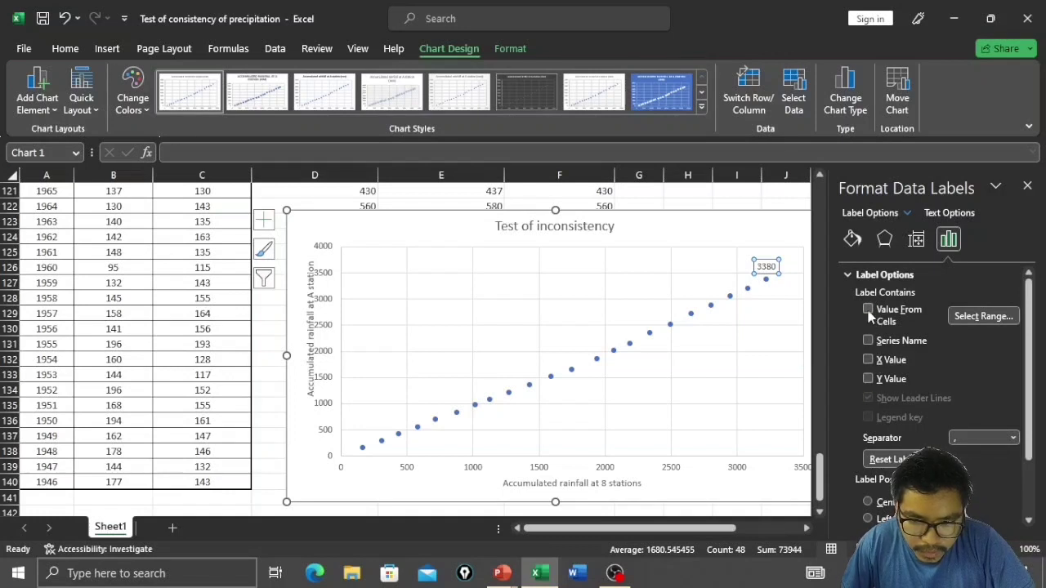
Show the years as point labels without leader lines, positioned above the points
click(868, 309)
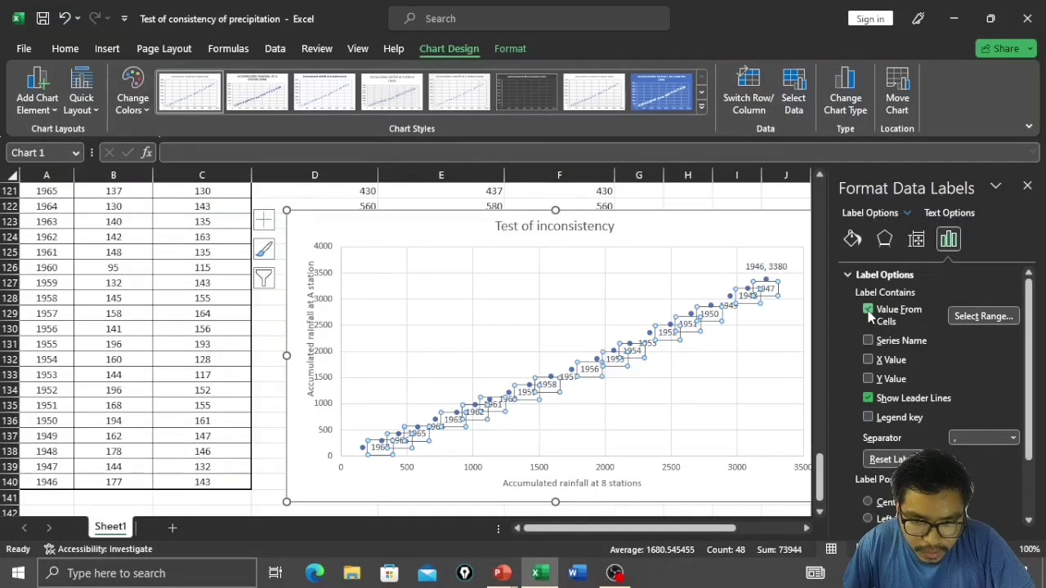
click(867, 309)
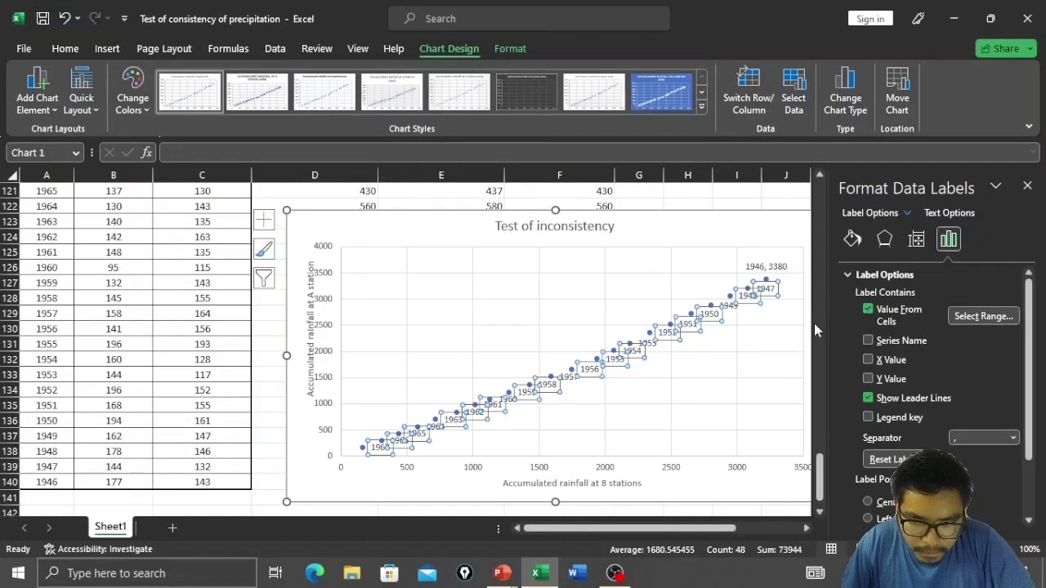
scroll(down, 3)
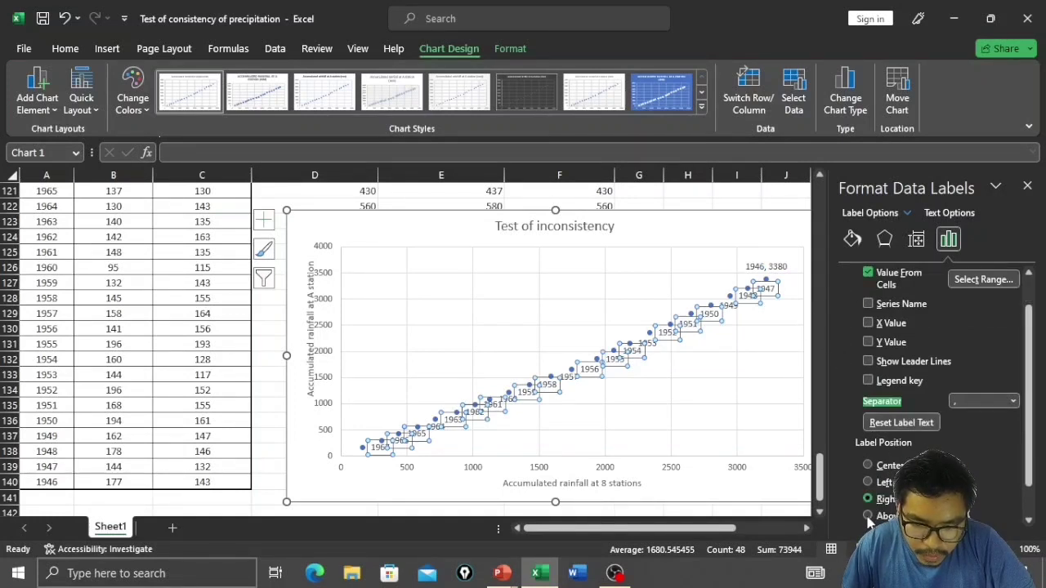
click(869, 516)
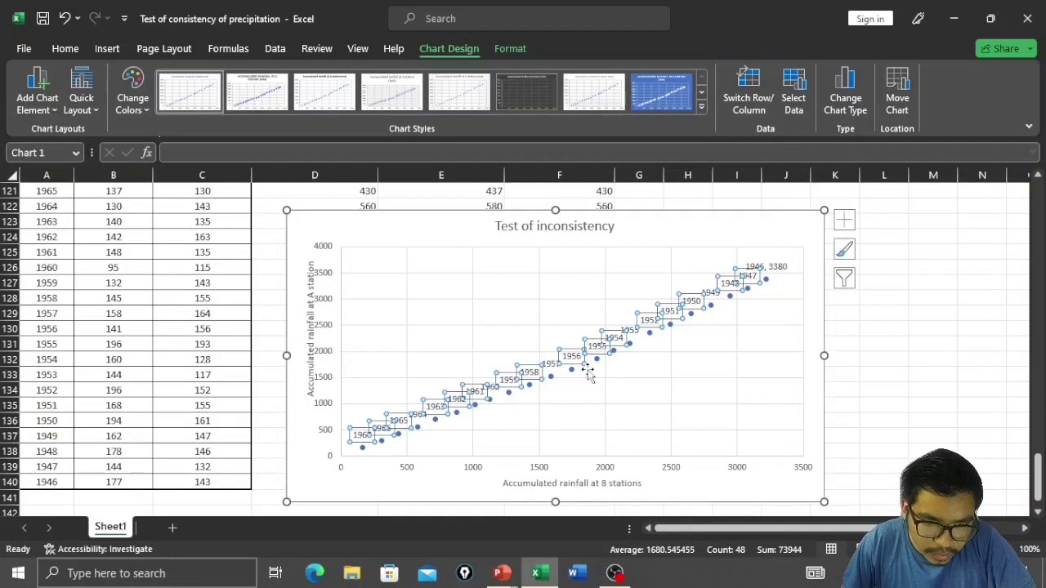
mouse_move(351, 471)
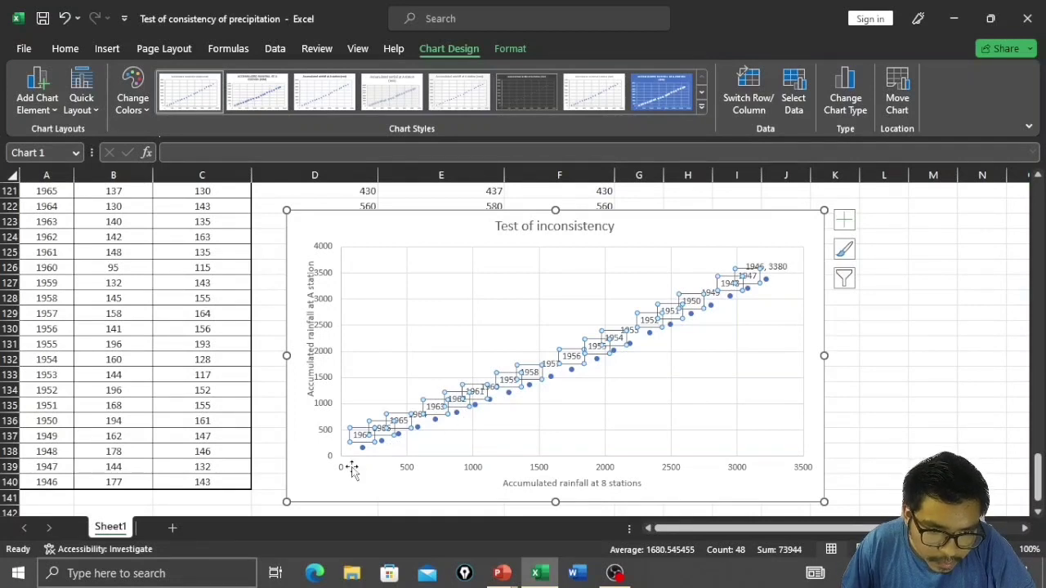
mouse_move(373, 386)
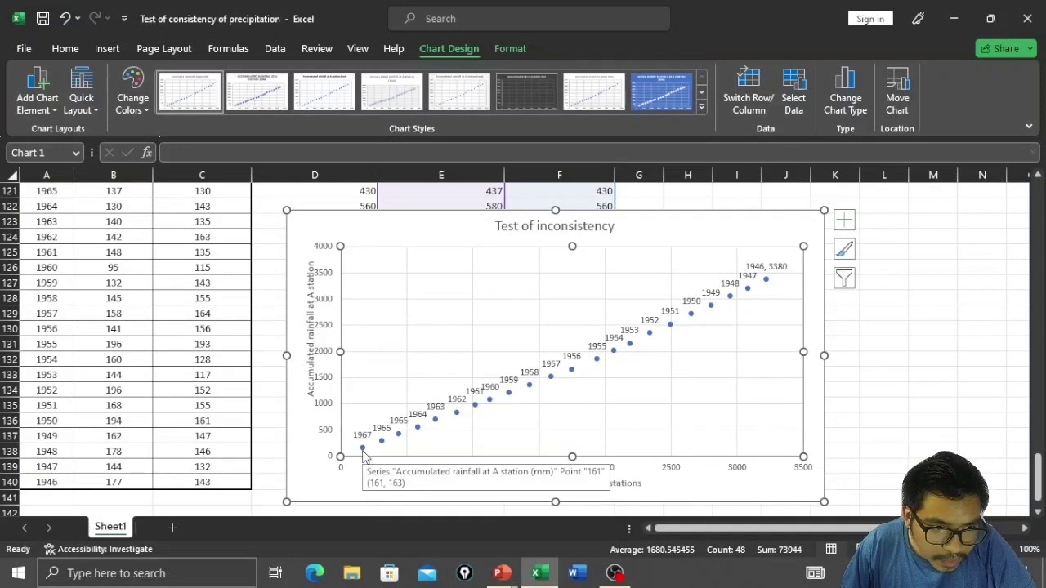
mouse_move(399, 441)
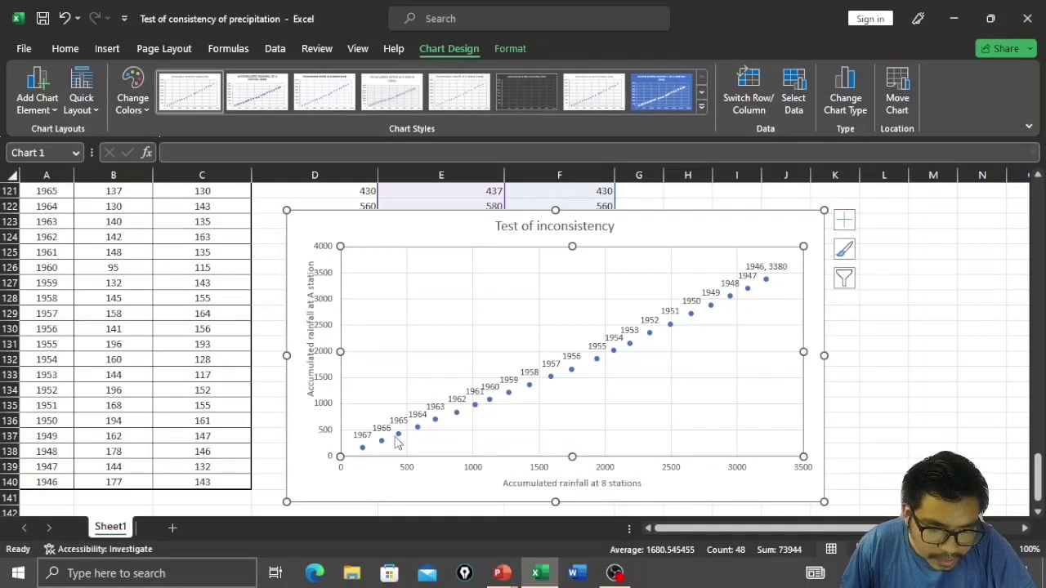
Review the finished year-labelled chart and switch away from Excel with Alt+Tab
scroll(down, 3)
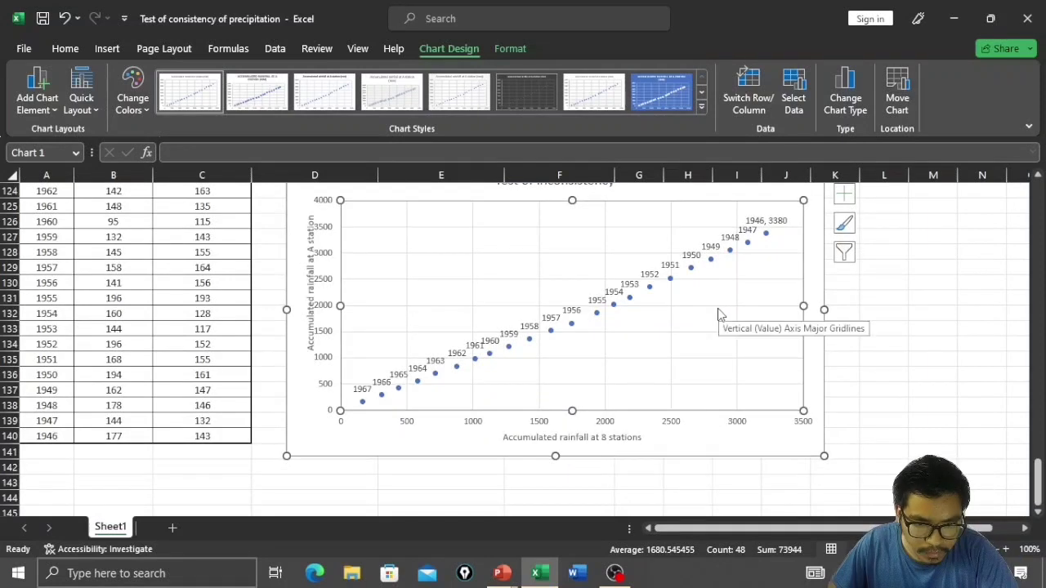
mouse_move(363, 405)
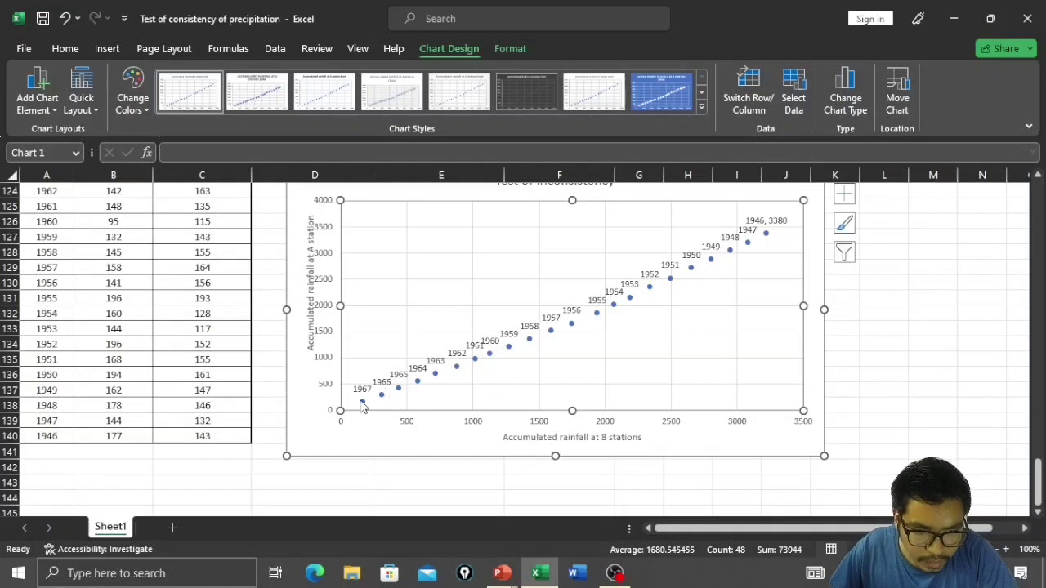
mouse_move(592, 327)
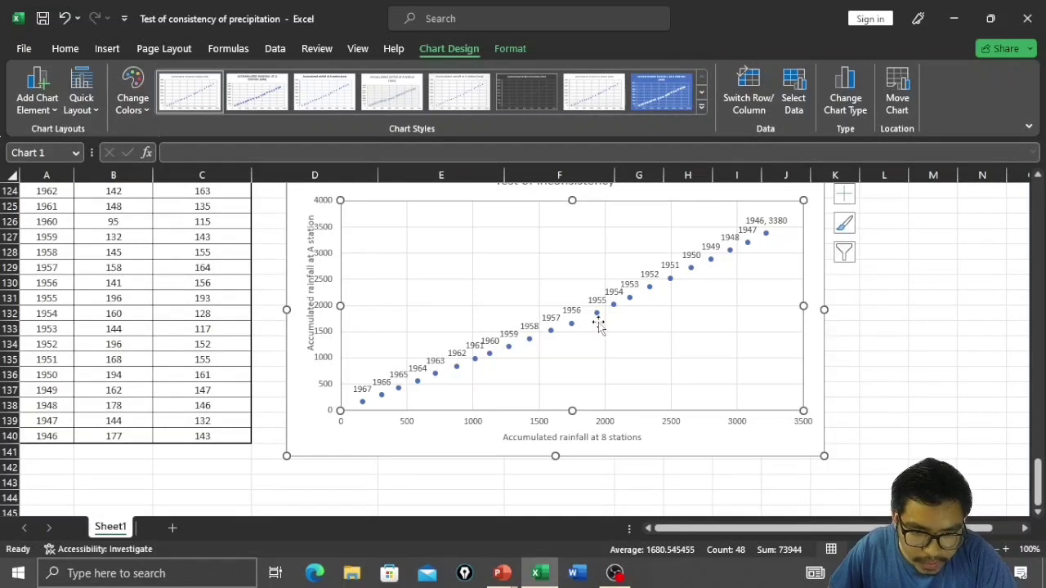
mouse_move(598, 314)
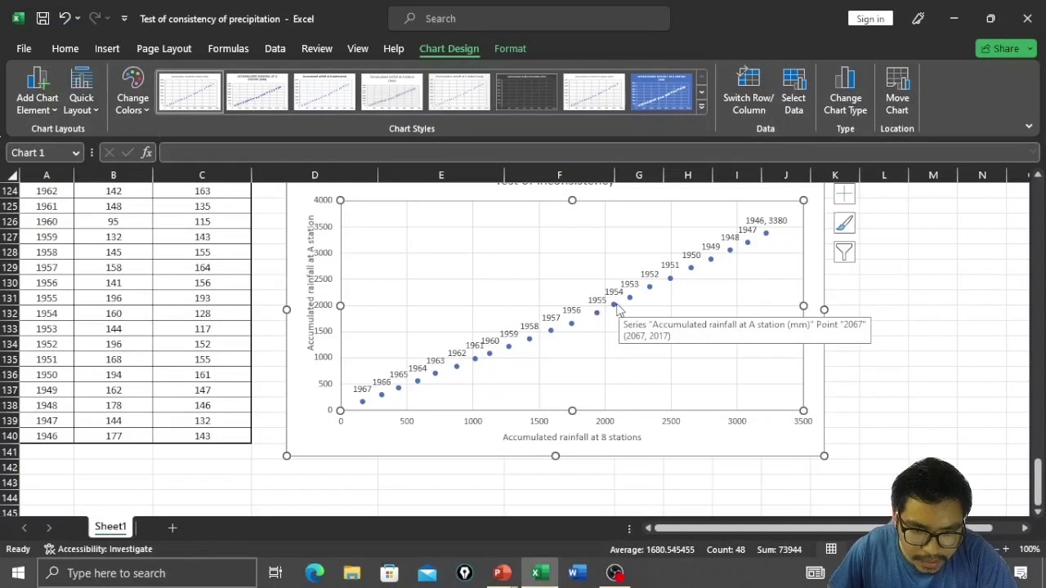
mouse_move(640, 294)
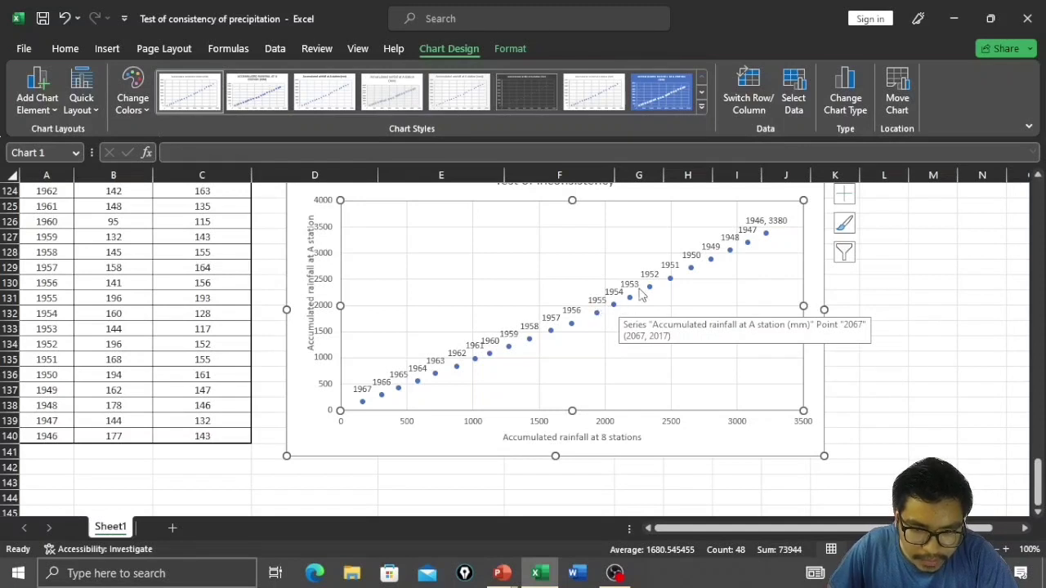
mouse_move(664, 317)
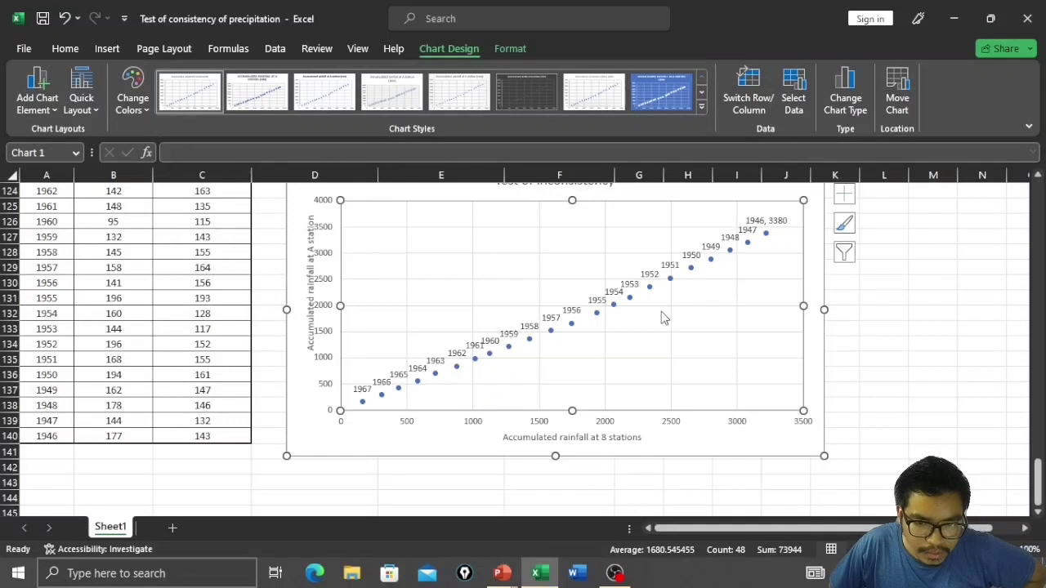
mouse_move(376, 402)
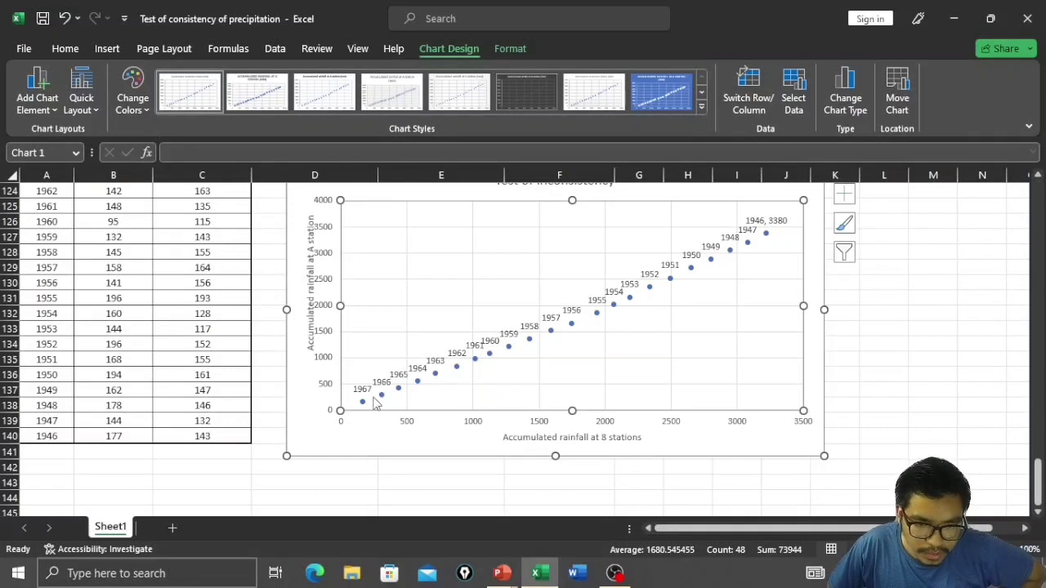
mouse_move(423, 389)
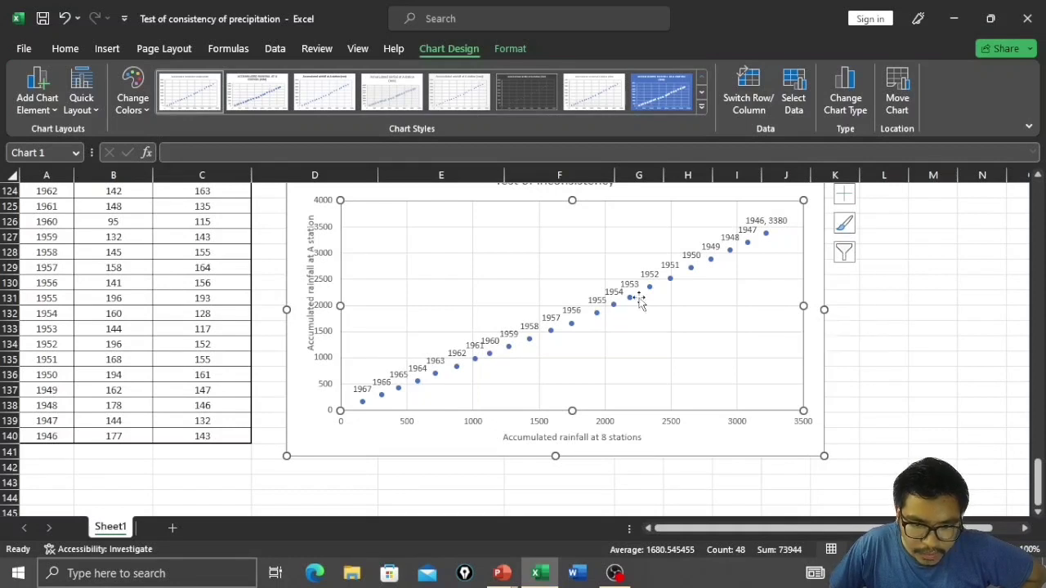
mouse_move(766, 232)
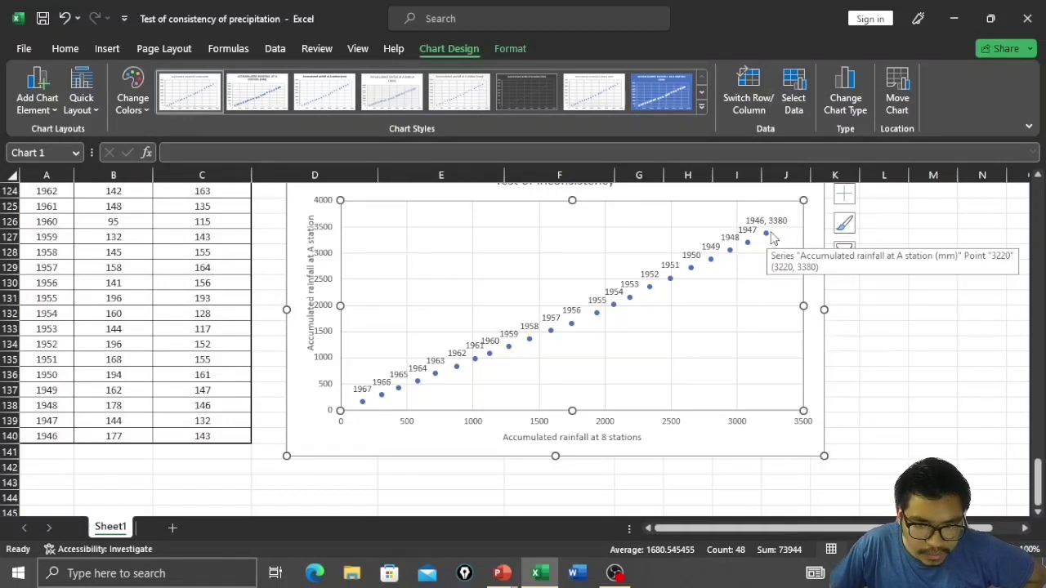
mouse_move(614, 325)
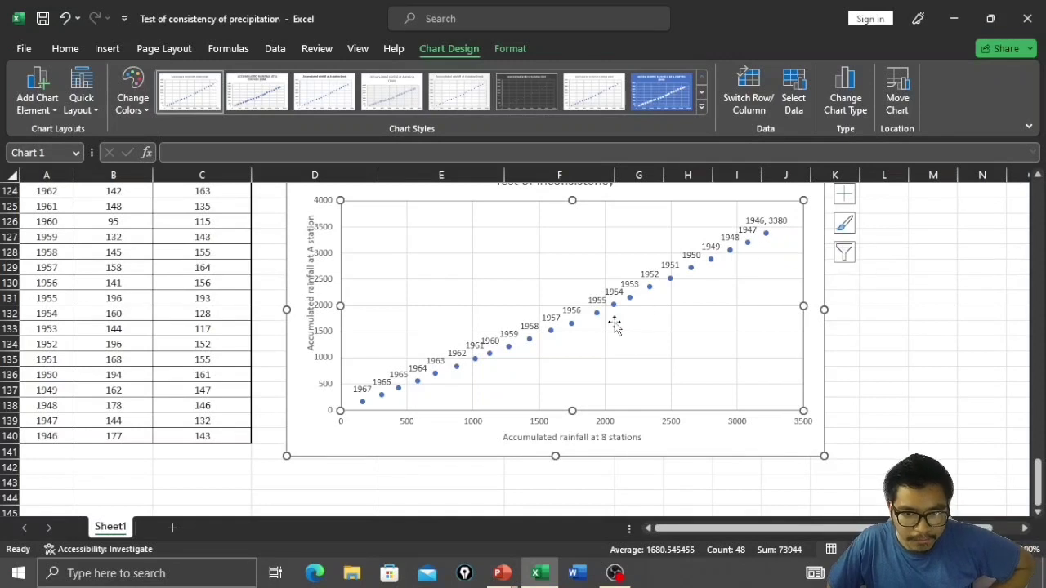
key(alt+tab)
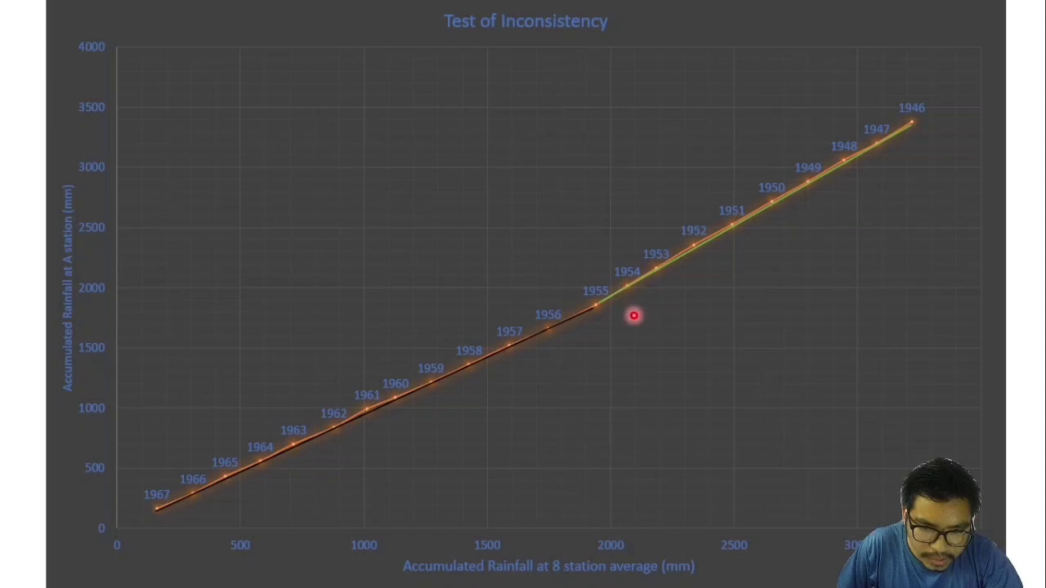
mouse_move(625, 327)
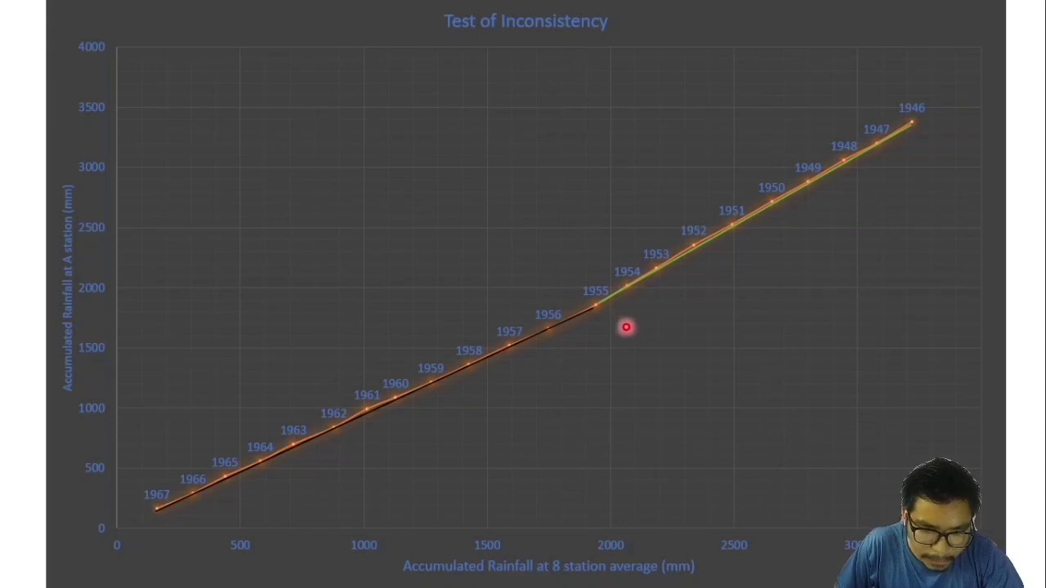
mouse_move(617, 346)
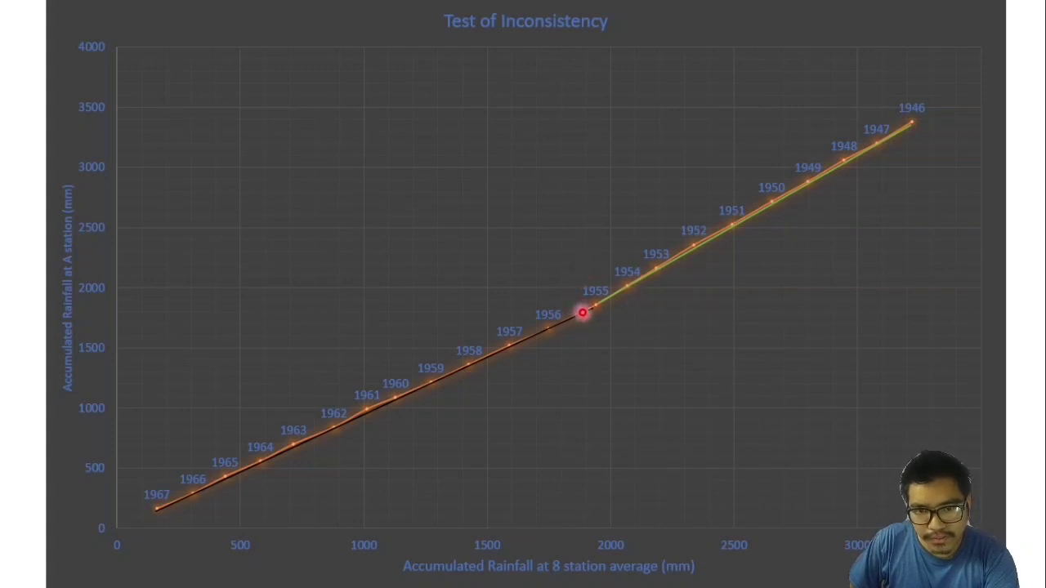
mouse_move(585, 349)
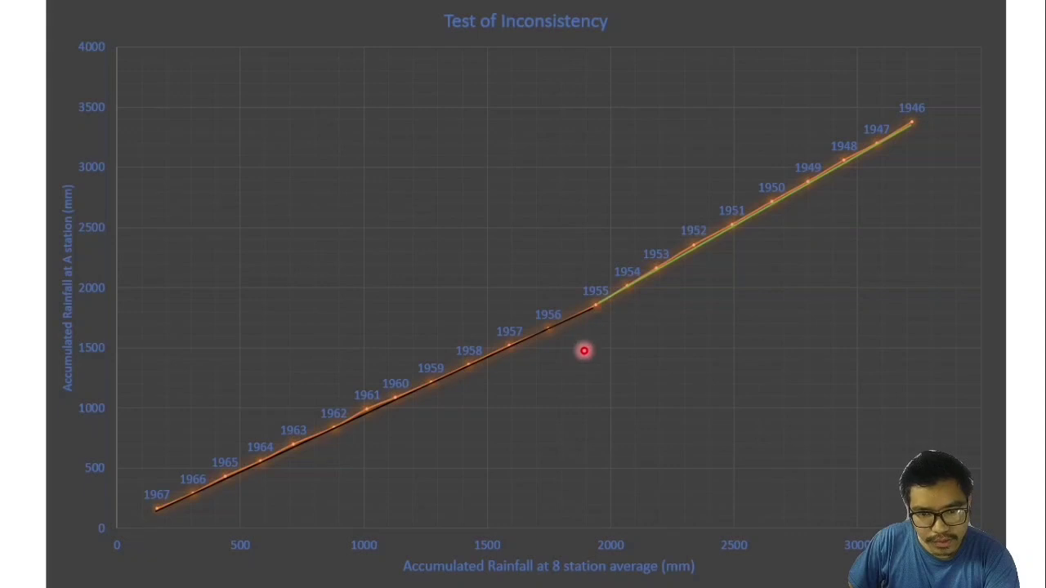
mouse_move(624, 379)
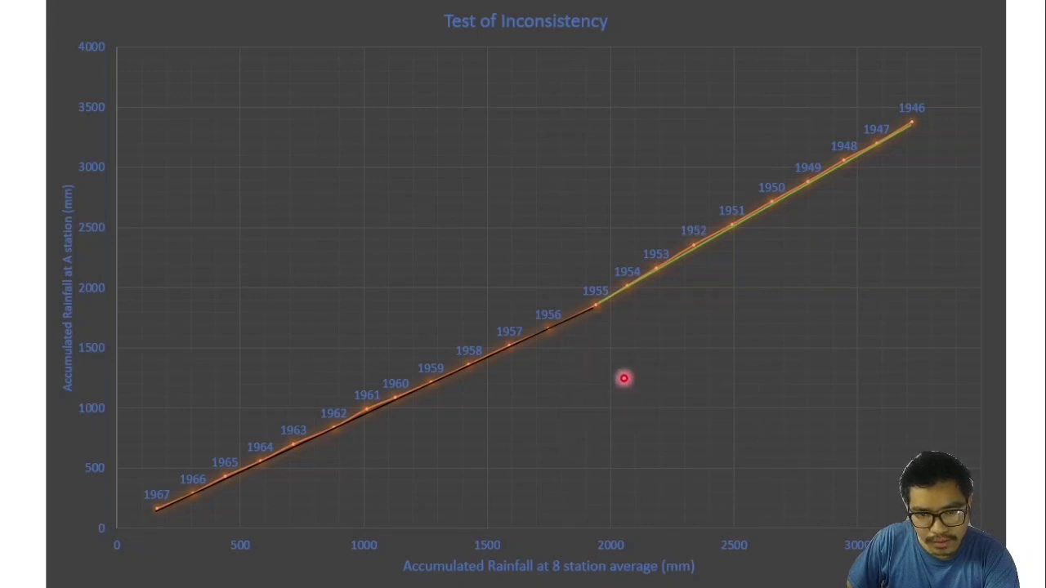
mouse_move(595, 281)
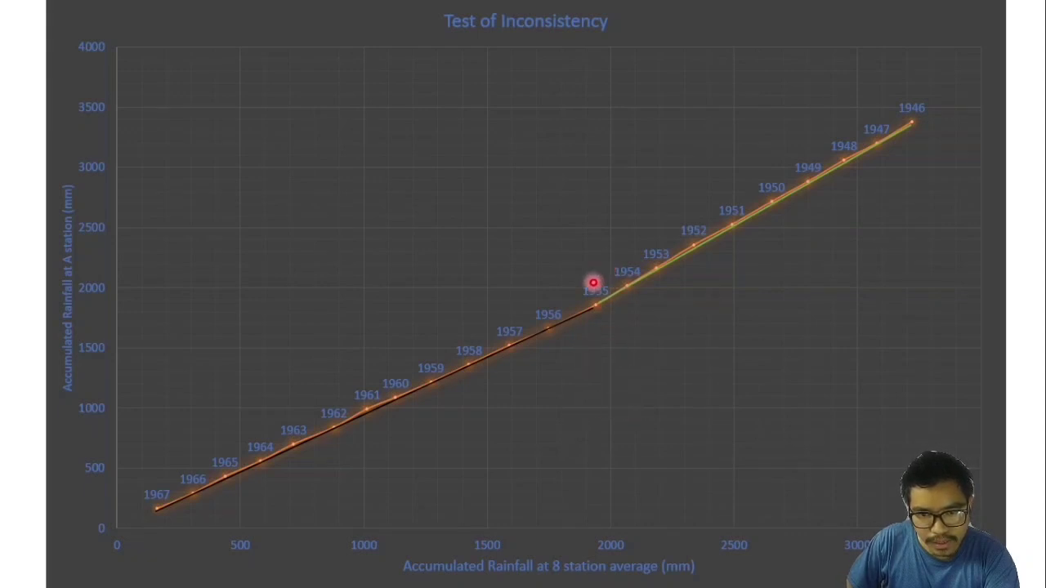